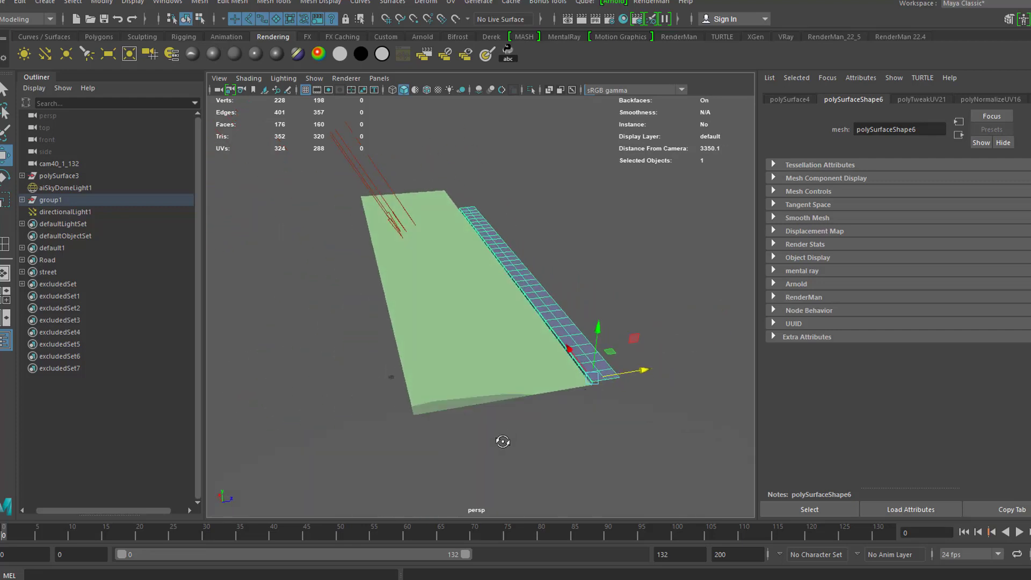
- Look through the shot camera cam40_1_132 in the viewport
click(379, 78)
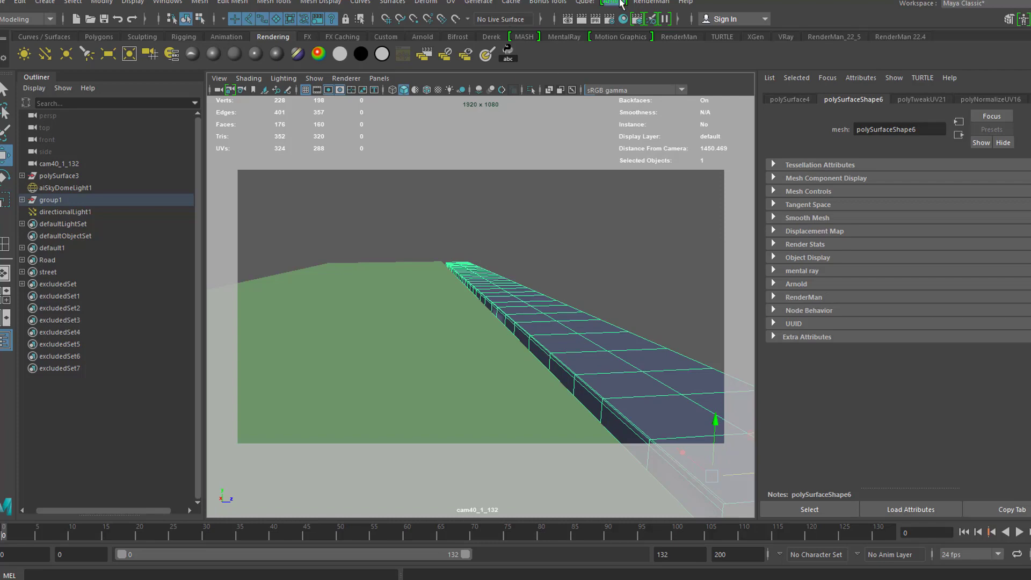
click(614, 2)
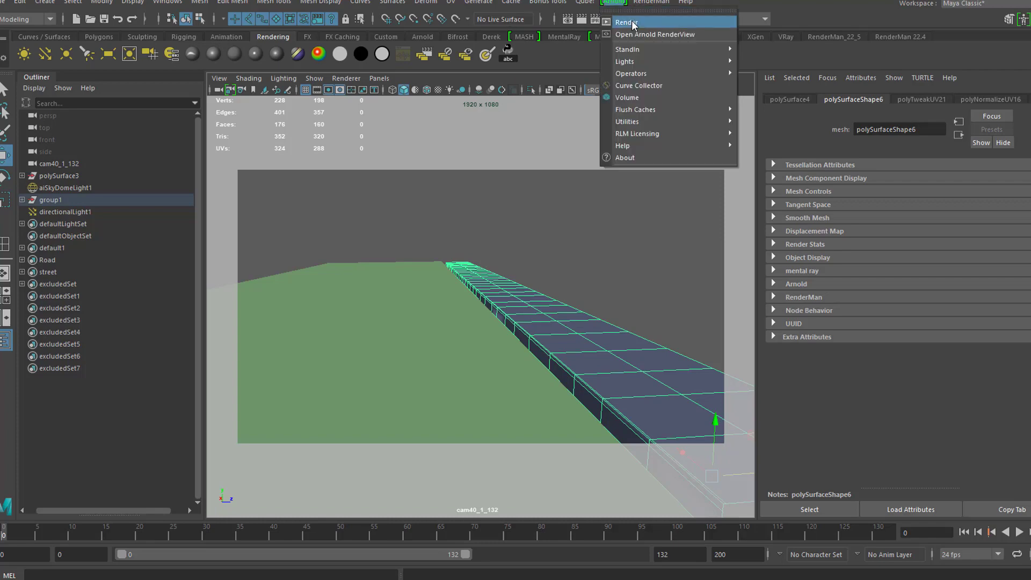
click(655, 34)
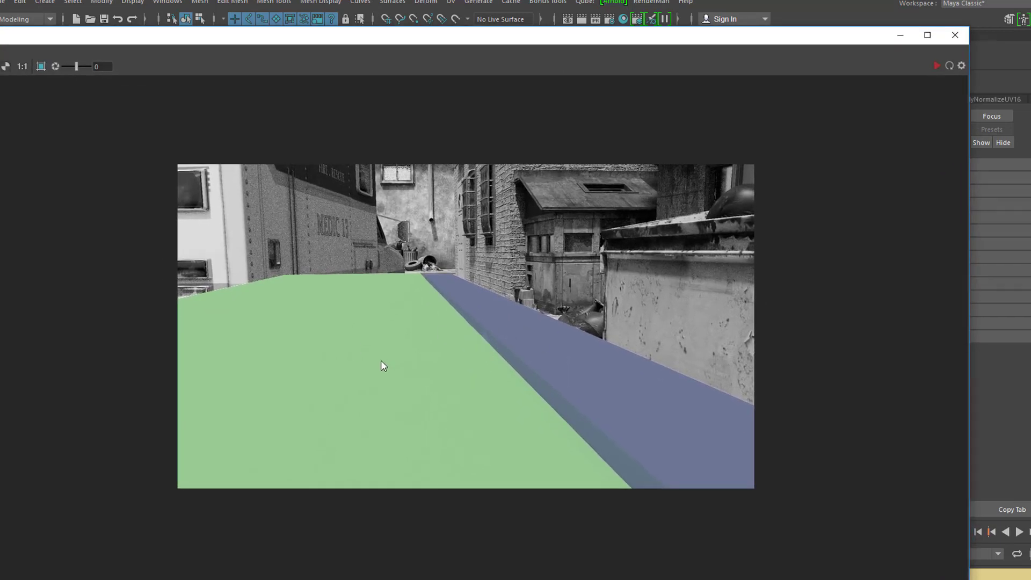
mouse_move(665, 314)
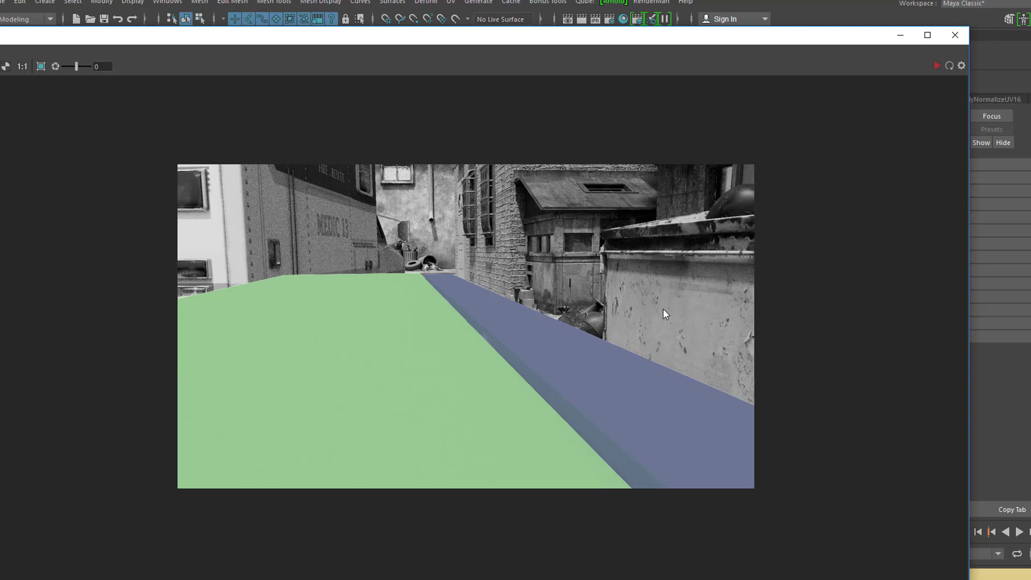
mouse_move(413, 227)
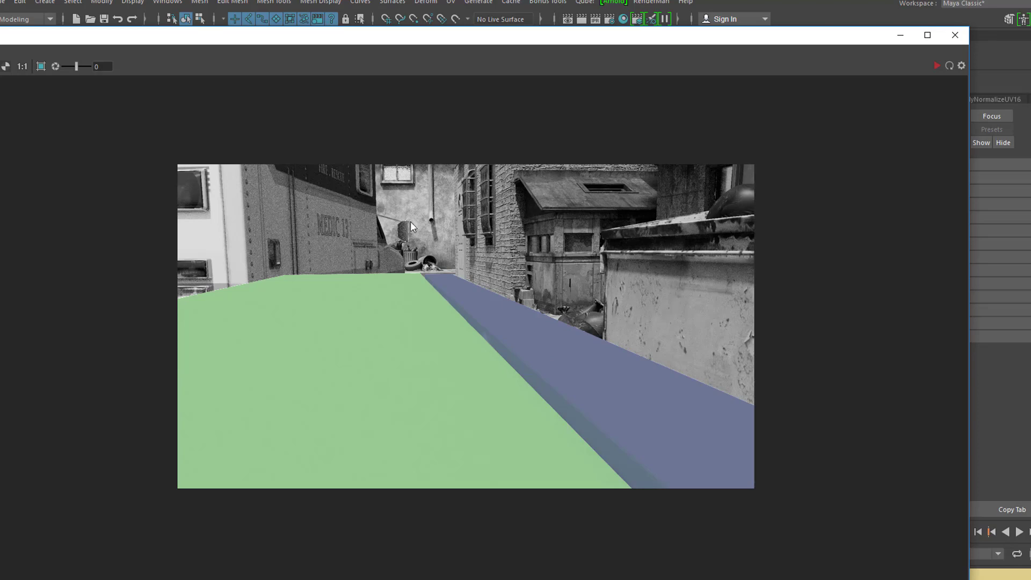
mouse_move(564, 221)
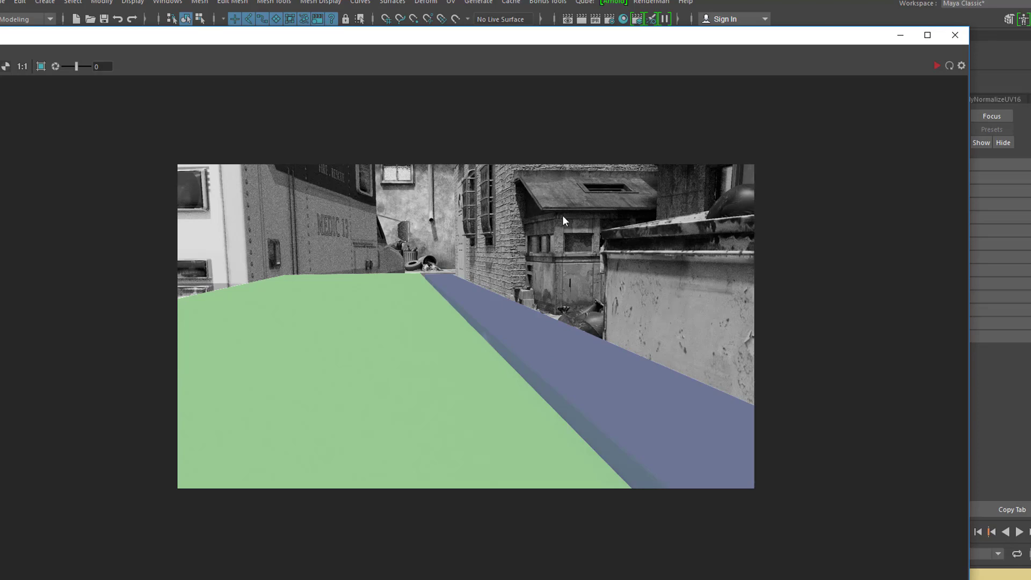
mouse_move(420, 368)
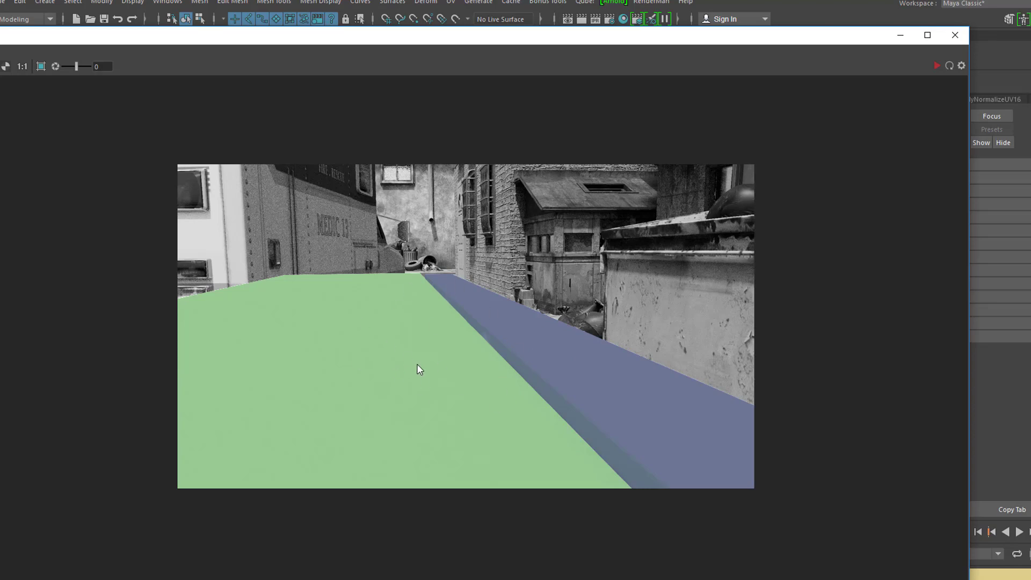
mouse_move(316, 396)
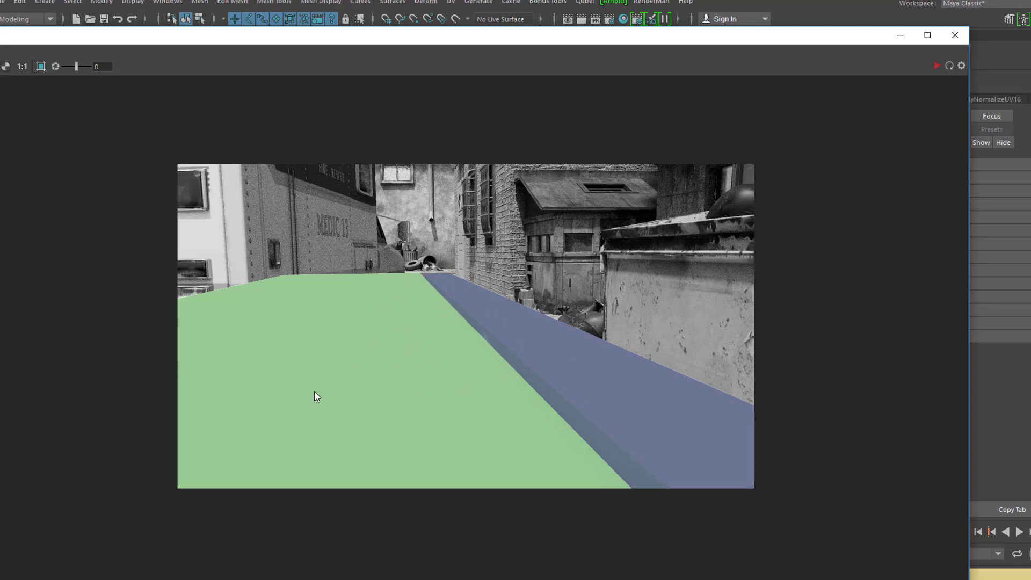
mouse_move(483, 321)
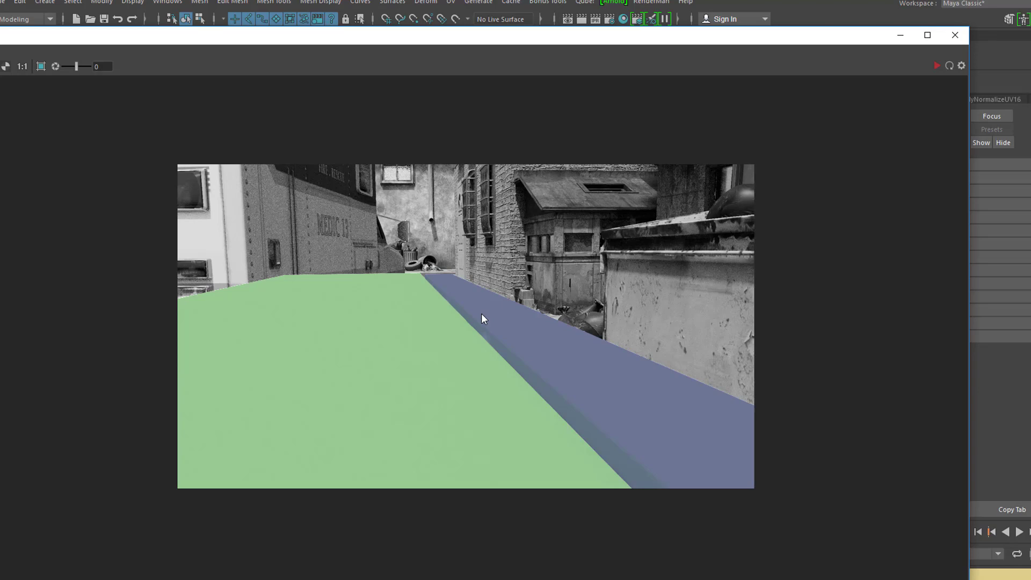
mouse_move(559, 390)
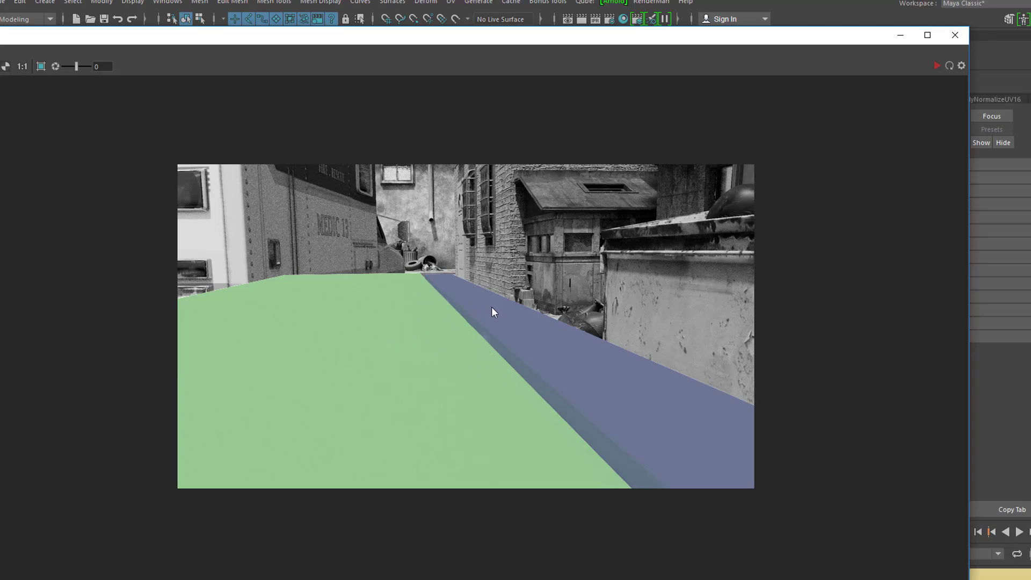
mouse_move(452, 364)
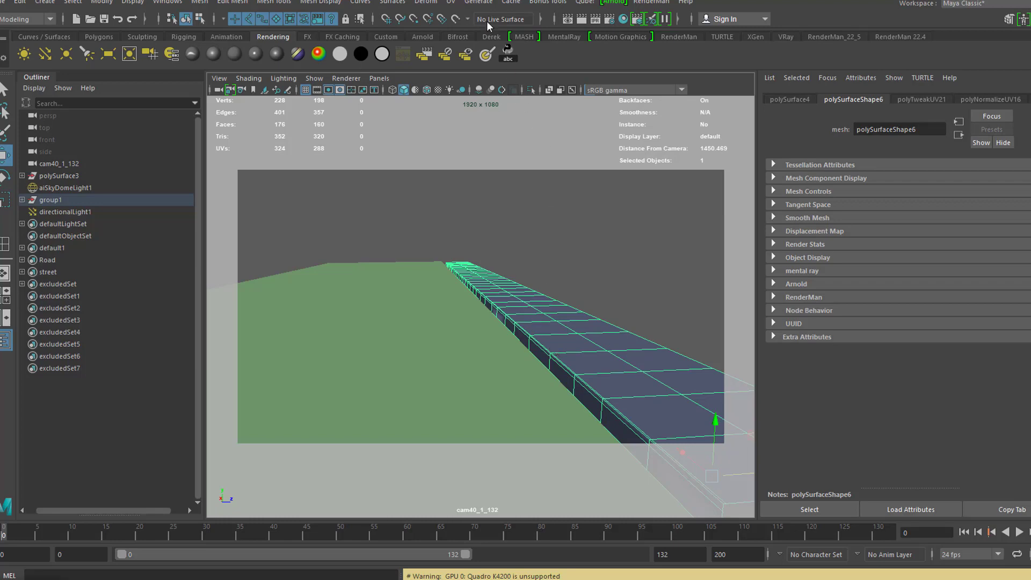
- Bring up the UV Editor and nudge a sidewalk shell left and back to check its tile
click(450, 2)
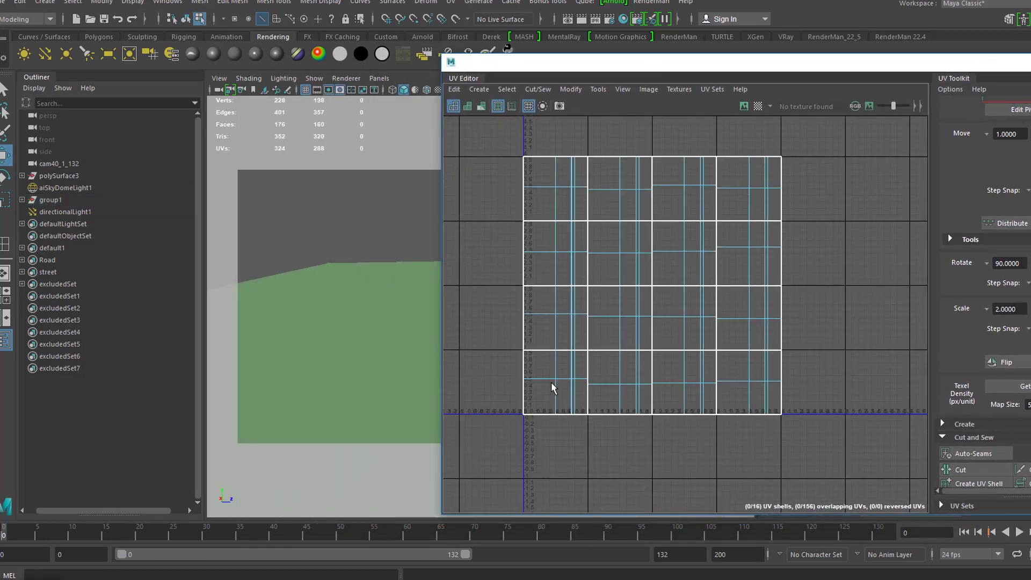
click(554, 382)
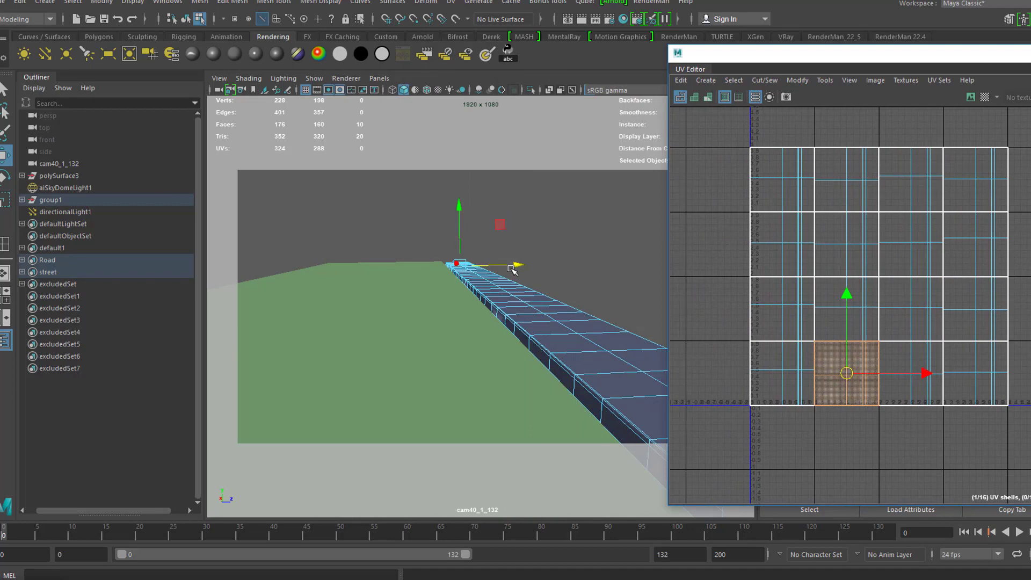
mouse_move(663, 417)
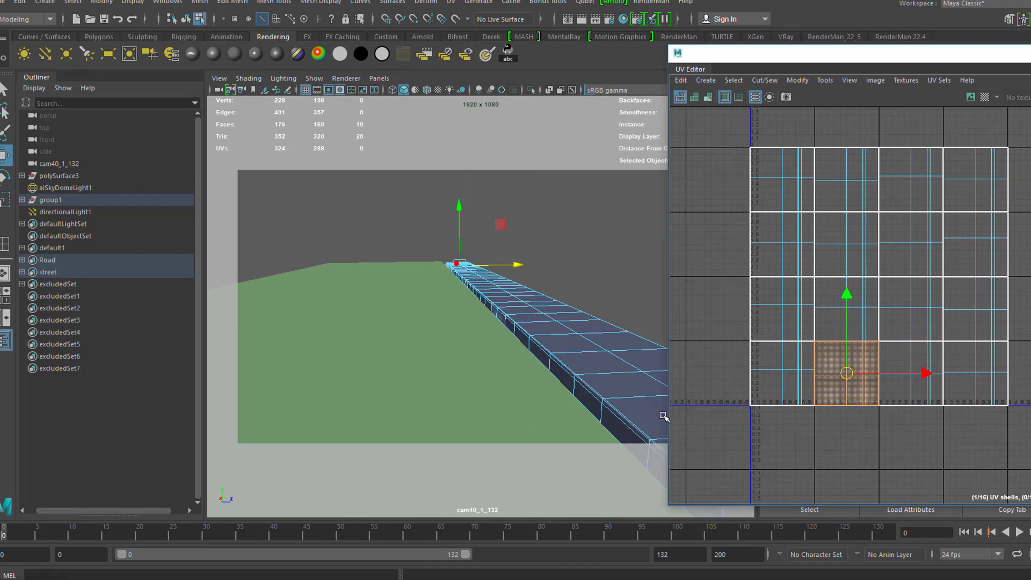
drag(847, 373, 781, 373)
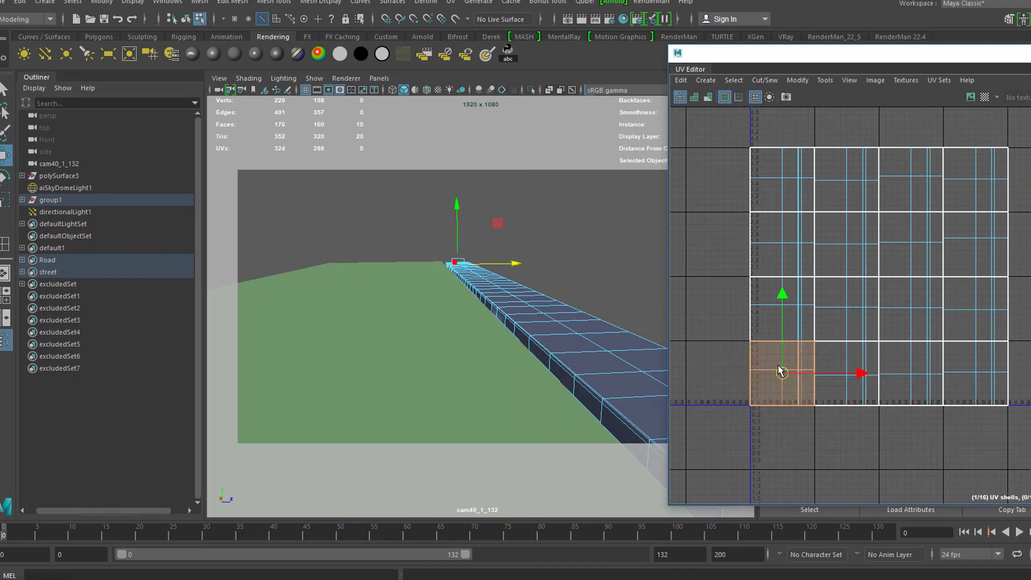
drag(783, 373, 848, 372)
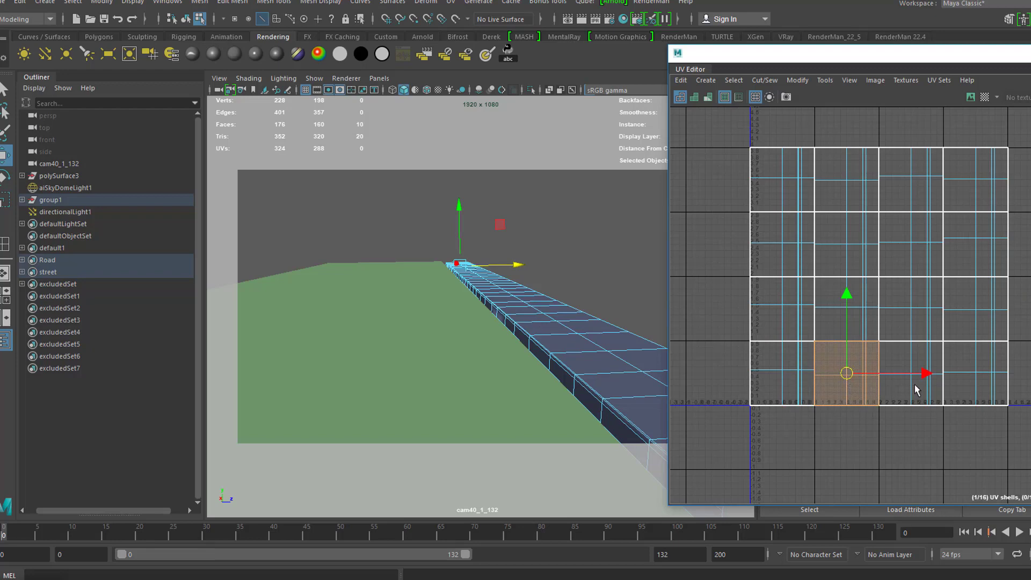
- Select further sidewalk and road shells to see which UDIM tiles they occupy
drag(927, 374, 849, 245)
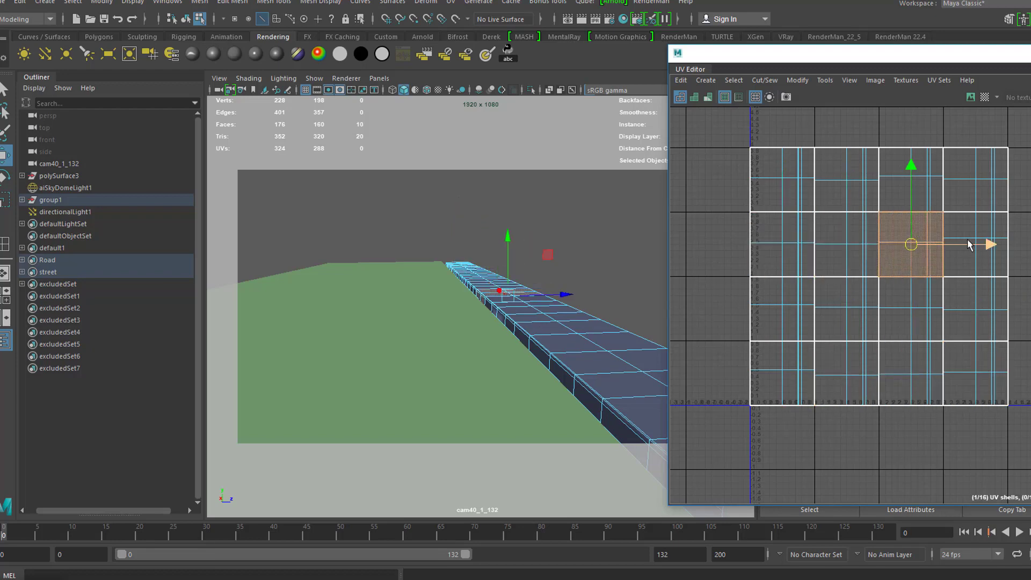
drag(911, 244, 977, 244)
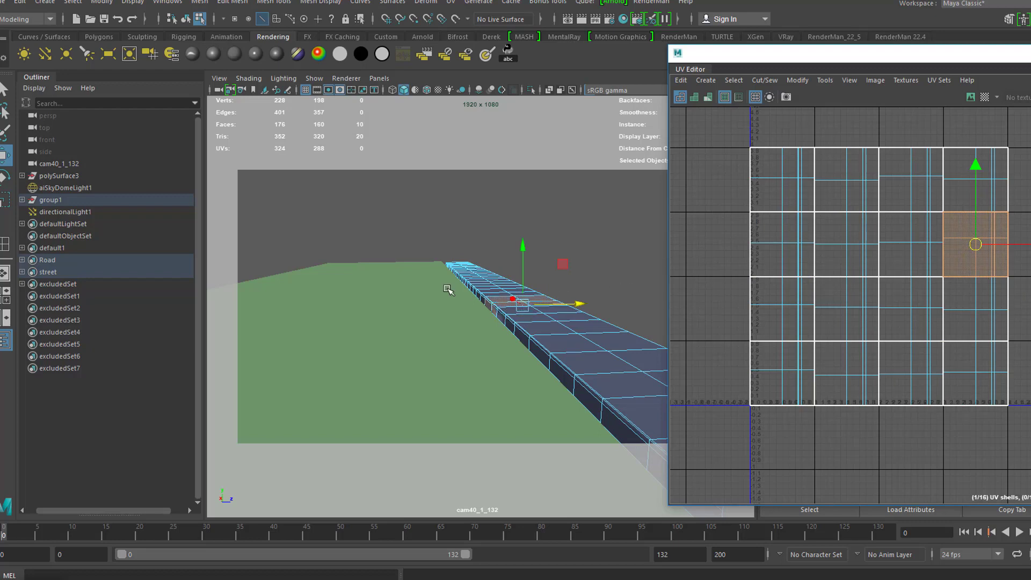
mouse_move(860, 71)
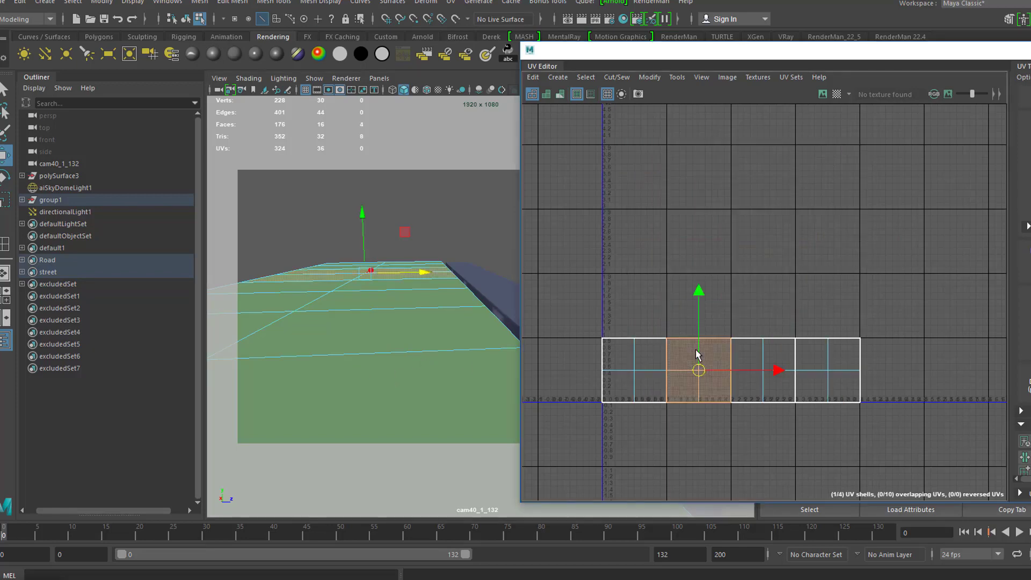
drag(699, 371, 762, 370)
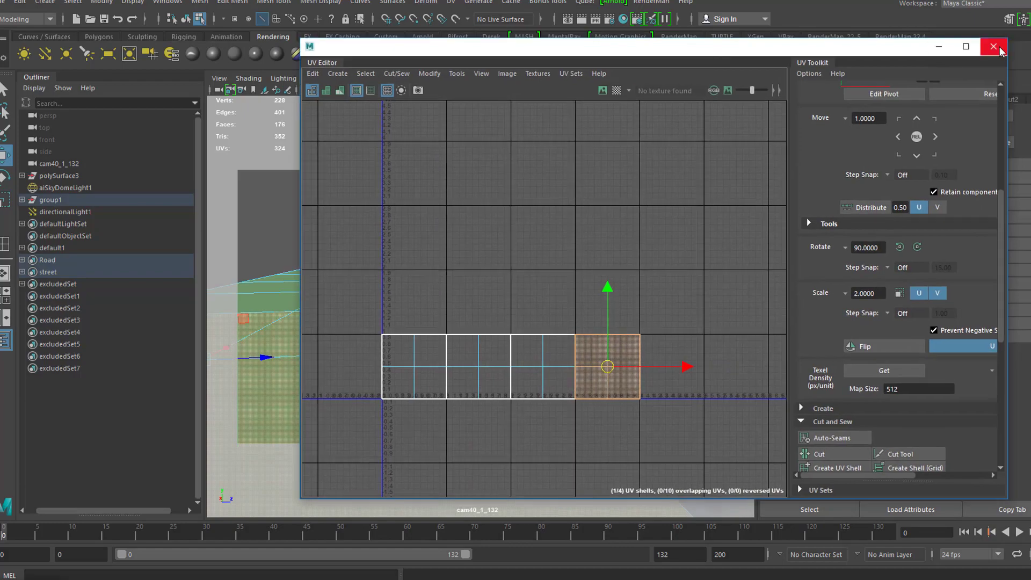
- Close the UV Editor, glance at another Photoshop image and return to render_geo.jpg
click(994, 46)
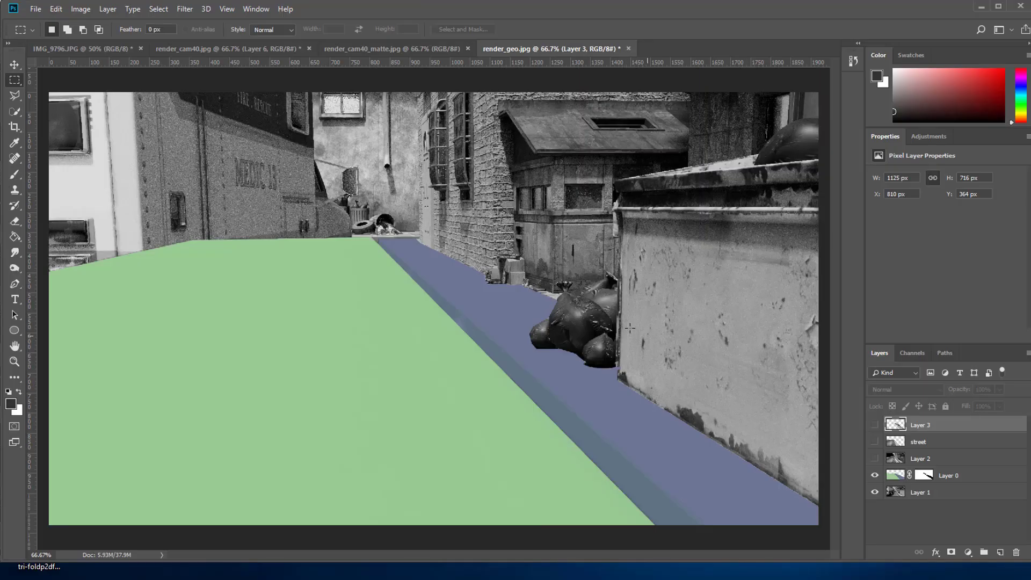
mouse_move(361, 226)
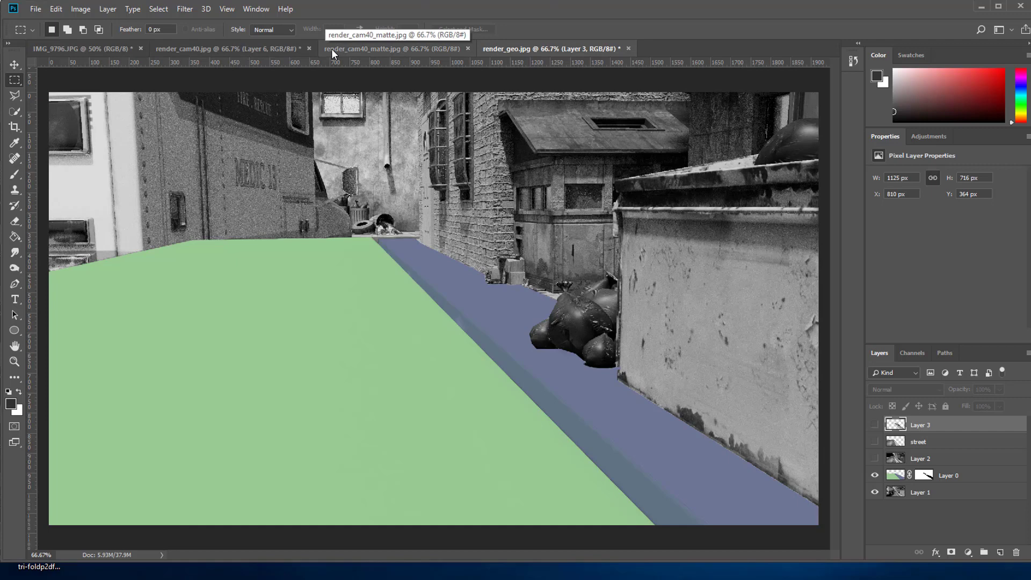
click(78, 49)
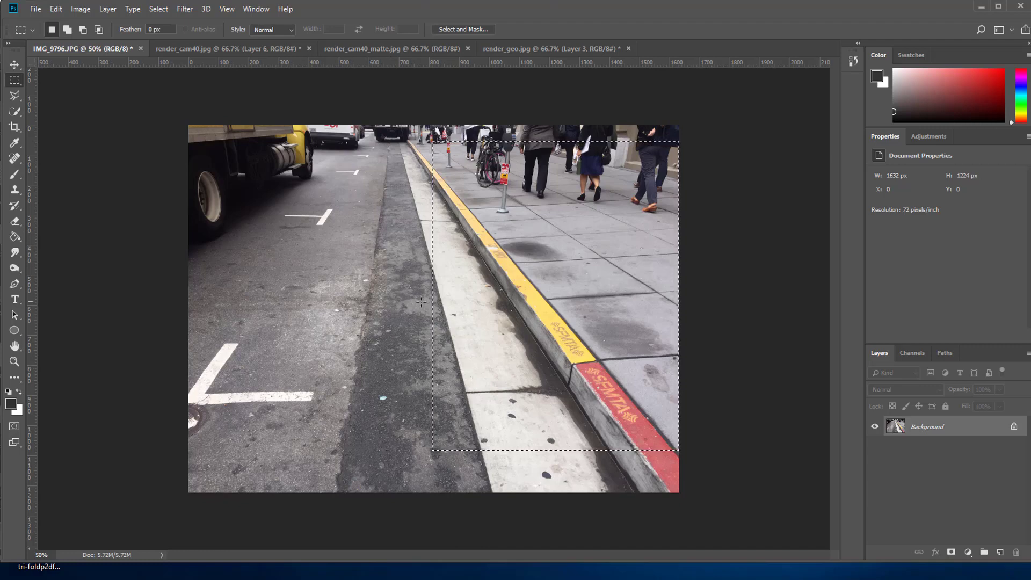
click(562, 49)
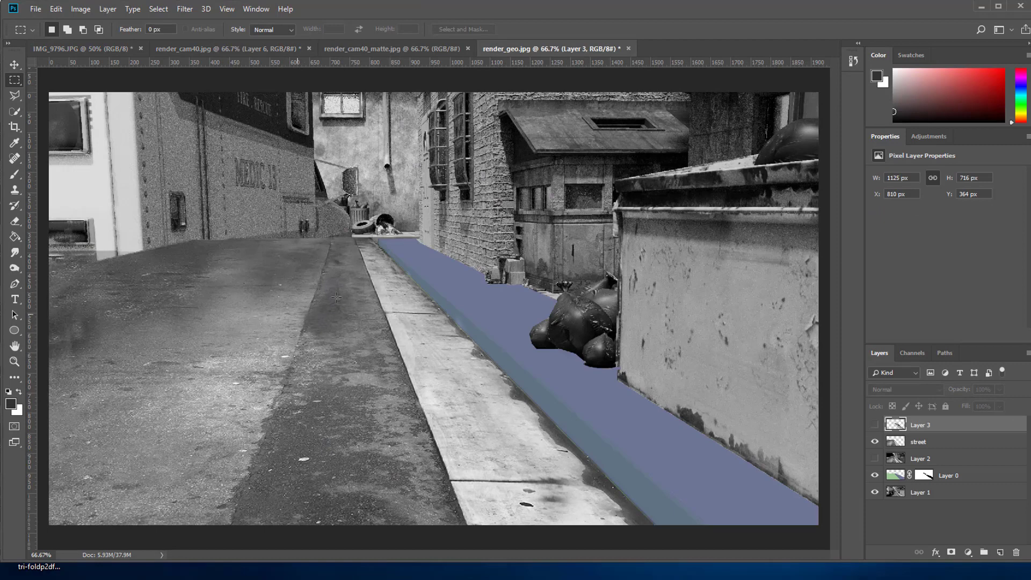
mouse_move(410, 359)
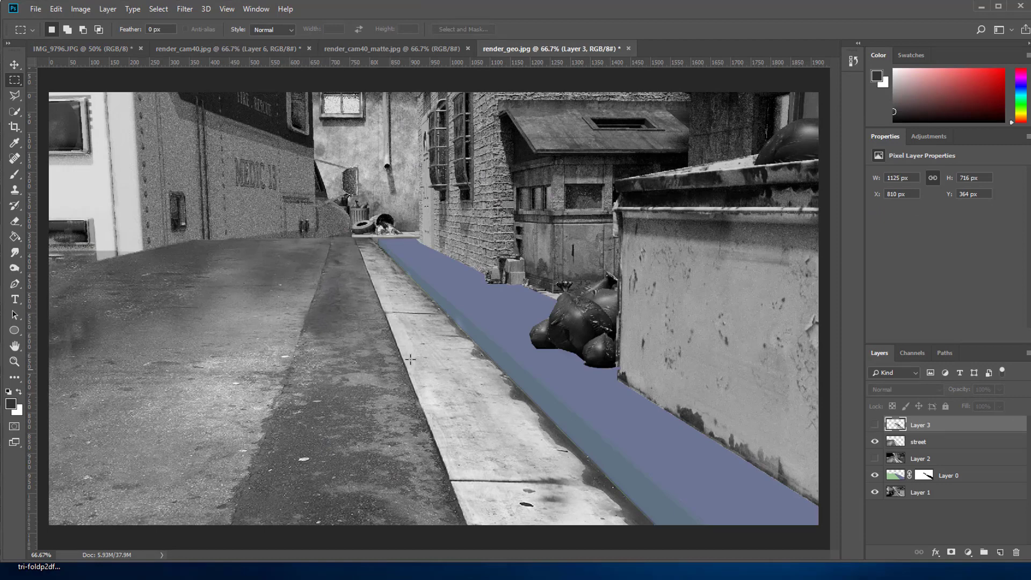
mouse_move(585, 409)
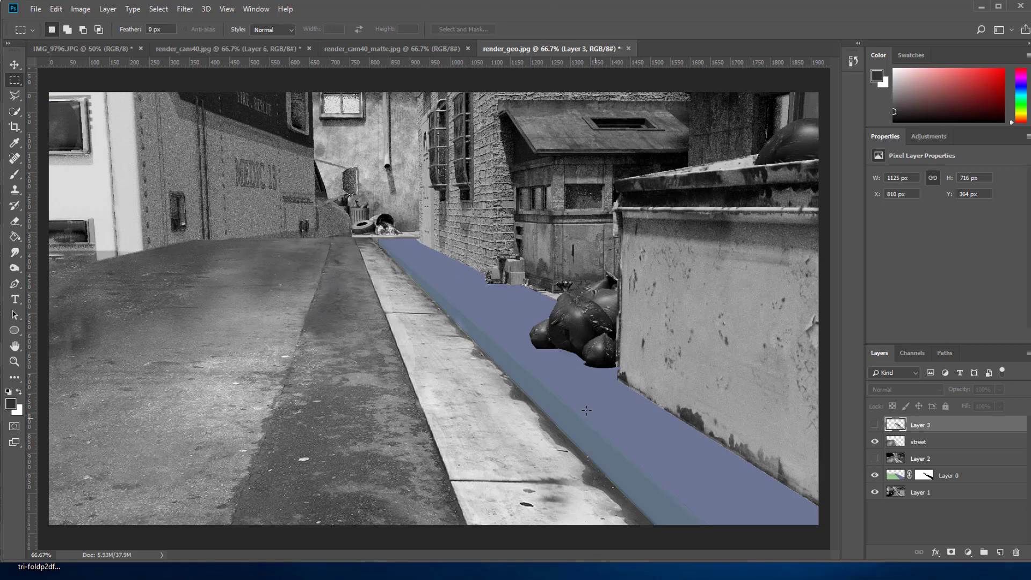
- Check IMG_9796.JPG, then distort the sidewalk photo's corners toward the rendered curb perspective
click(78, 48)
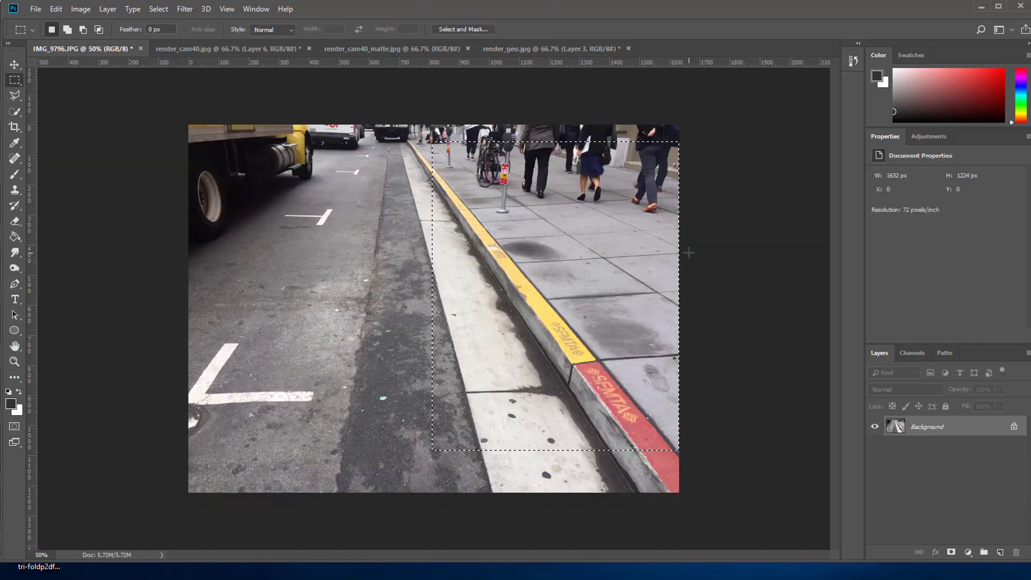
click(548, 48)
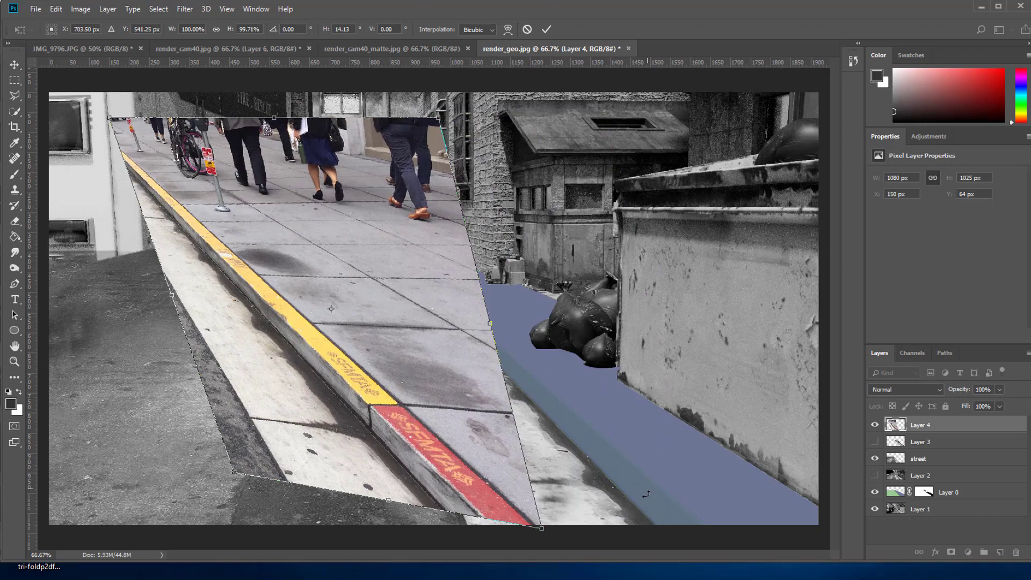
mouse_move(651, 505)
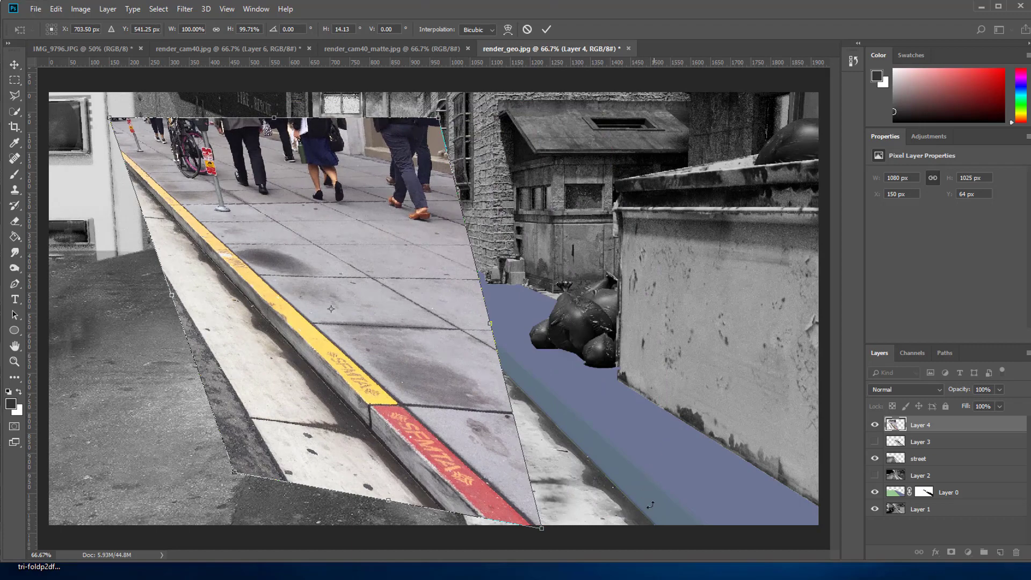
drag(541, 527, 631, 518)
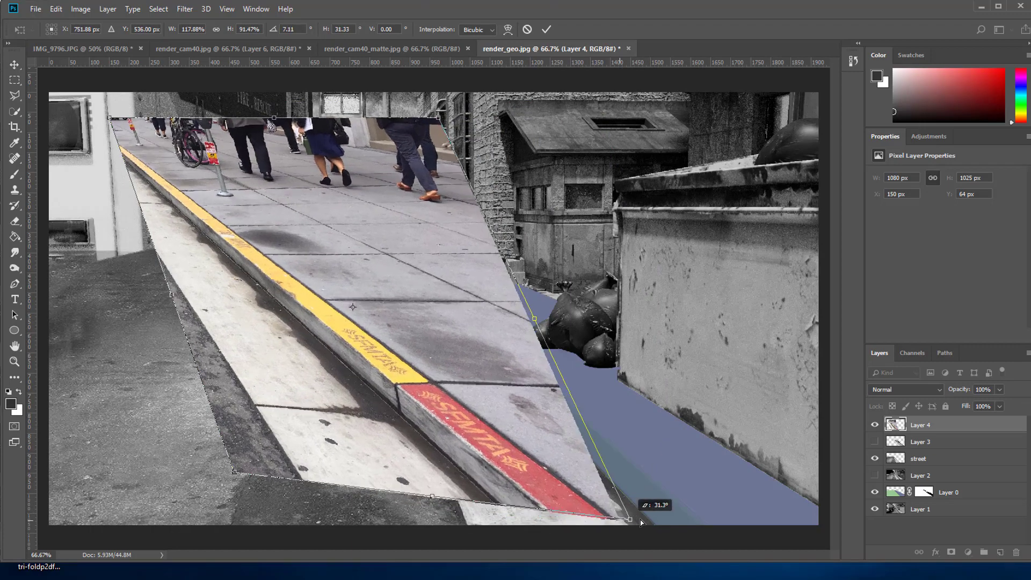
drag(640, 522, 752, 487)
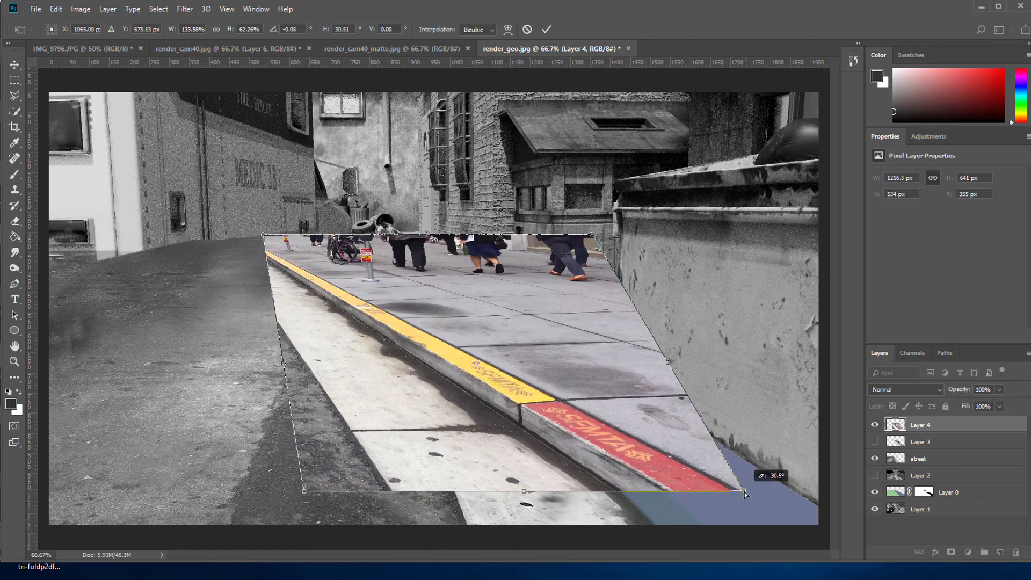
- Lower Layer 4 to 54% opacity and pull its near corners toward the bottom edge and far curb
drag(745, 494, 742, 490)
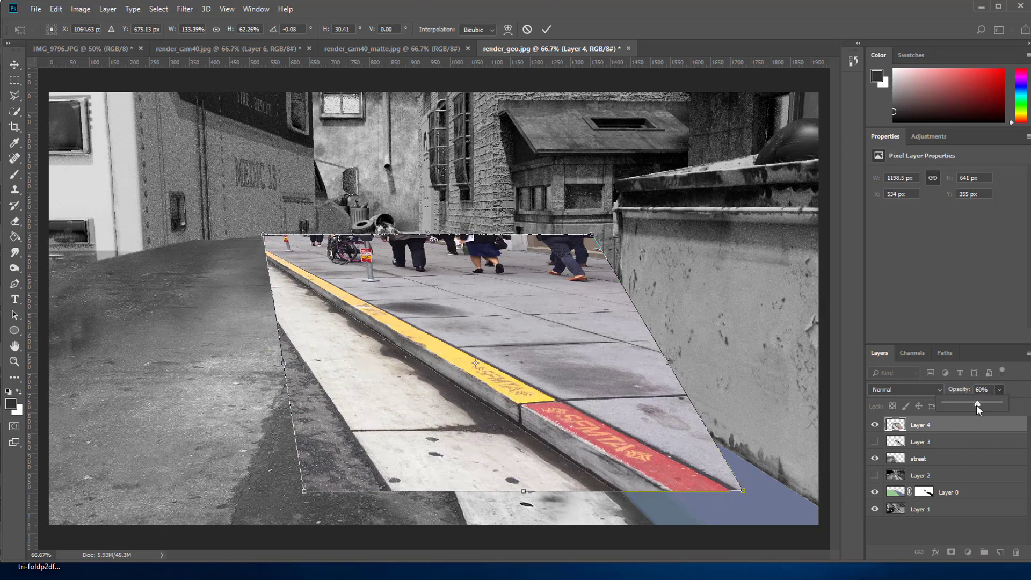
drag(976, 405, 974, 405)
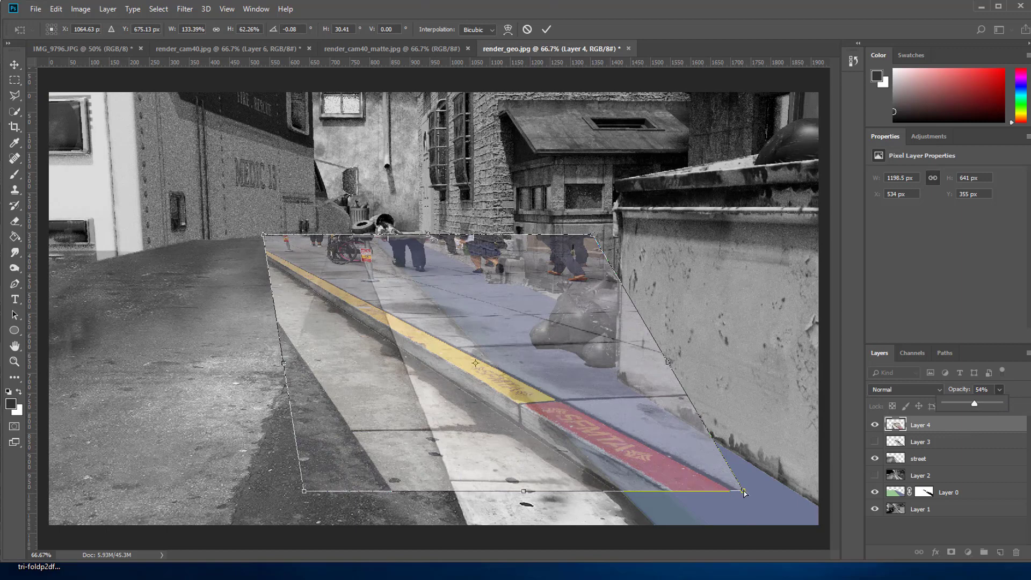
drag(743, 493, 793, 533)
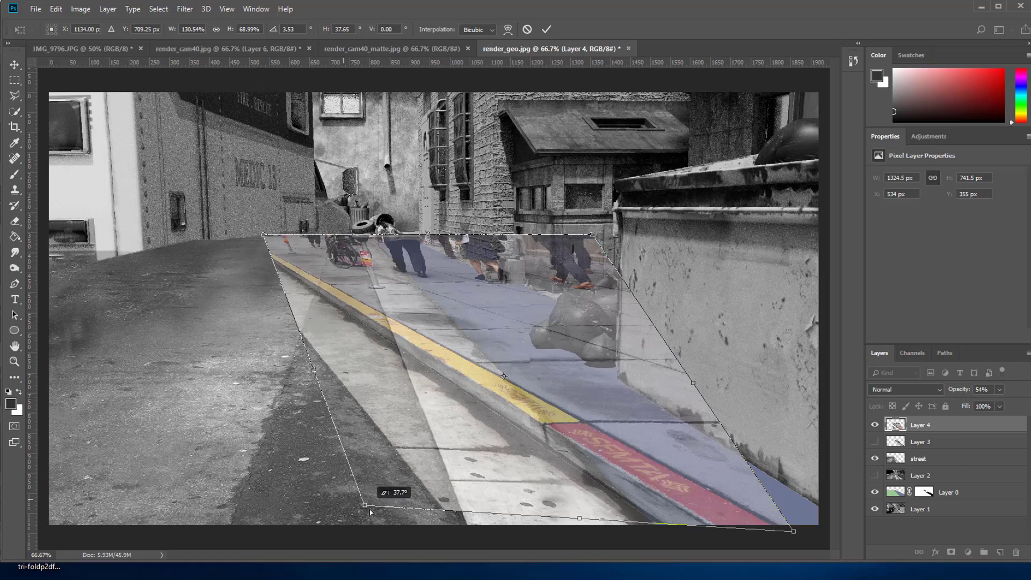
drag(364, 505, 344, 519)
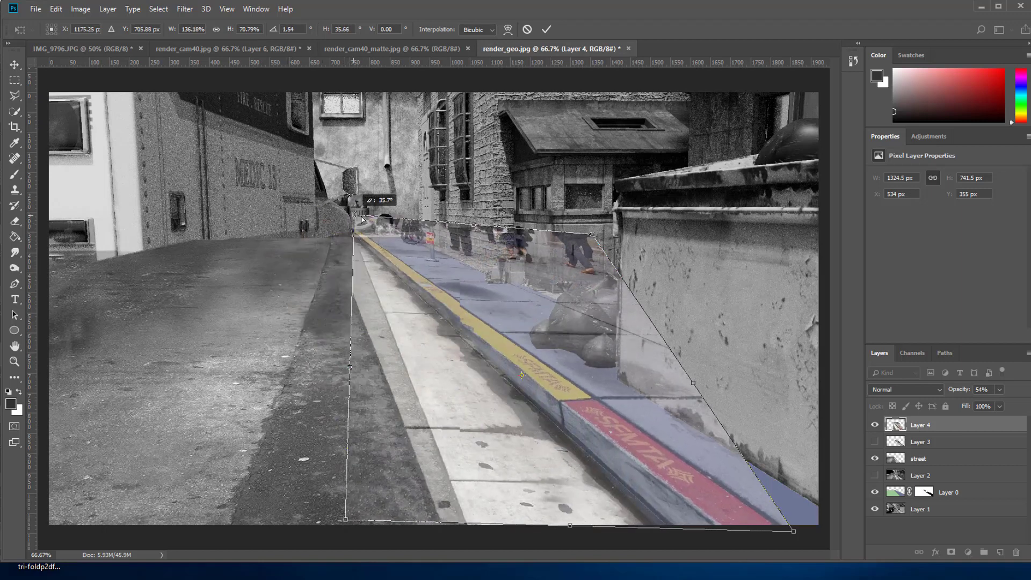
- Refine the distort handles until the photo's curb matches the rendered curb, then commit it
drag(362, 220, 385, 230)
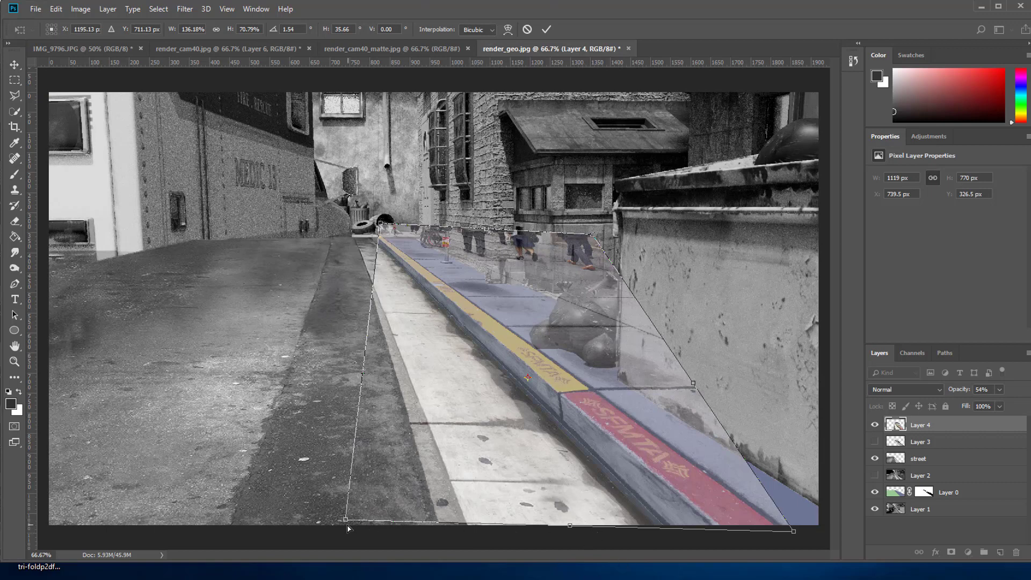
drag(348, 529, 316, 530)
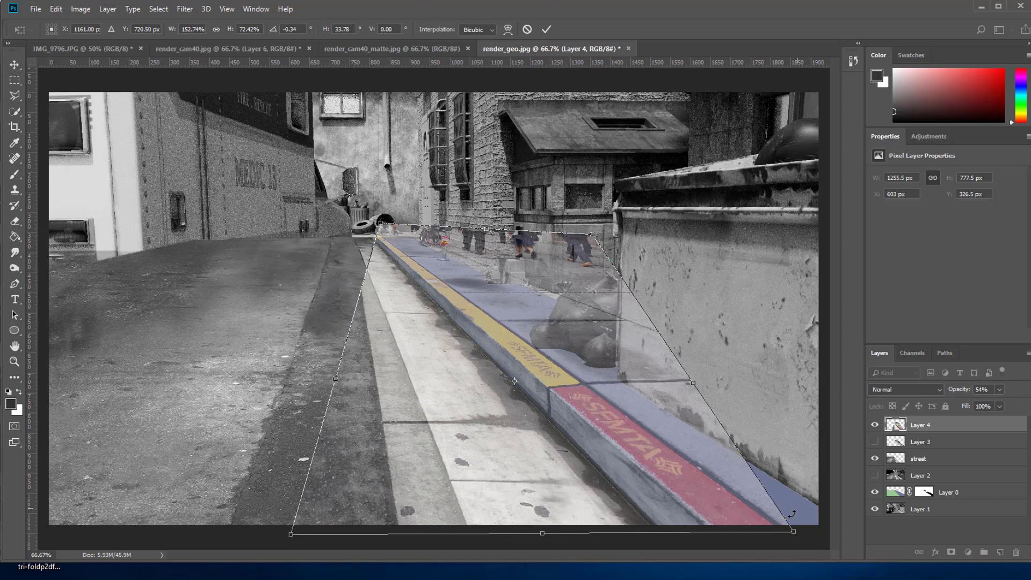
drag(793, 531, 793, 536)
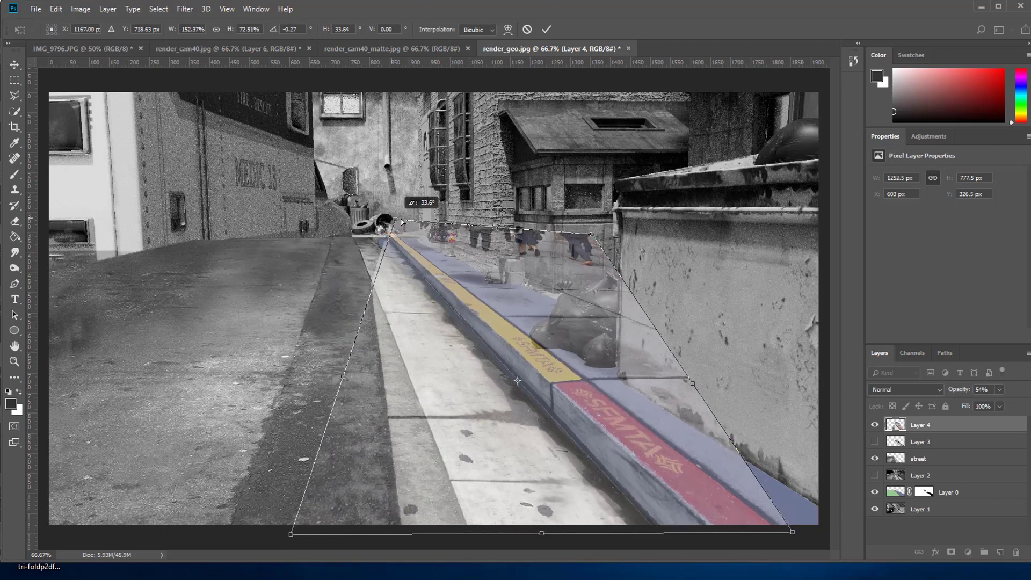
drag(401, 221, 384, 232)
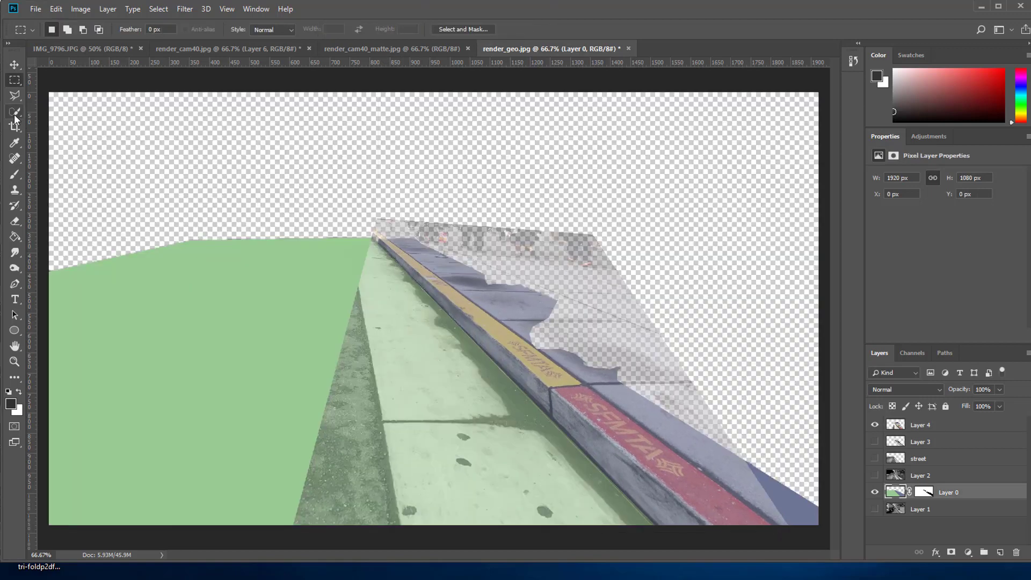
- Desaturate Layer 4 to grey with Hue/Saturation and show the hidden render layers again
click(14, 110)
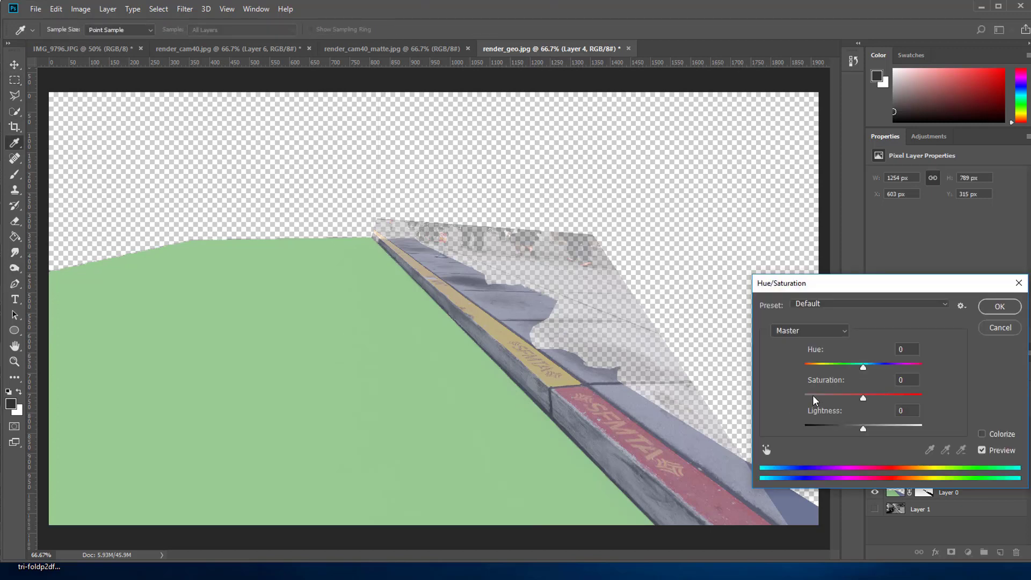
click(998, 306)
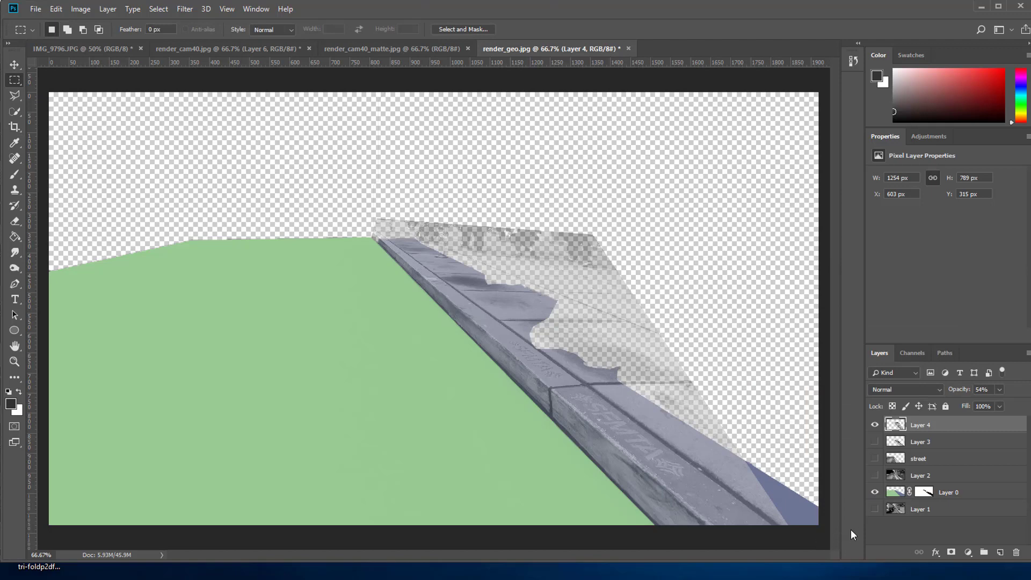
click(1000, 388)
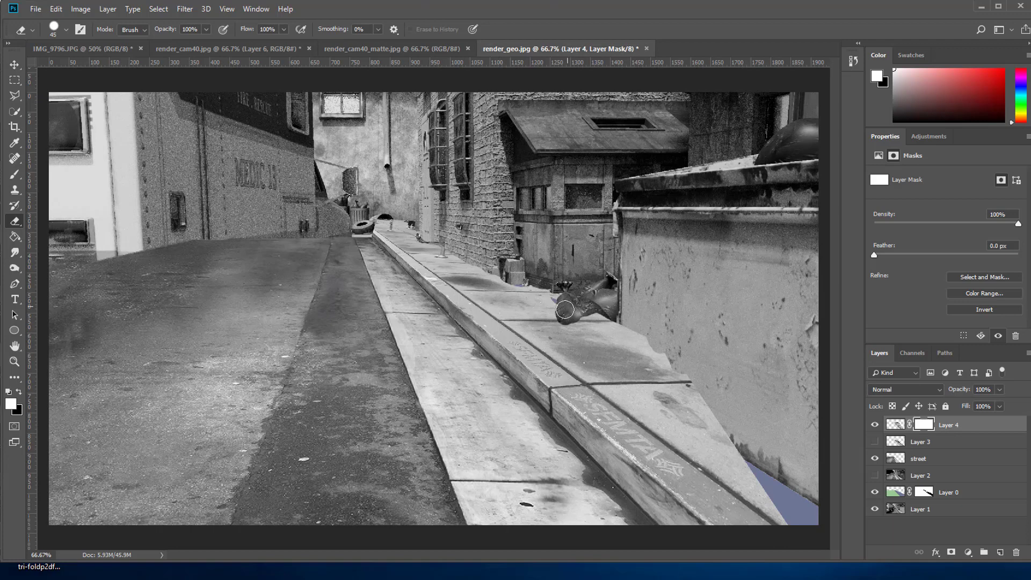
- Paint black on Layer 4's mask so the rendered trash bags show through the sidewalk photo
drag(564, 309, 564, 343)
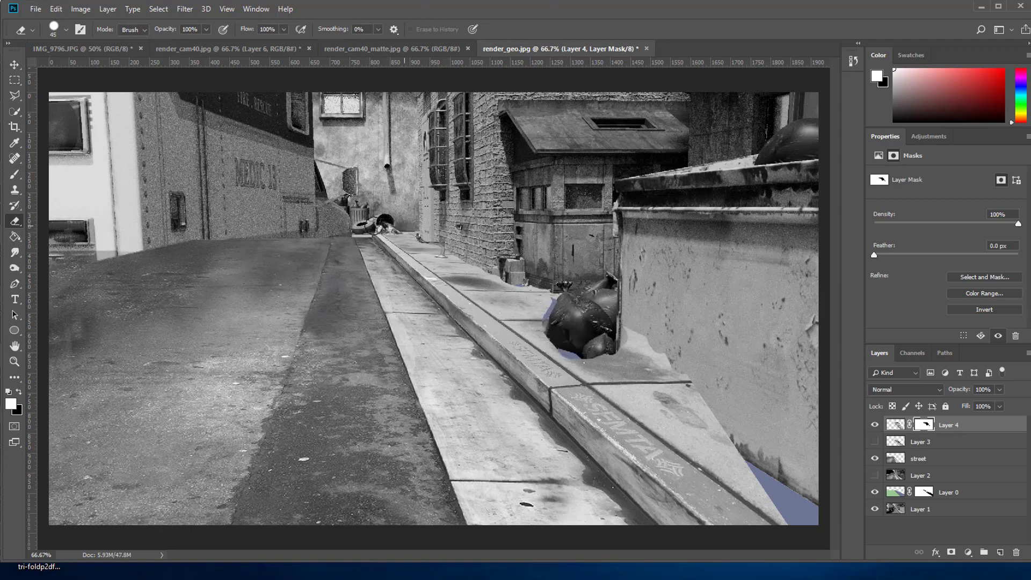
drag(372, 230, 622, 310)
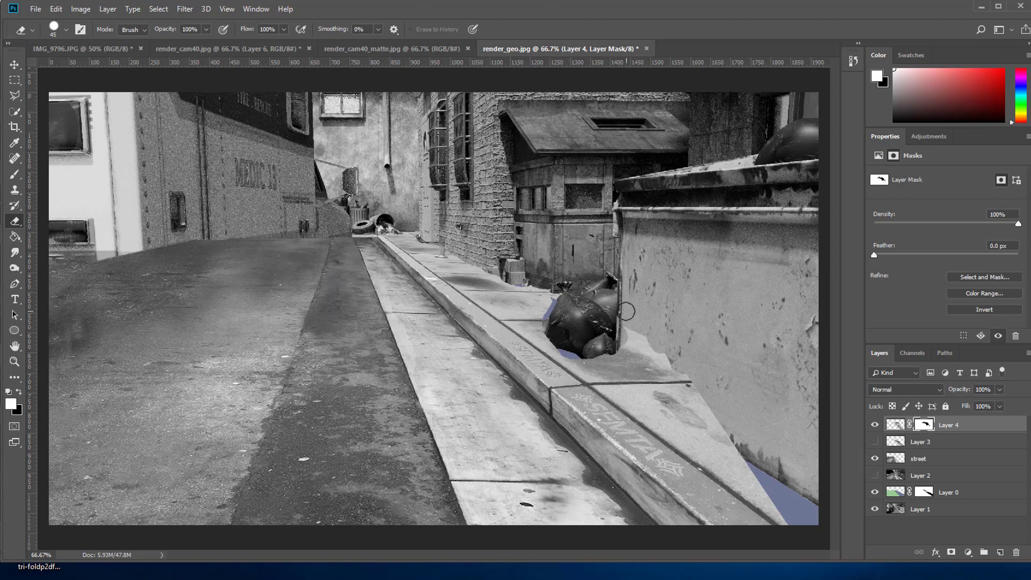
drag(625, 309, 496, 279)
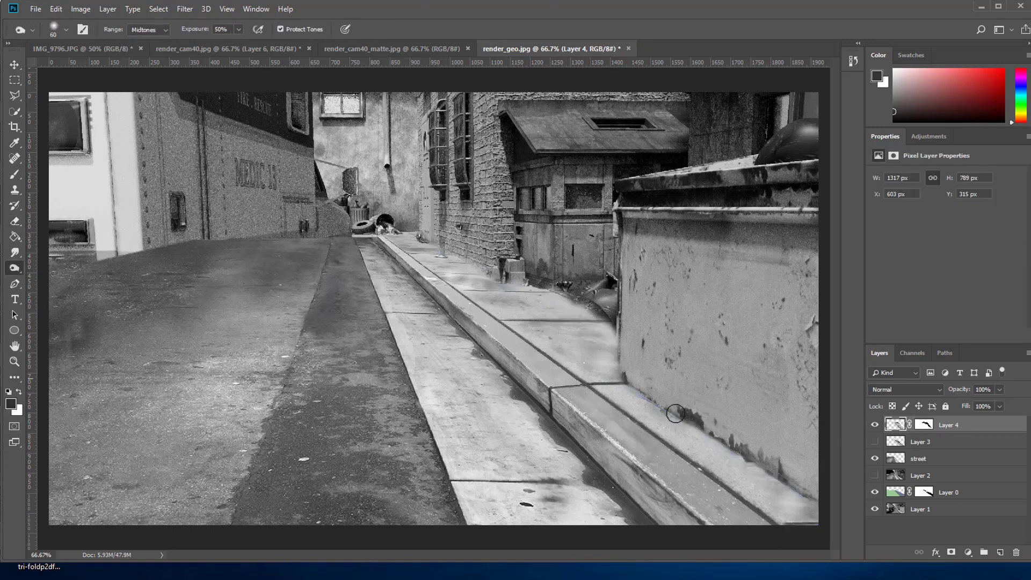
- Dodge/burn the midtones along the wall base, lower curb and middle of the sidewalk
drag(676, 414, 768, 488)
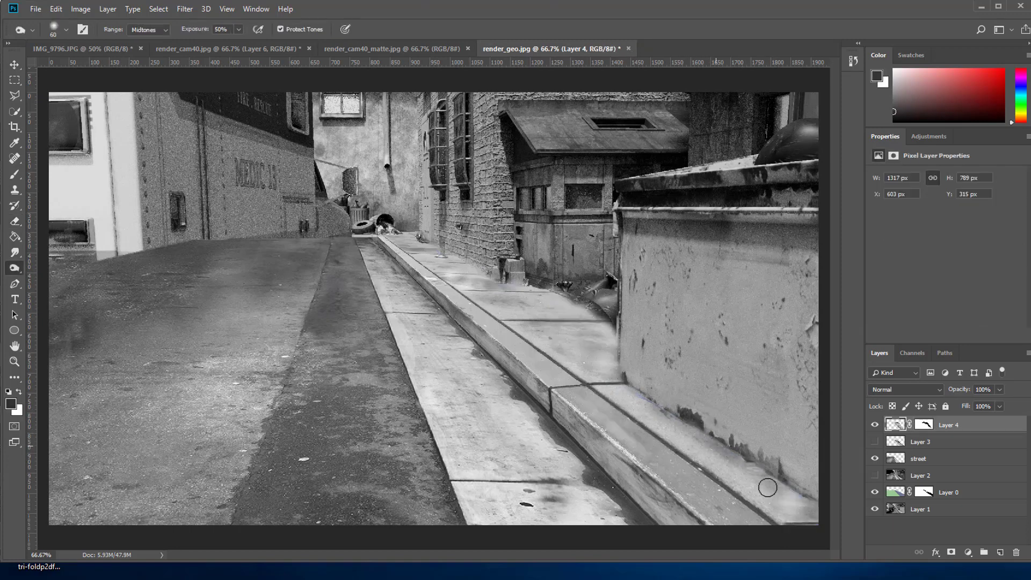
drag(768, 488, 633, 383)
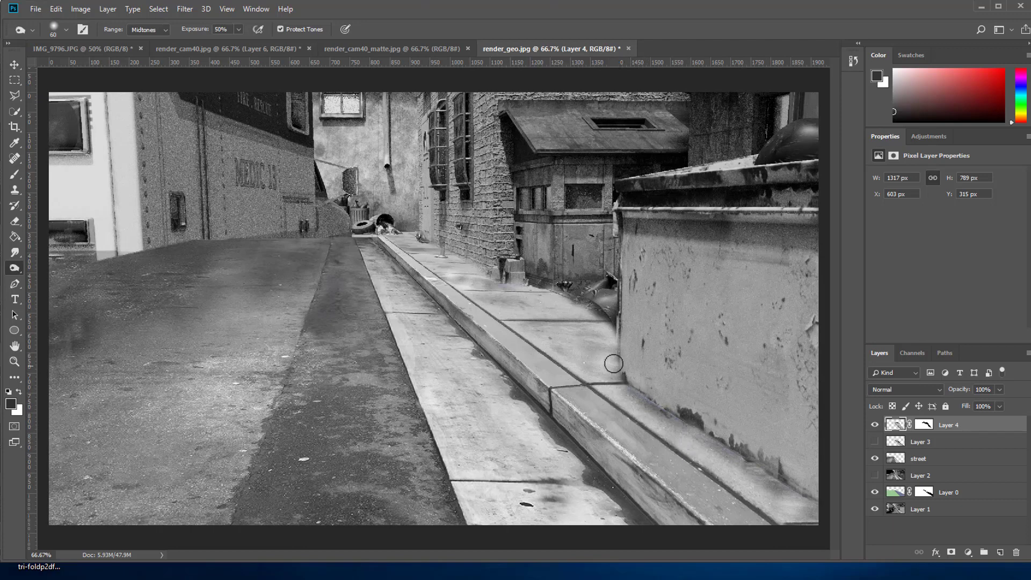
drag(613, 362, 580, 340)
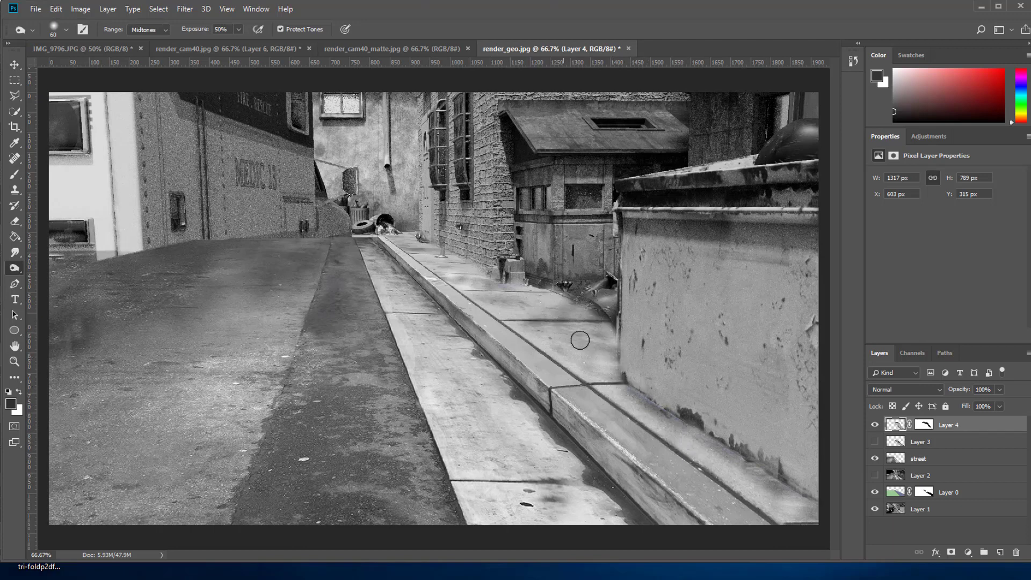
drag(580, 340, 532, 292)
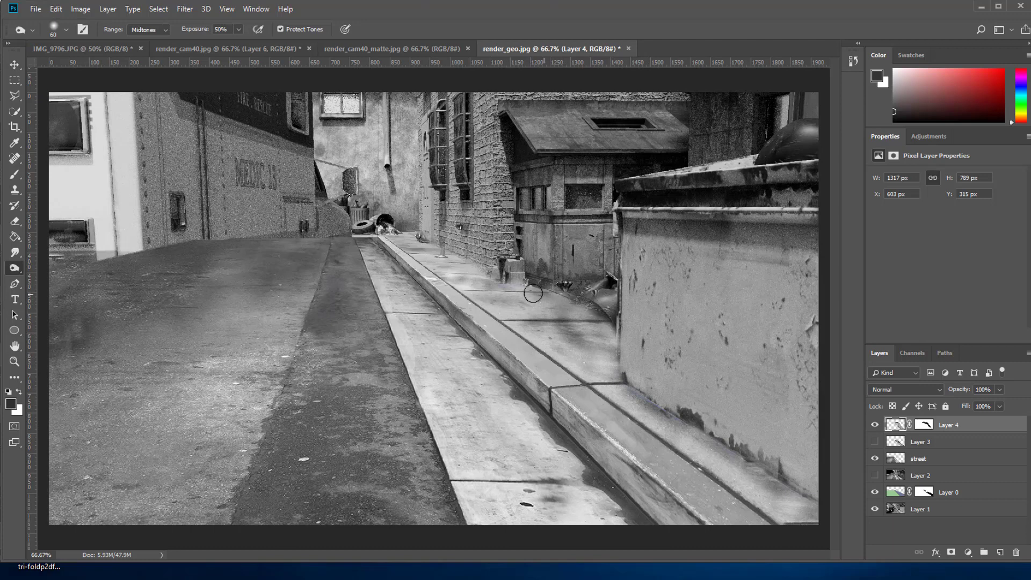
drag(532, 294, 449, 254)
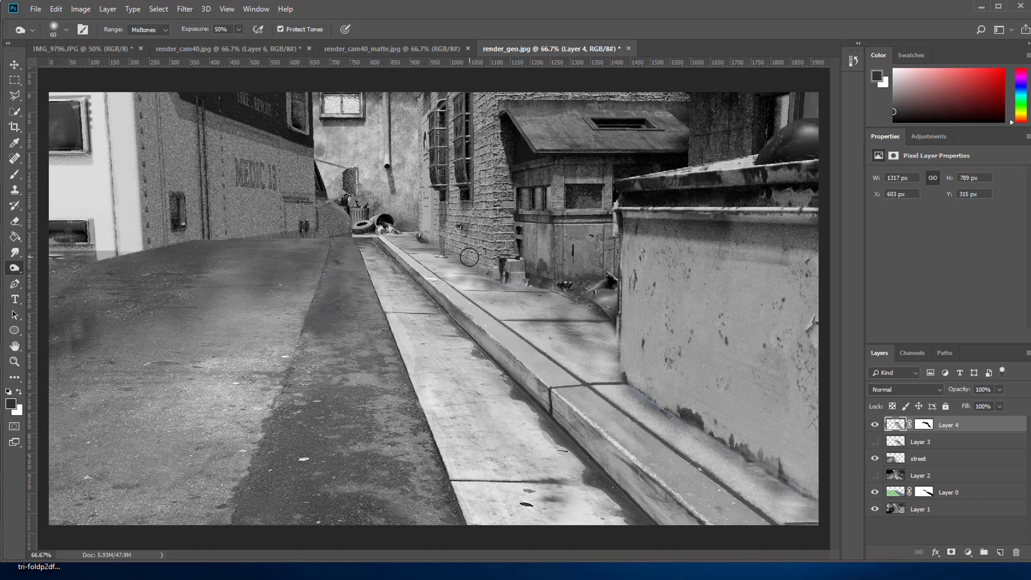
drag(469, 256, 575, 319)
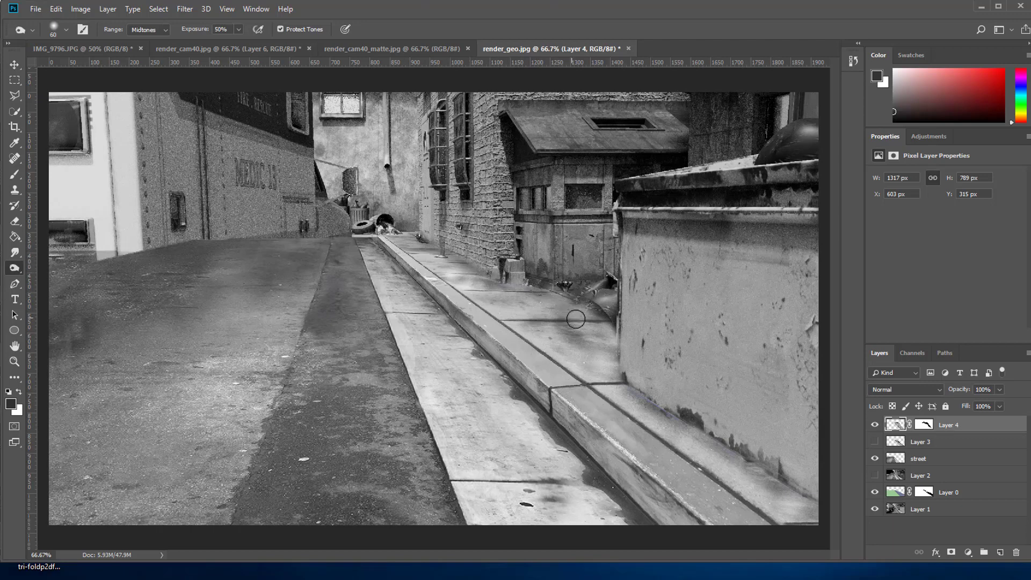
drag(574, 320, 639, 405)
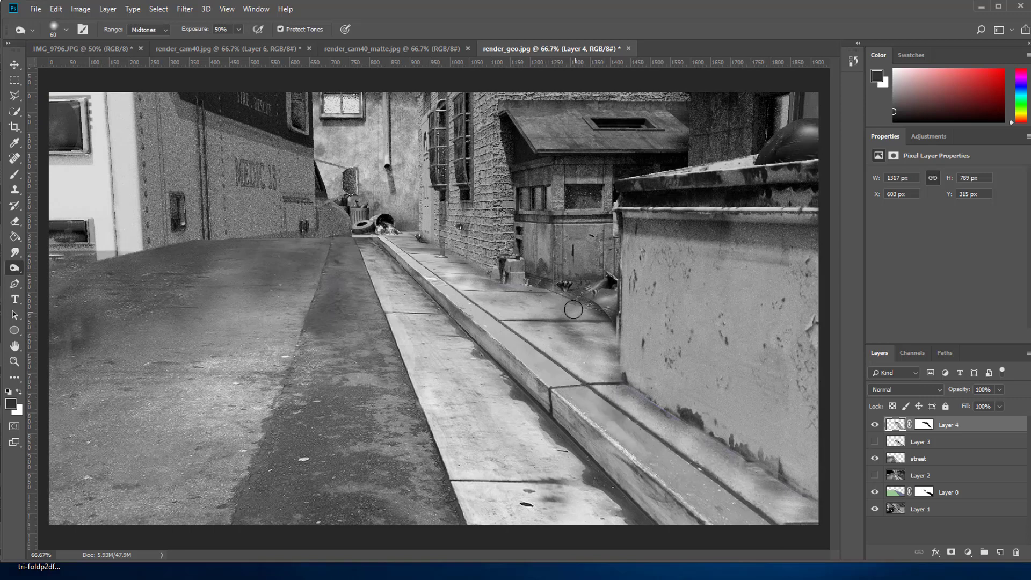
- Blend the far curb edge and paving seam, then switch to the Rectangular Marquee
drag(573, 310, 549, 315)
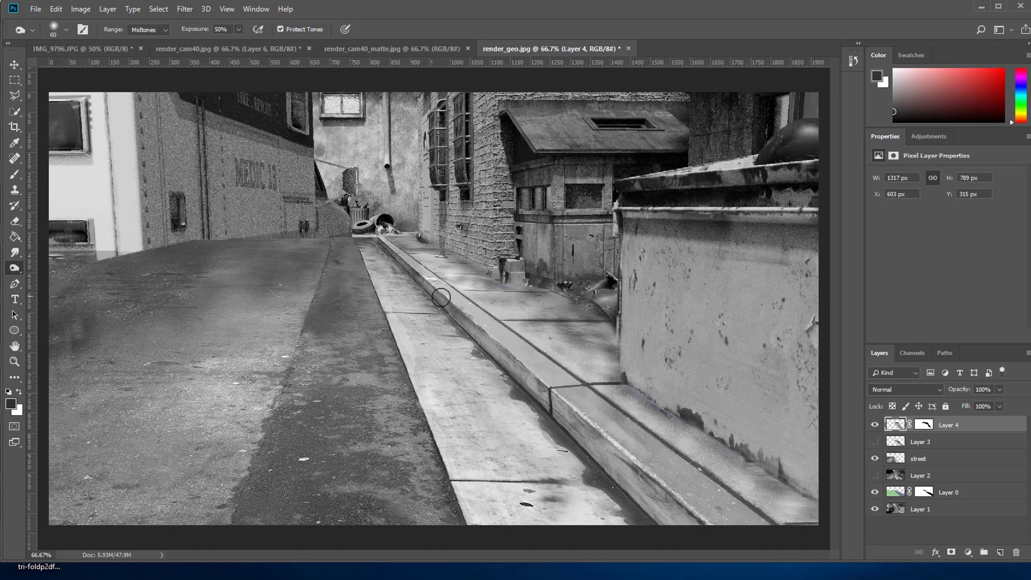
drag(441, 297, 494, 336)
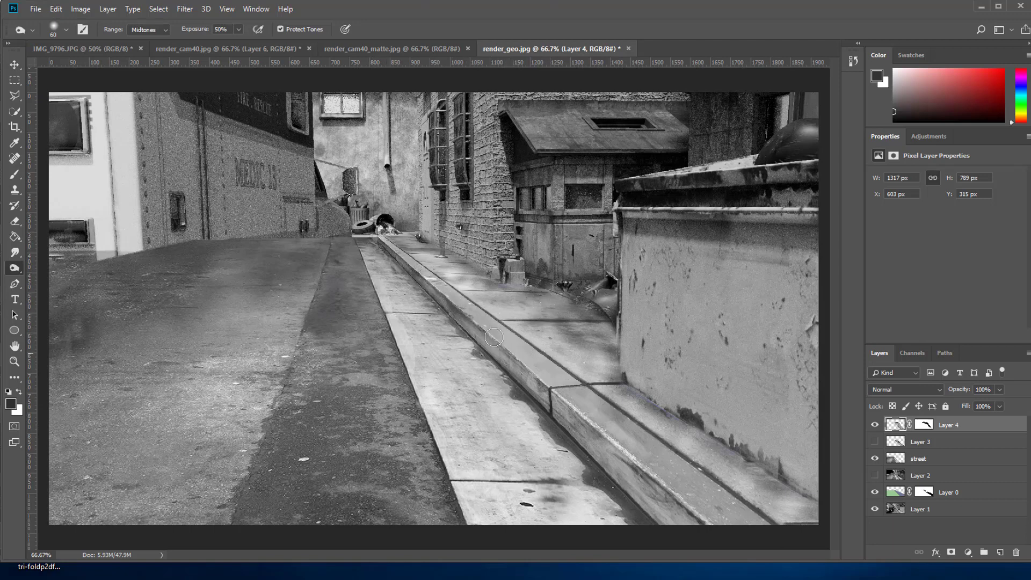
drag(493, 337, 576, 406)
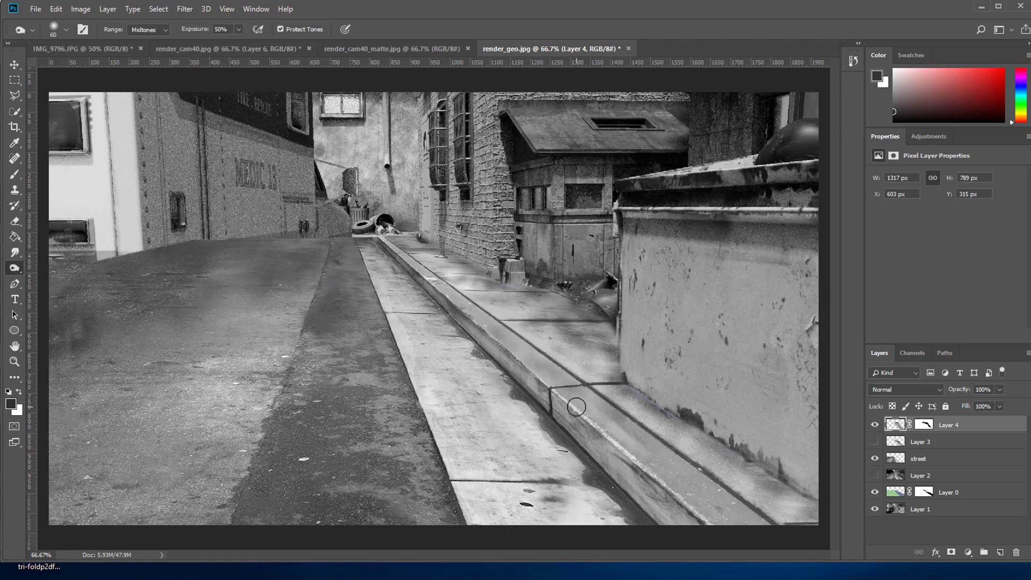
drag(576, 406, 582, 440)
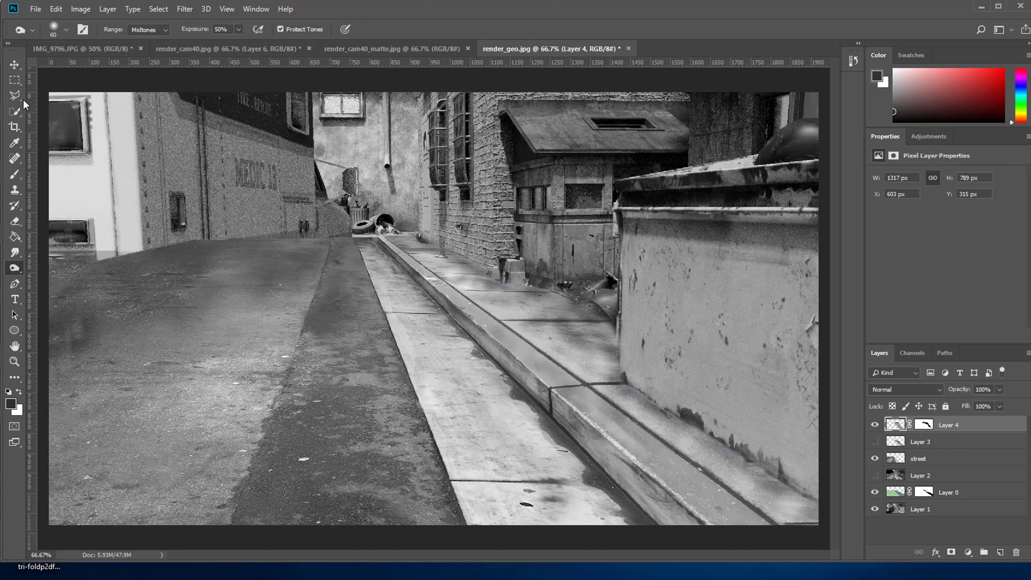
click(14, 95)
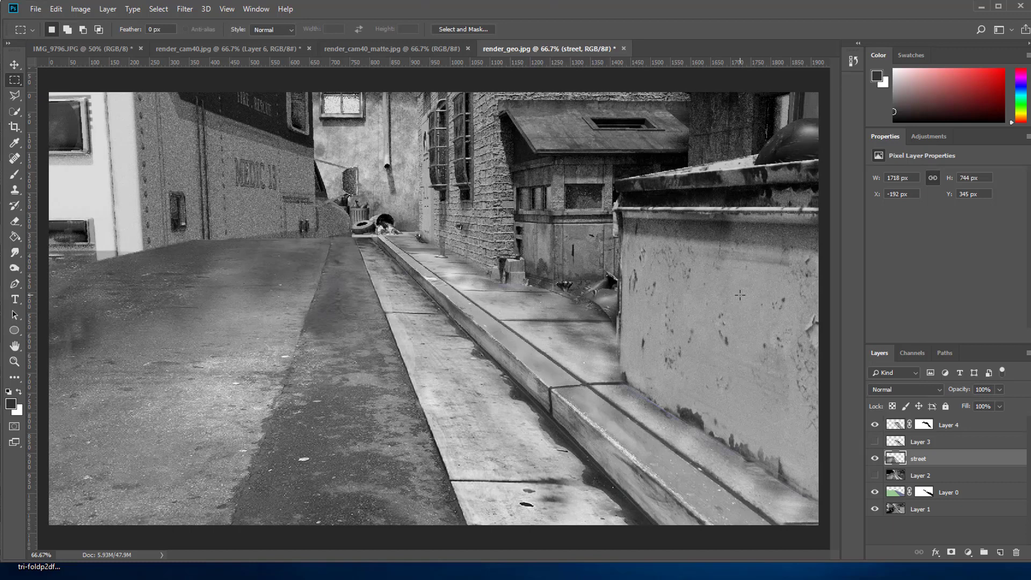
mouse_move(505, 365)
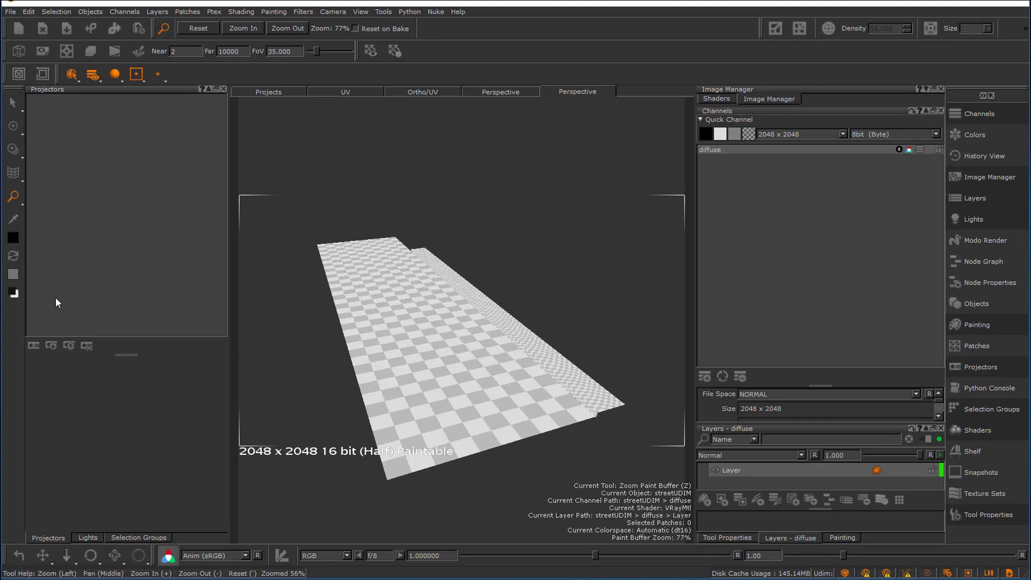
- Load cam40_1_132.fbx as a projector from the Load Projector dialog
click(69, 347)
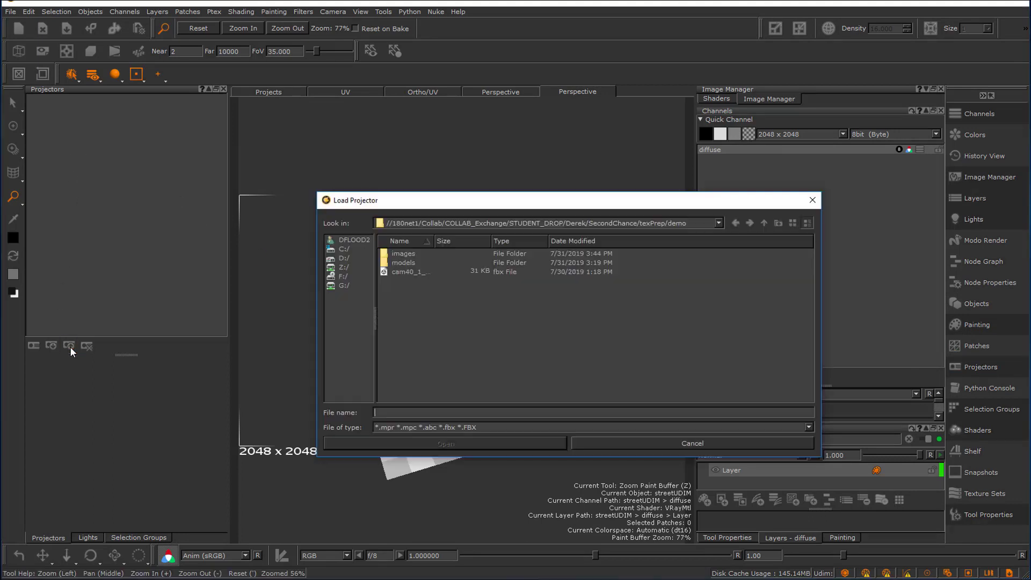
drag(433, 241, 474, 240)
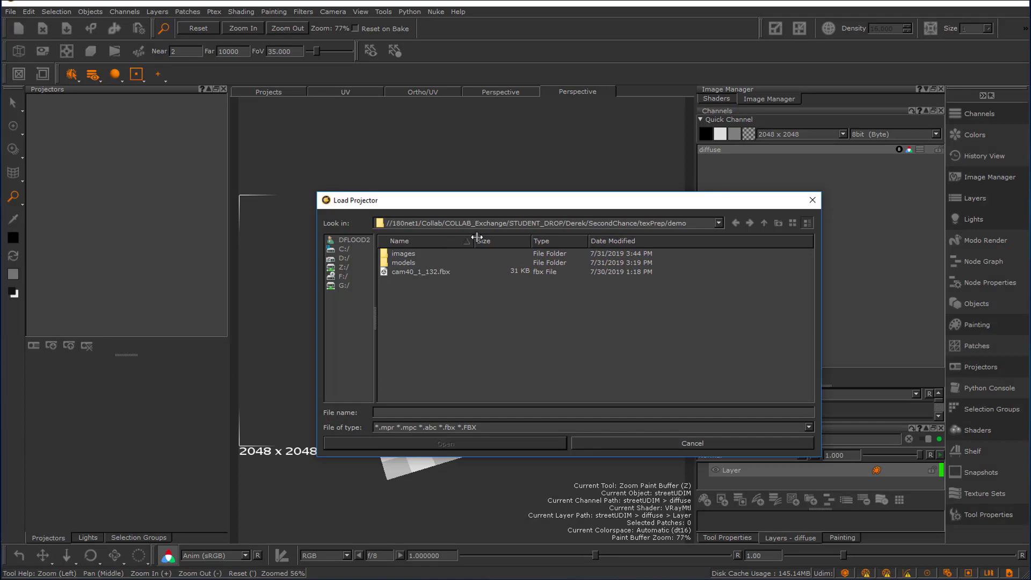
click(420, 272)
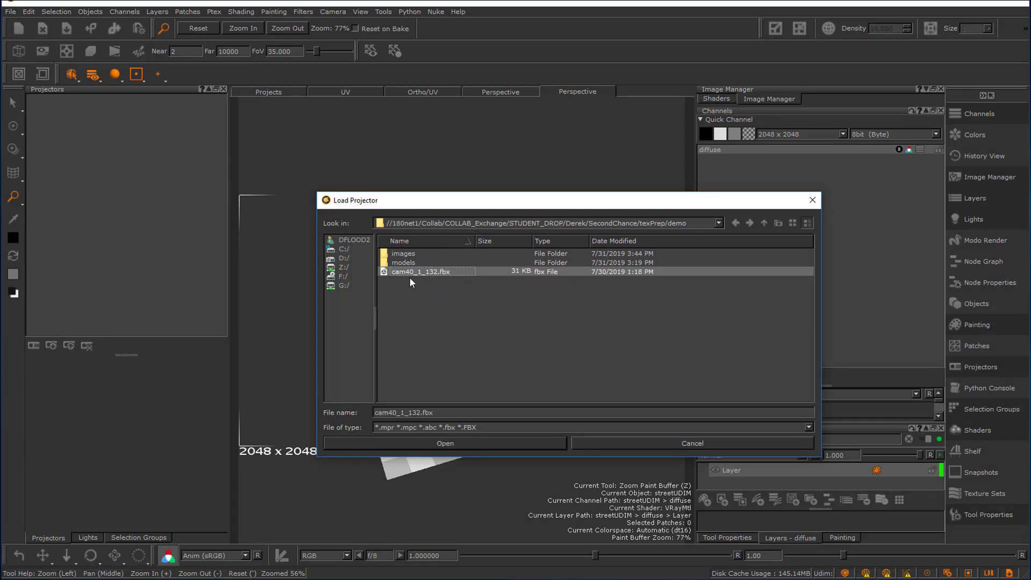
mouse_move(400, 284)
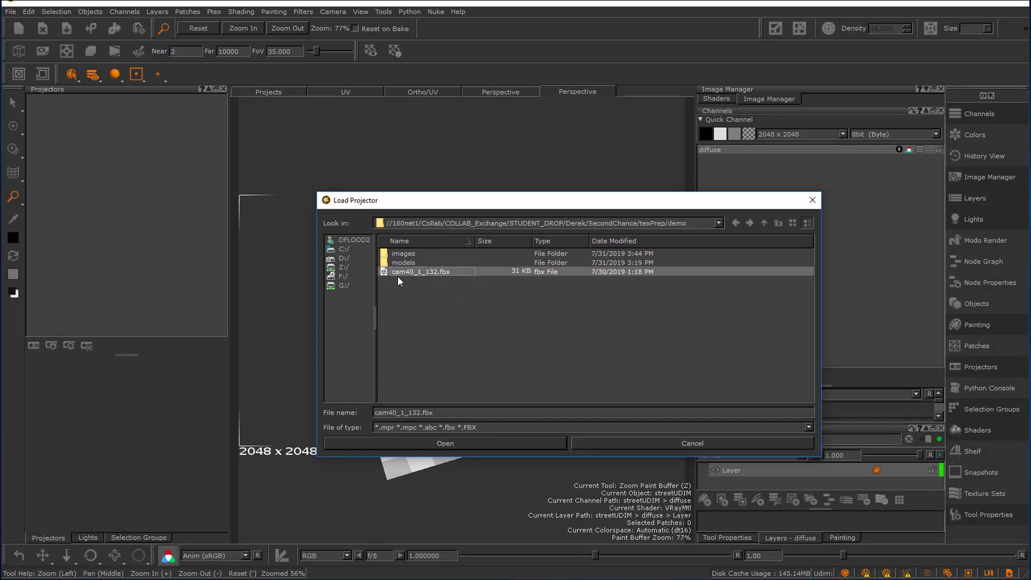
click(444, 442)
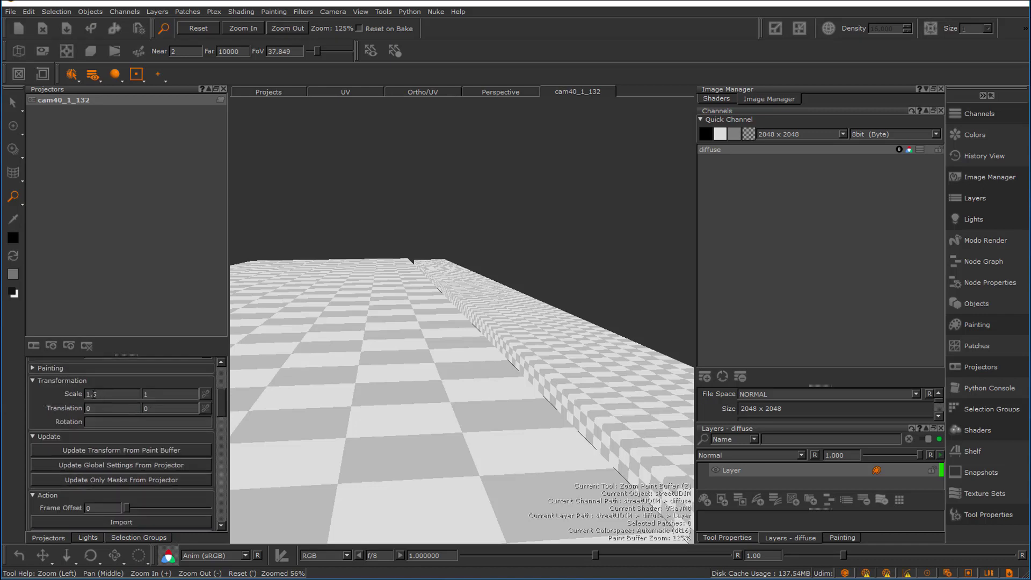
- Set the projector's horizontal Scale to 1.777 to match the widescreen concept
click(95, 394)
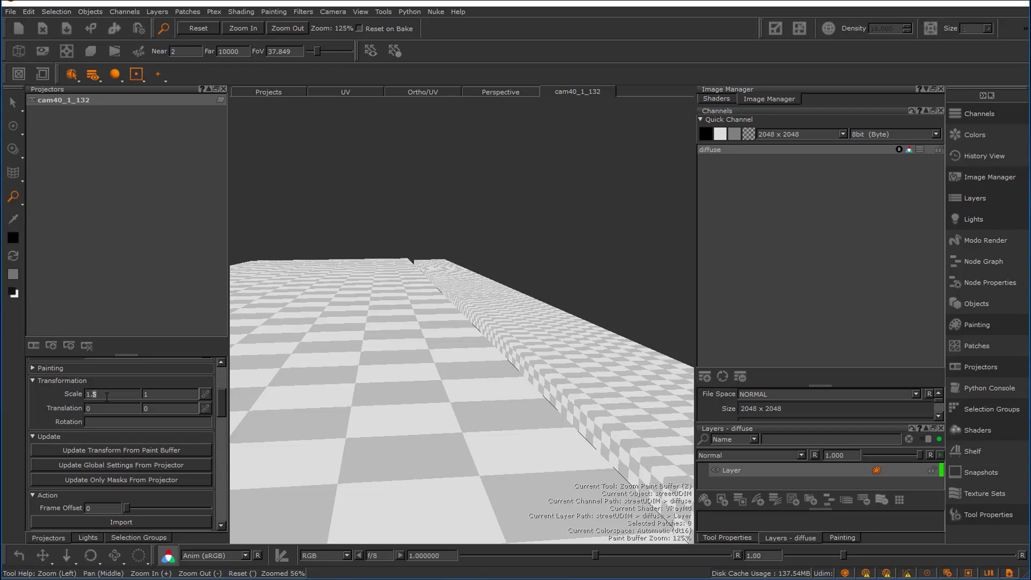
text(1.777)
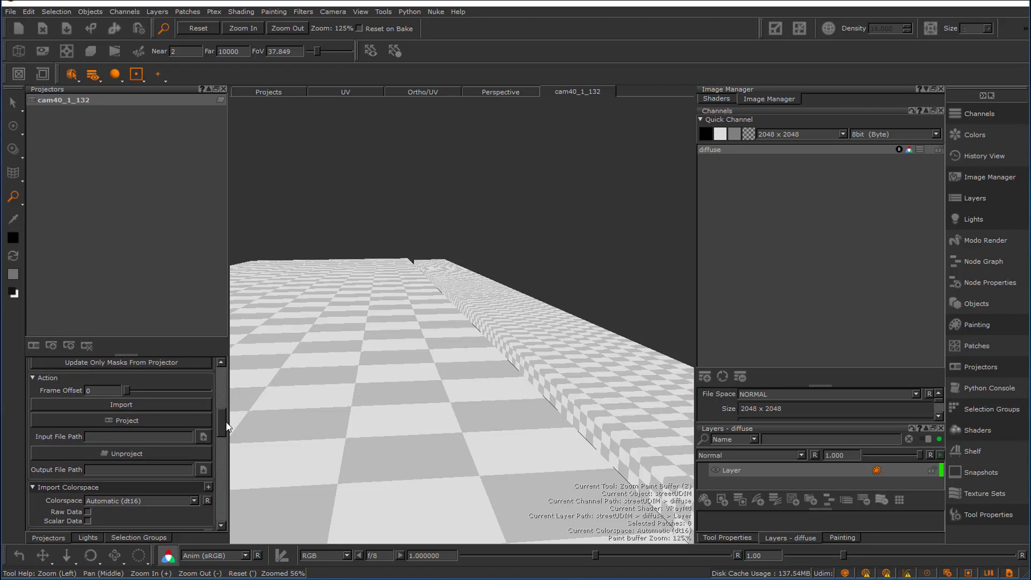
scroll(down, 3)
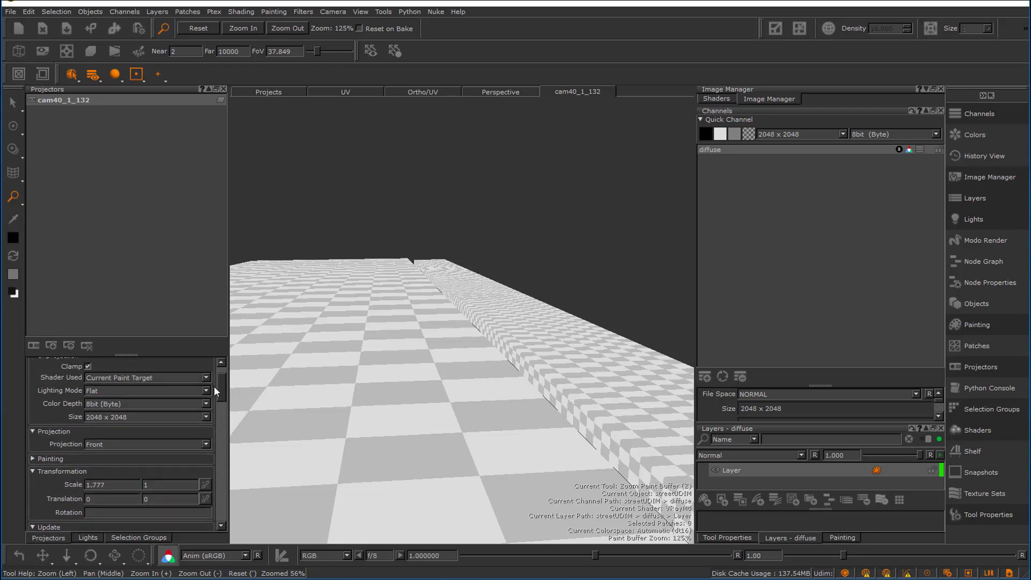
scroll(down, 3)
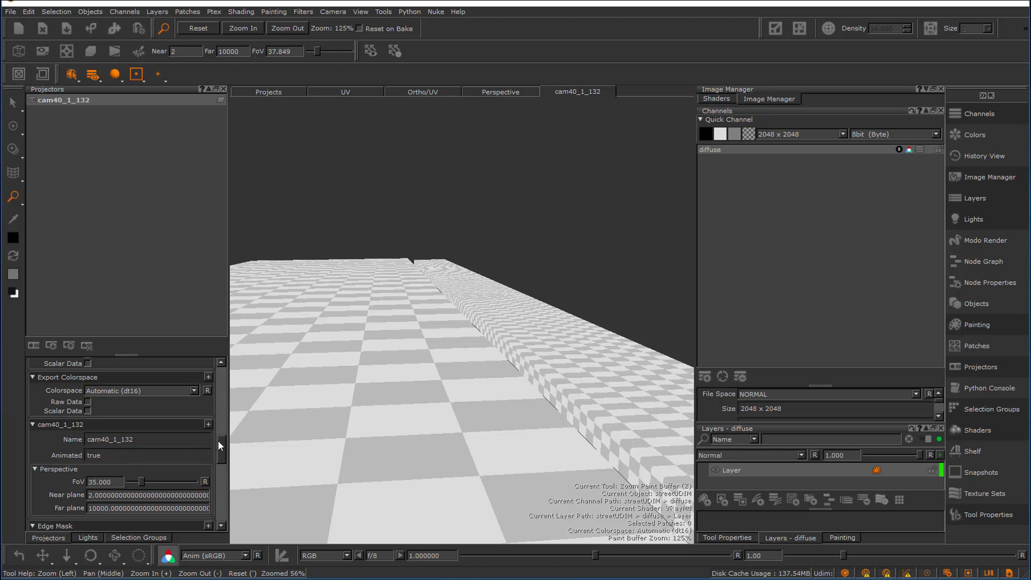
scroll(down, 3)
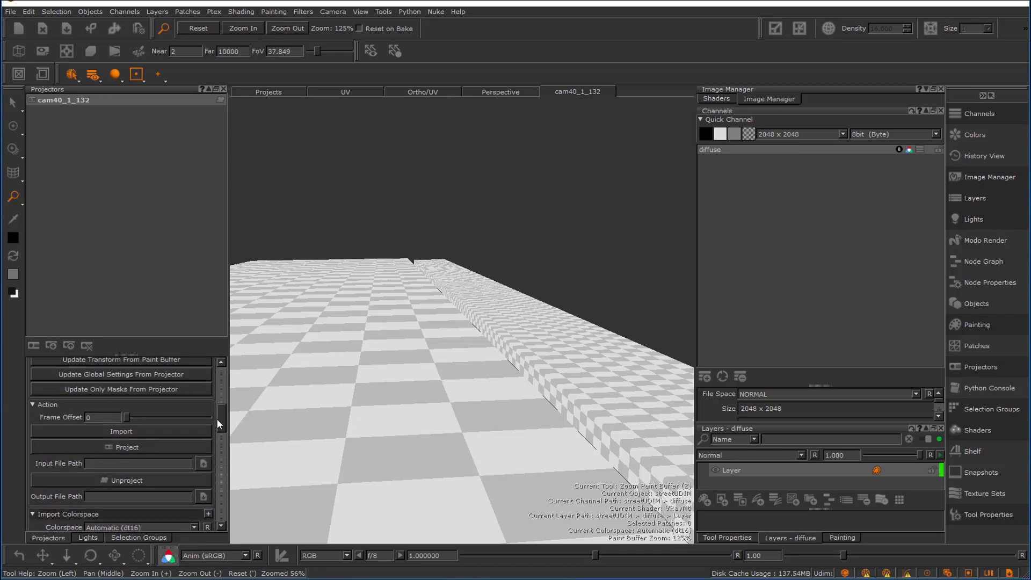
- Import render_geoPSD.jpg from the demo images folder into the cam40_1_132 projector
click(122, 435)
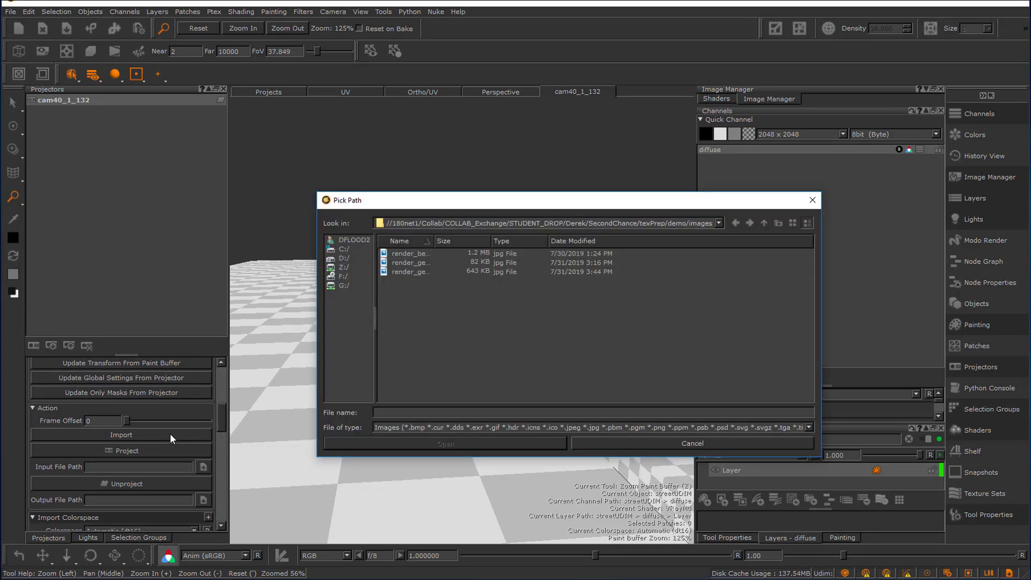
click(764, 224)
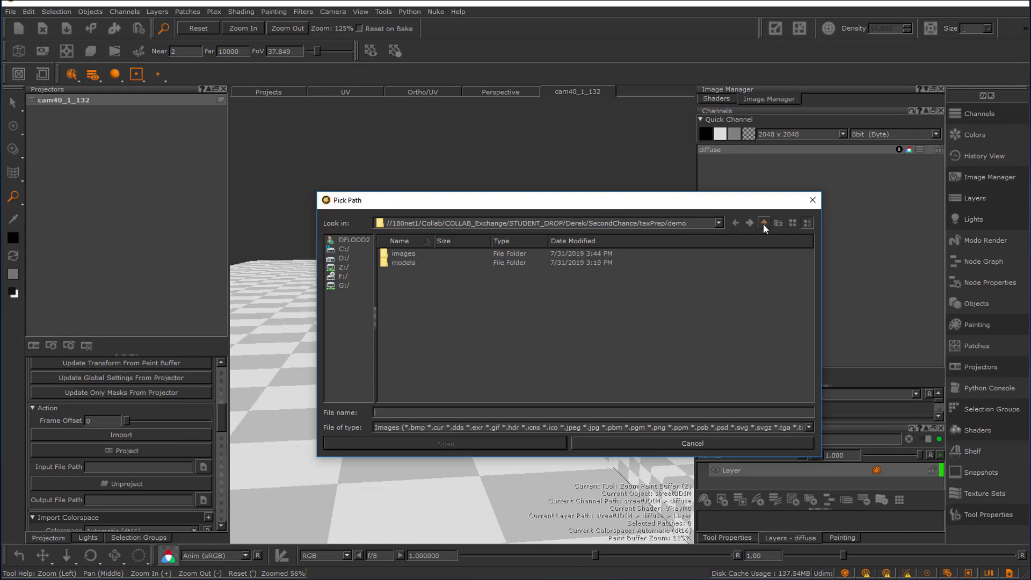
double_click(404, 254)
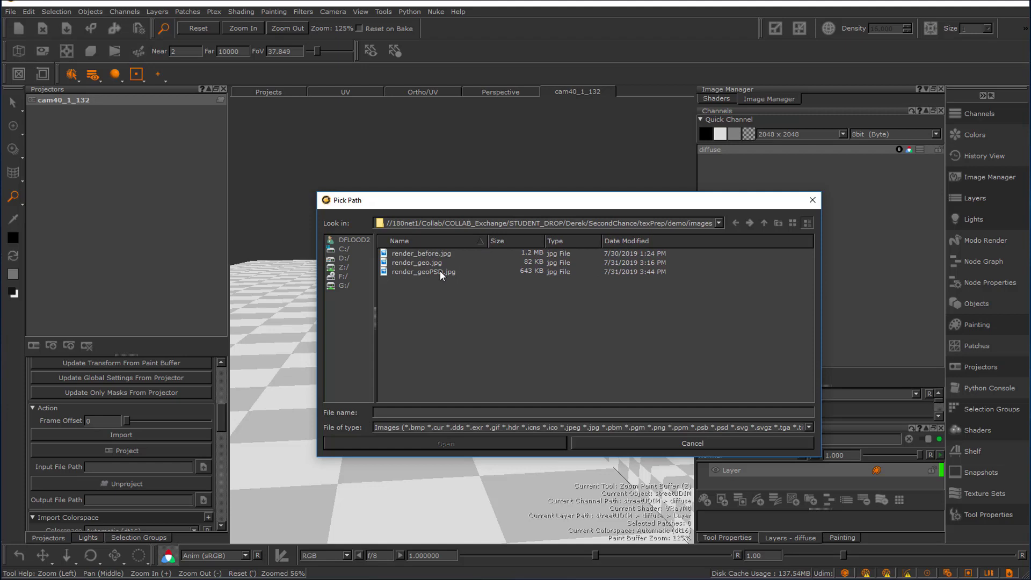
click(424, 272)
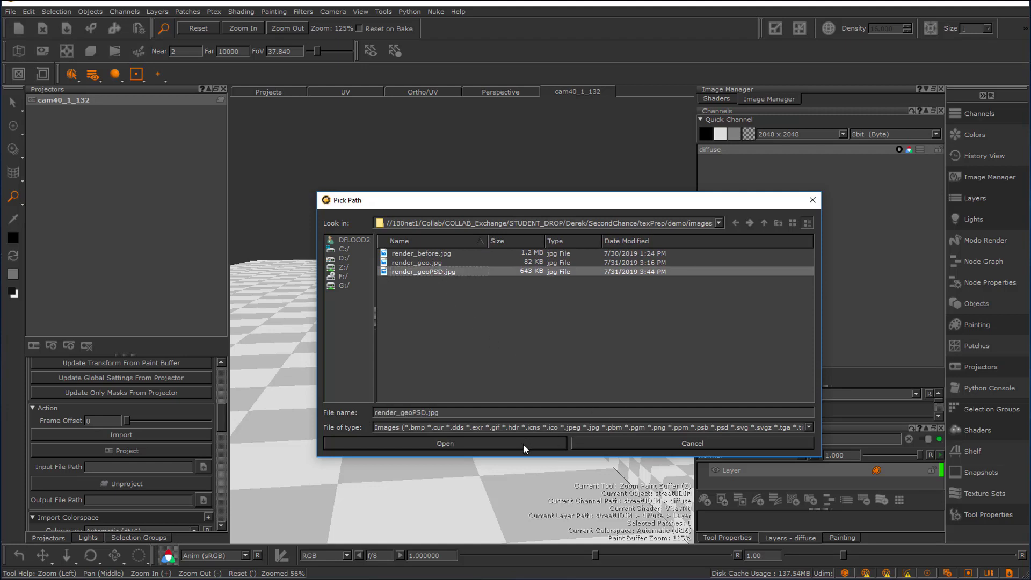
click(444, 442)
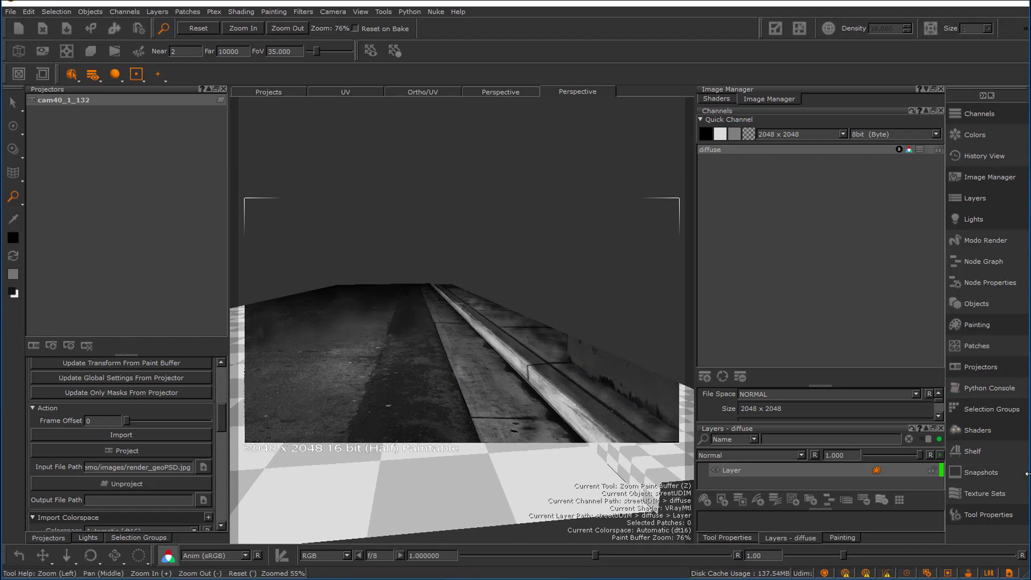
- Set the painting projection to Through and project the concept onto streetUDIM
click(842, 537)
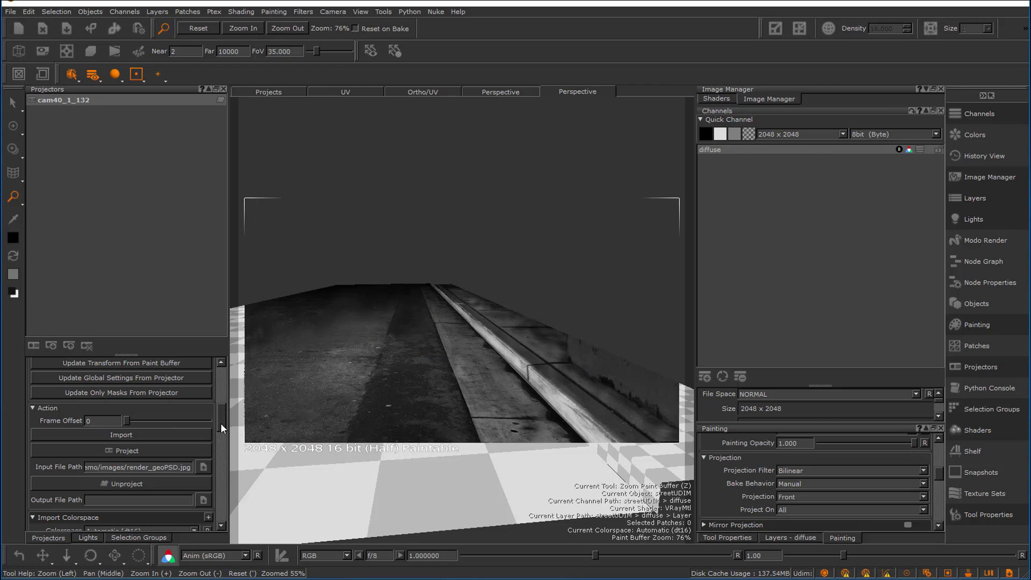
scroll(down, 3)
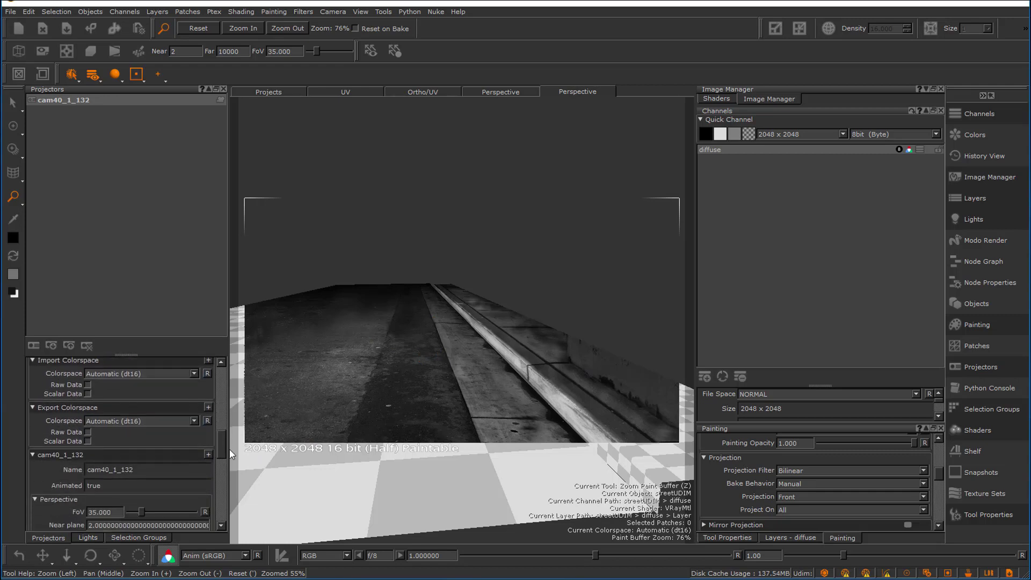
scroll(down, 3)
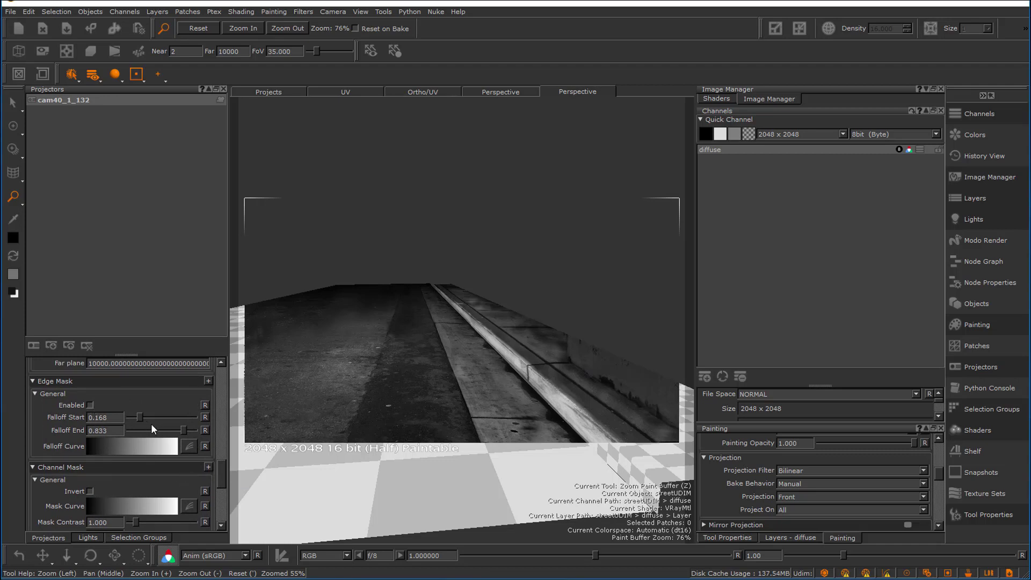
scroll(down, 3)
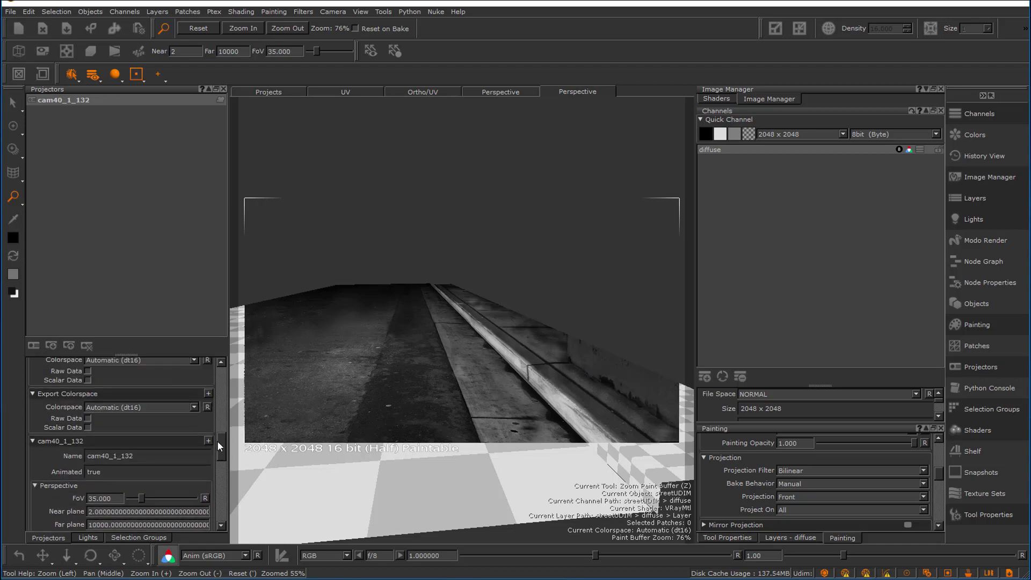
scroll(down, 3)
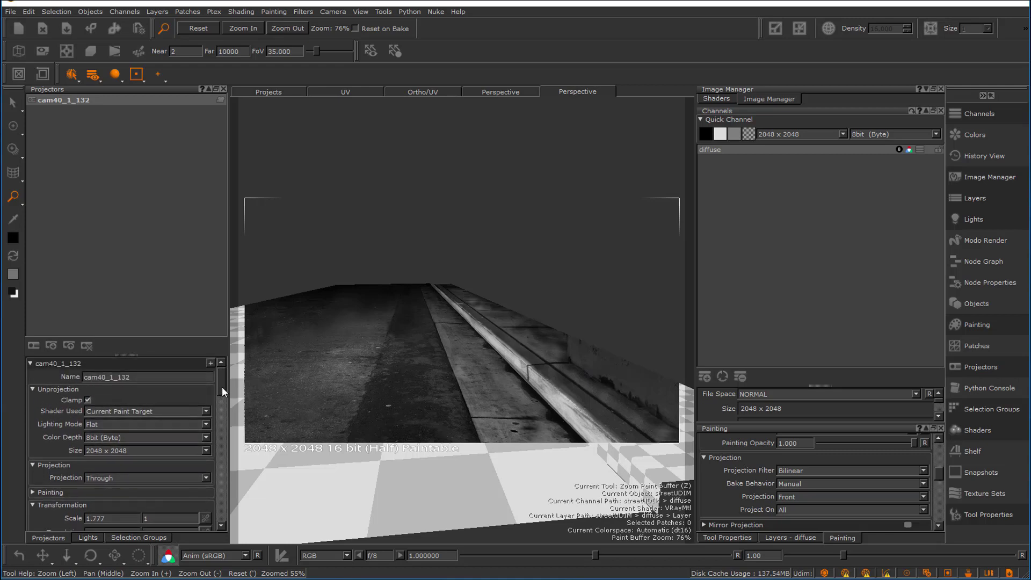
mouse_move(348, 394)
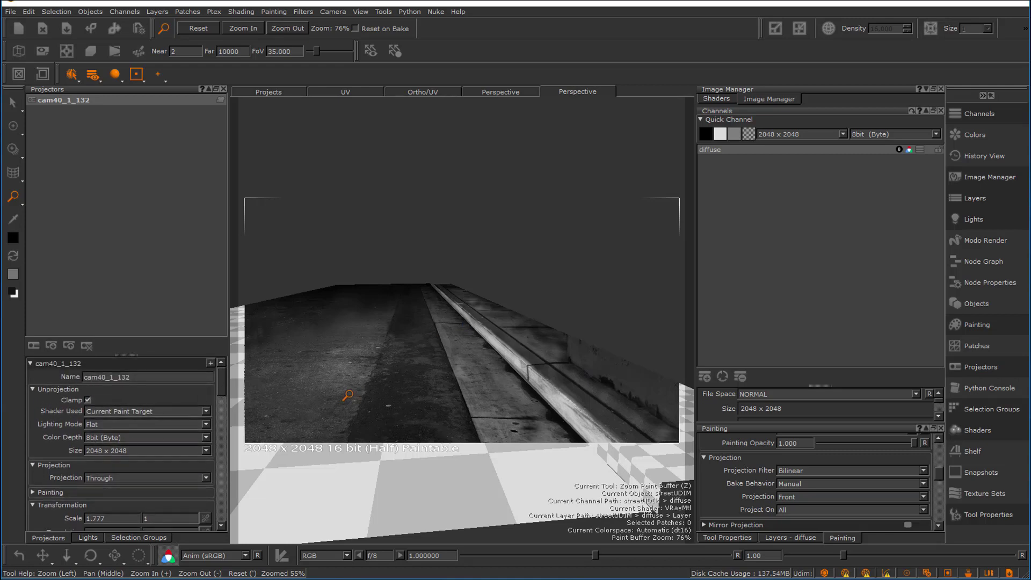
click(980, 303)
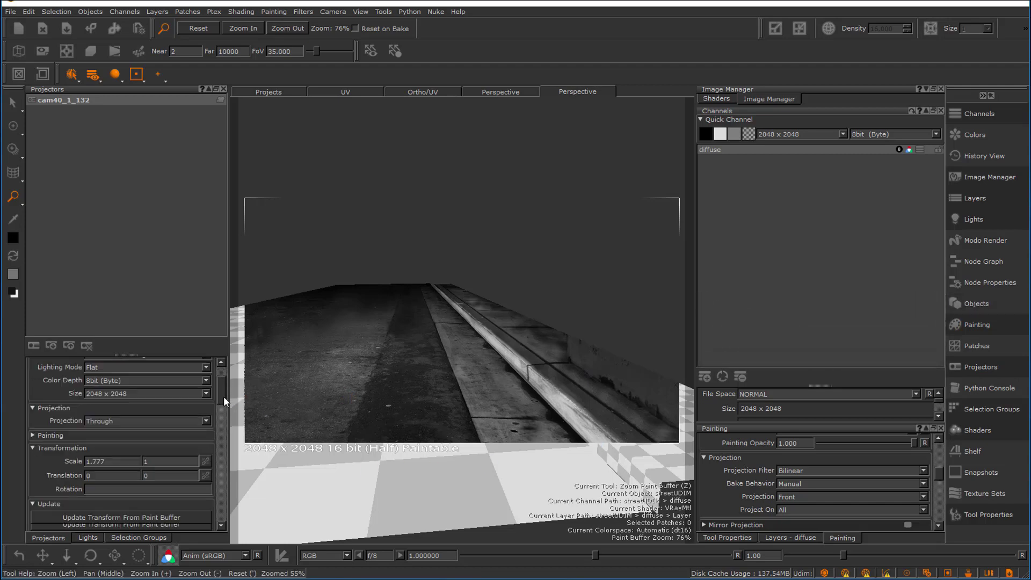
scroll(down, 3)
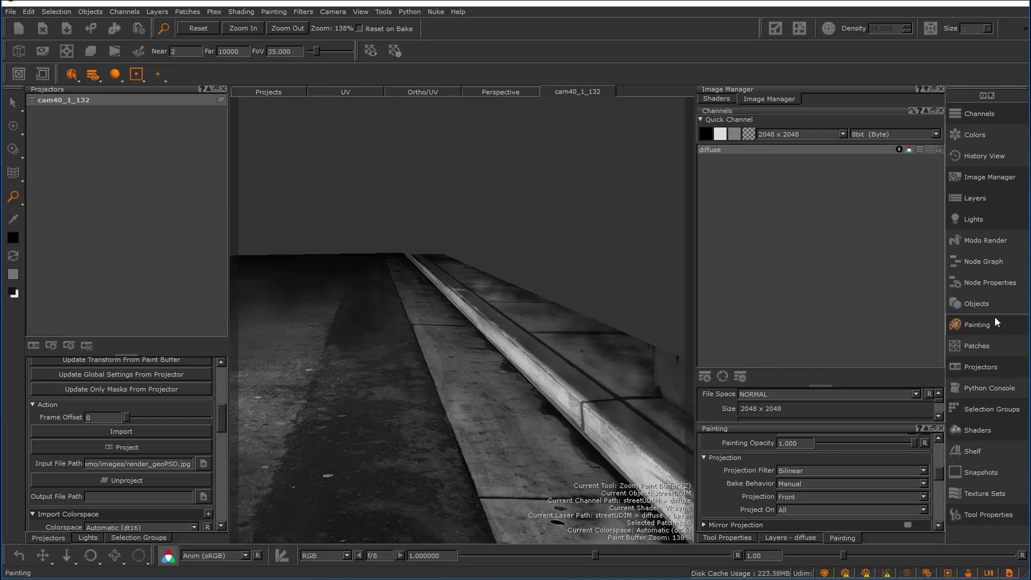
- Make sidewalkUDIM the active object and project the concept onto it as well
click(979, 303)
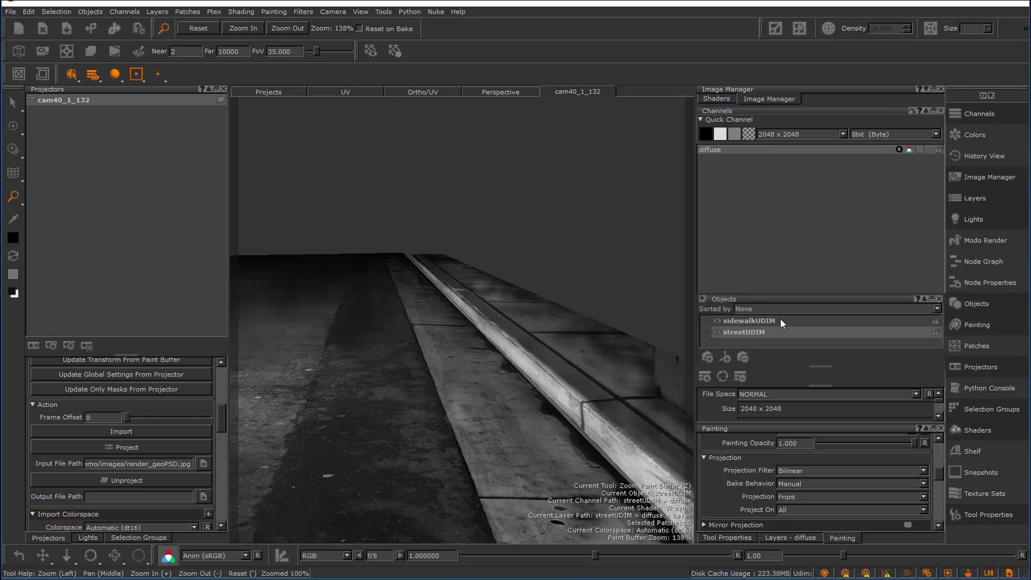
click(748, 321)
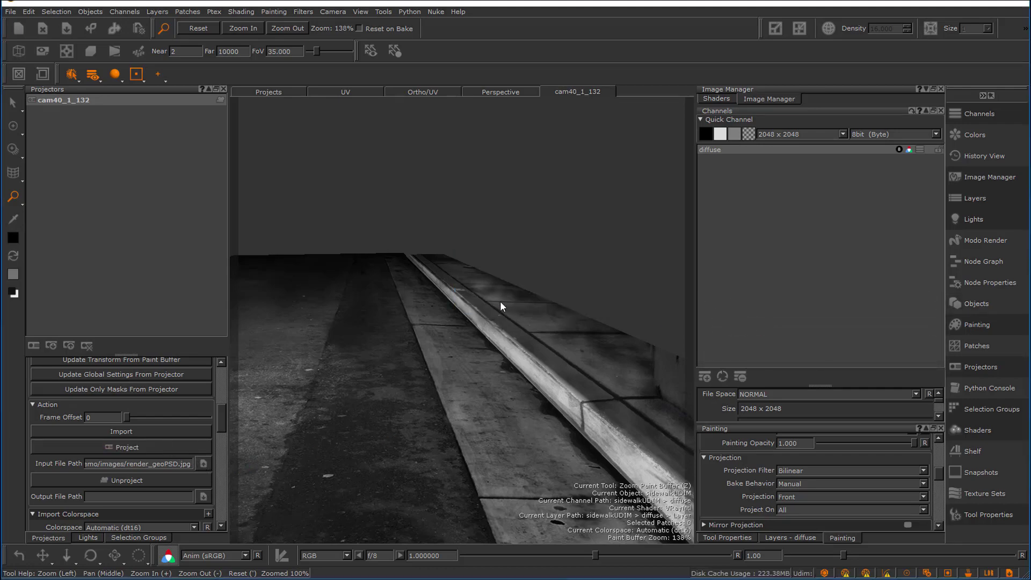
click(489, 327)
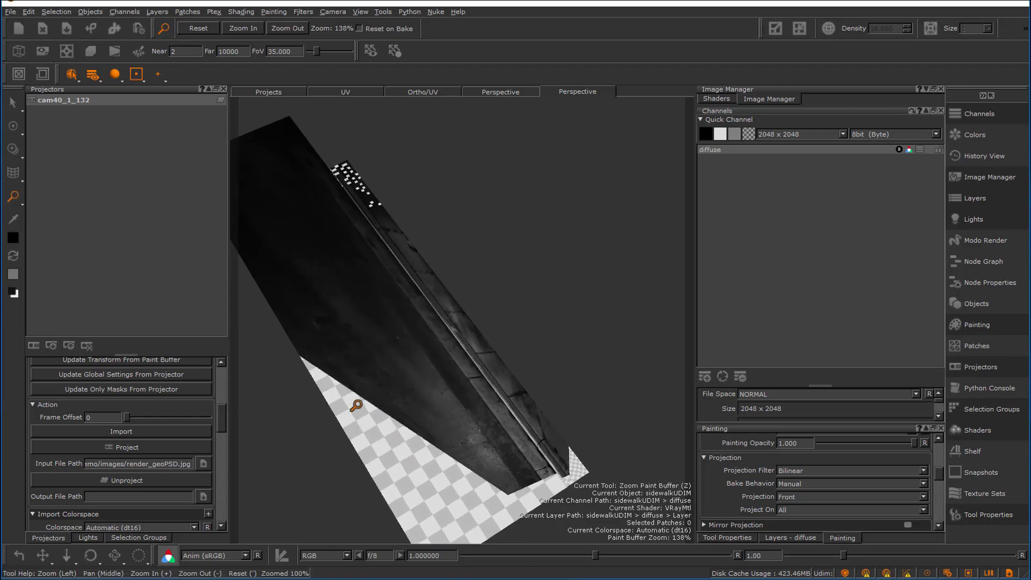
click(136, 74)
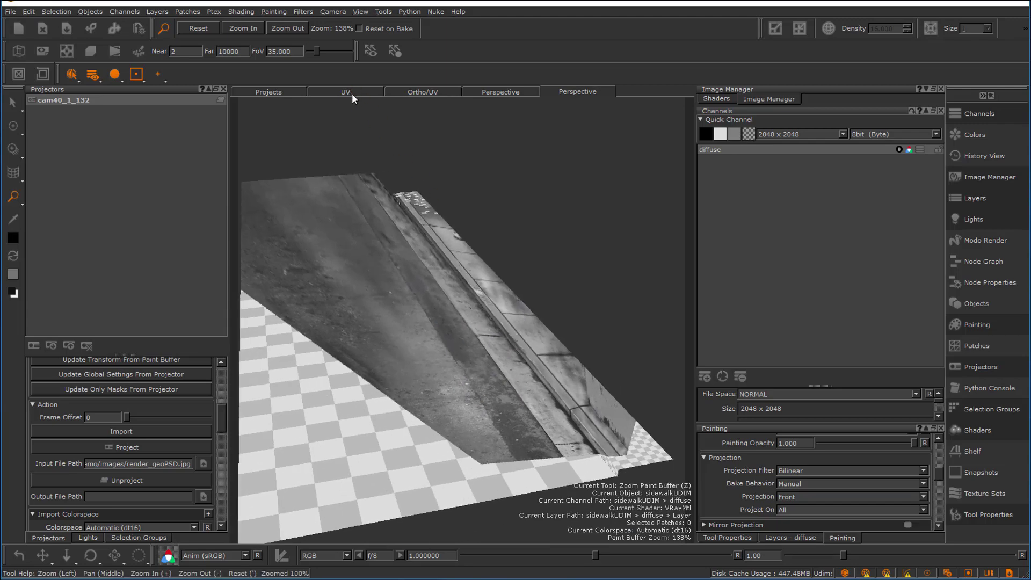
click(345, 91)
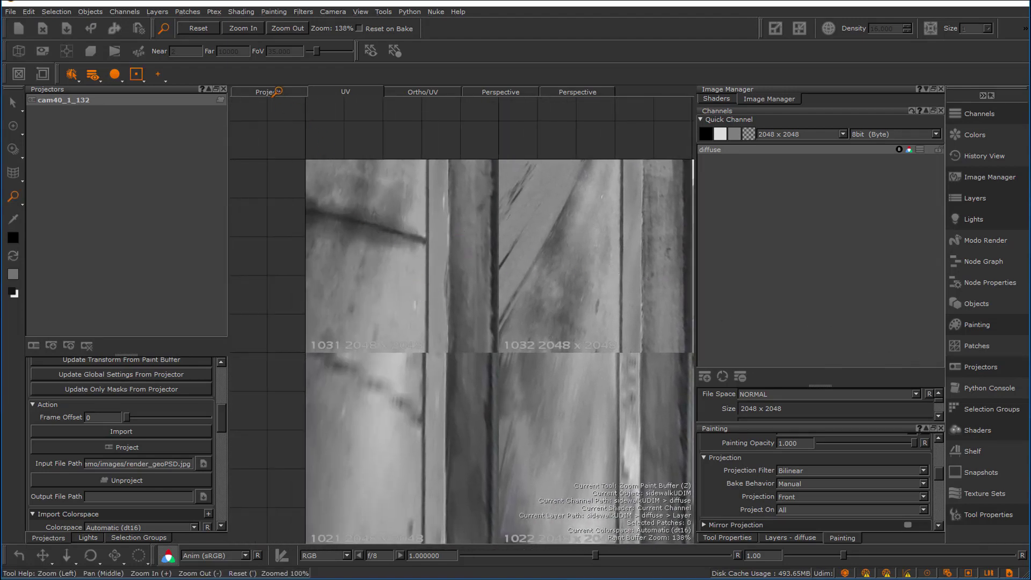
click(578, 92)
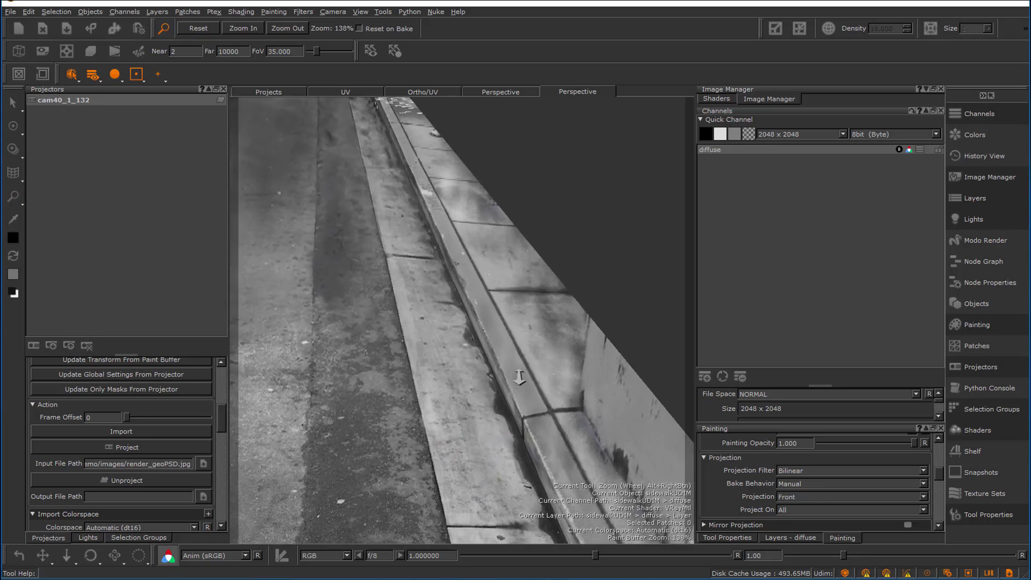
drag(518, 380, 529, 431)
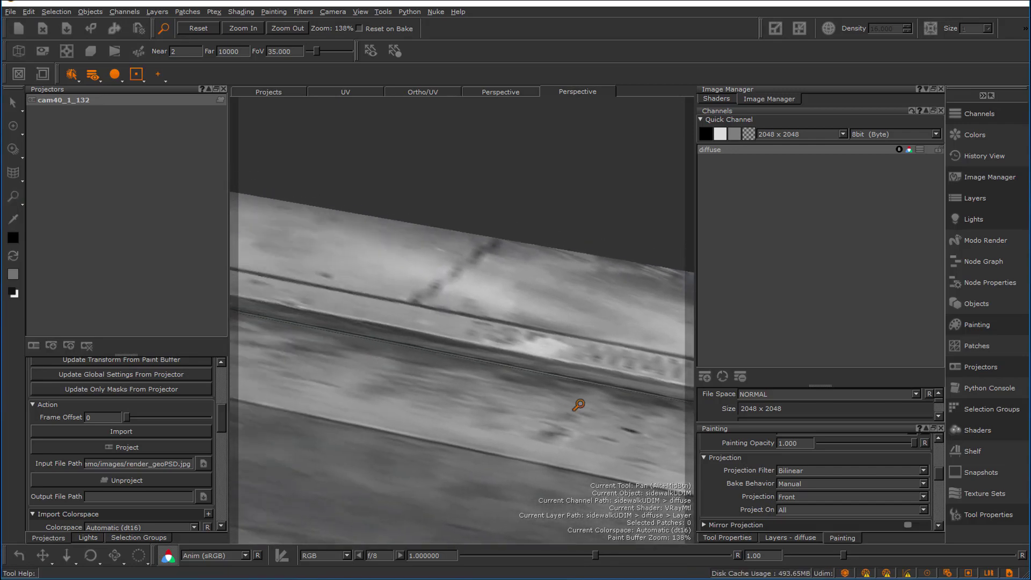
- Pull the view back to check street and sidewalk carry the baked concept together
drag(579, 406, 388, 438)
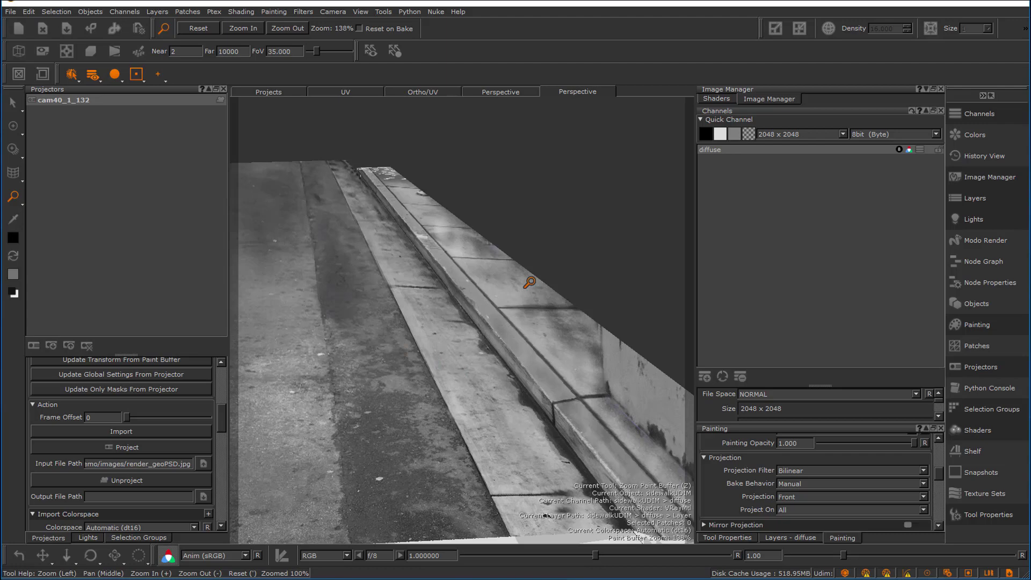
mouse_move(766, 198)
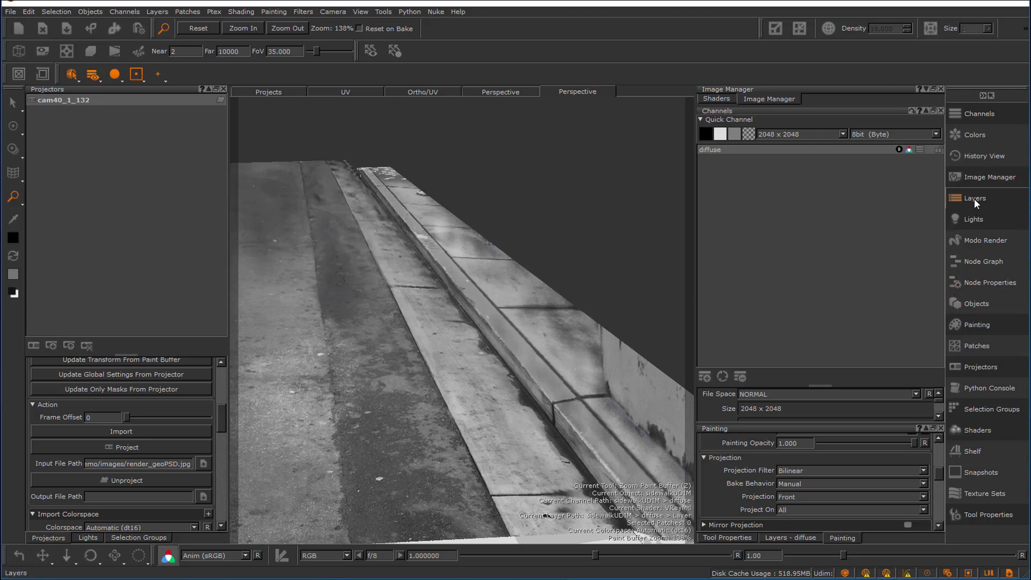
- Start Export Selected Layers for the sidewalkUDIM diffuse paint layer
click(974, 198)
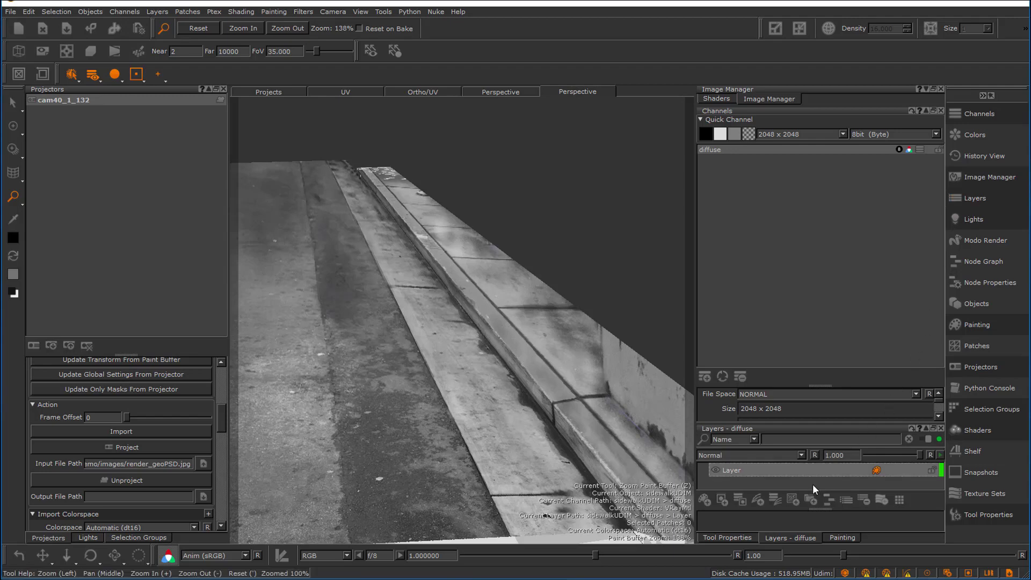
mouse_move(778, 480)
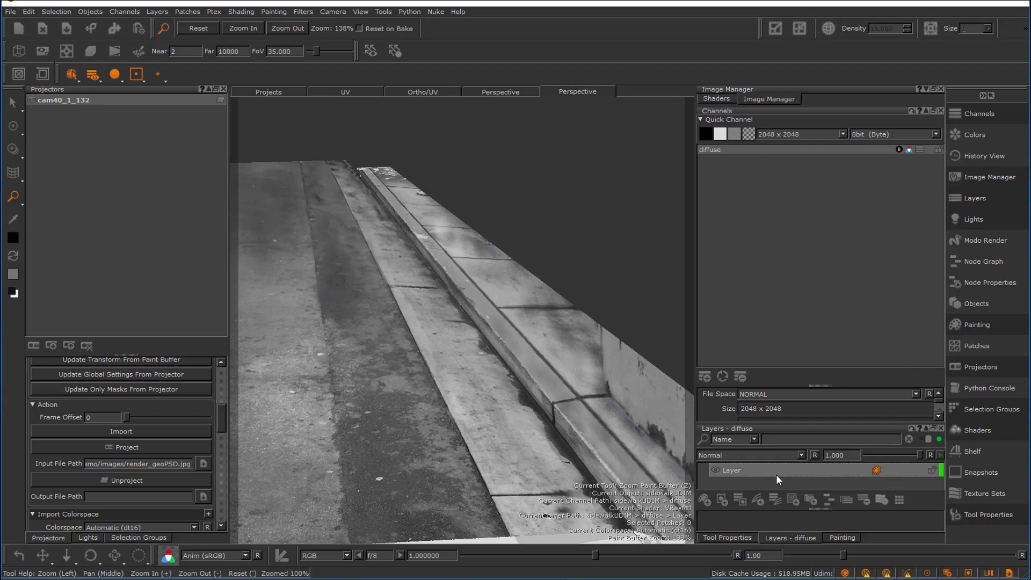
click(980, 303)
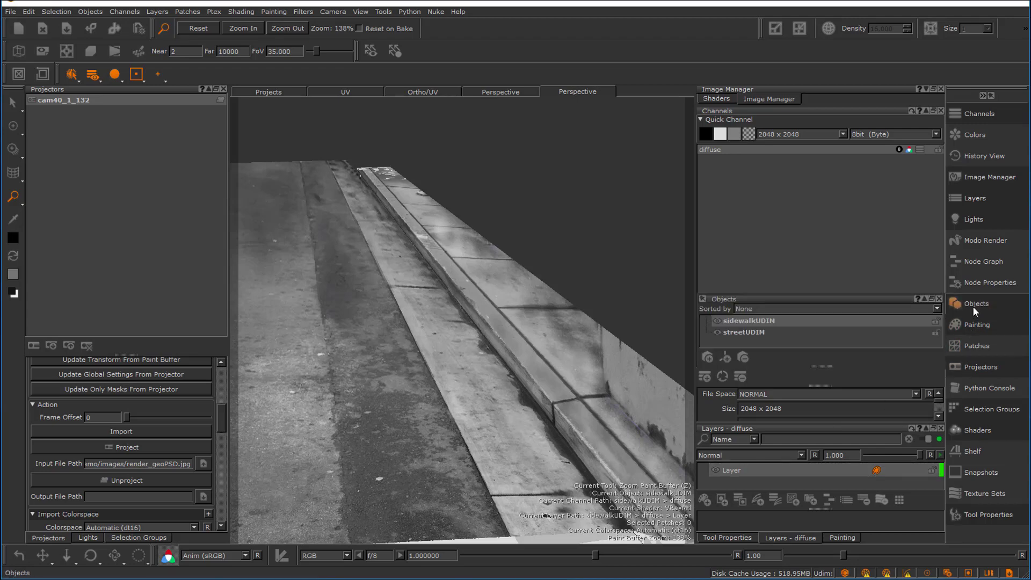
click(748, 320)
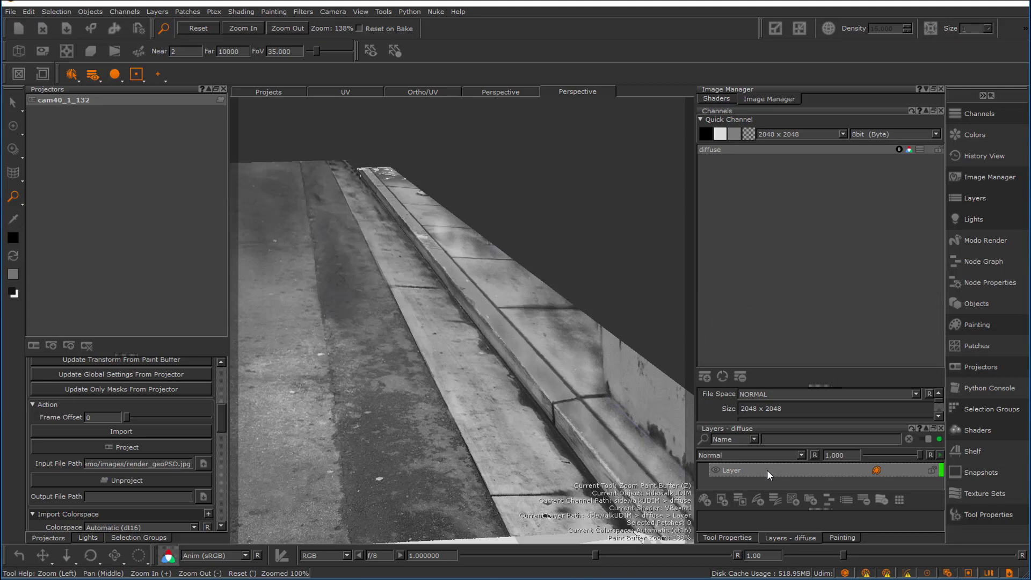
right_click(768, 469)
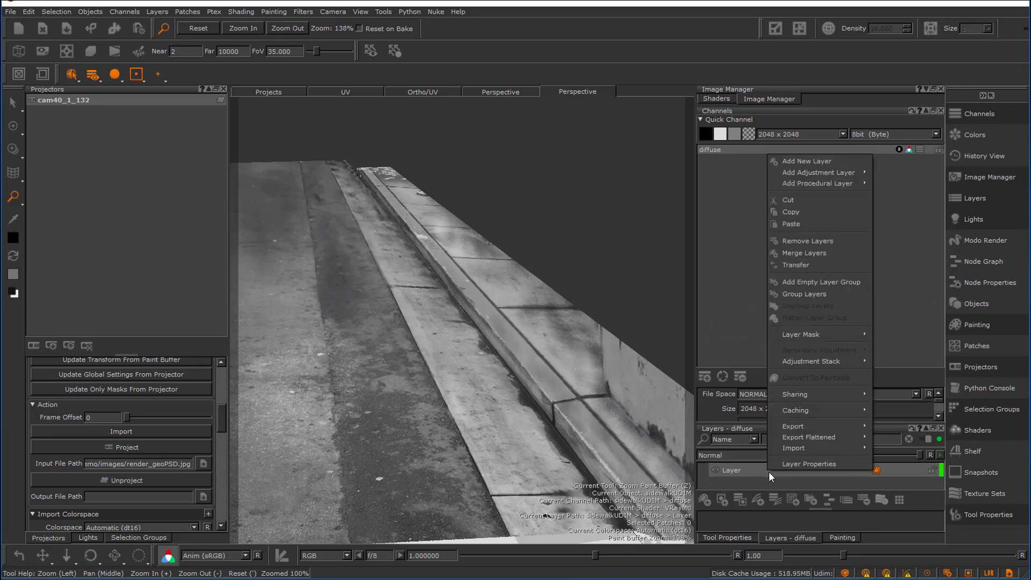
mouse_move(793, 426)
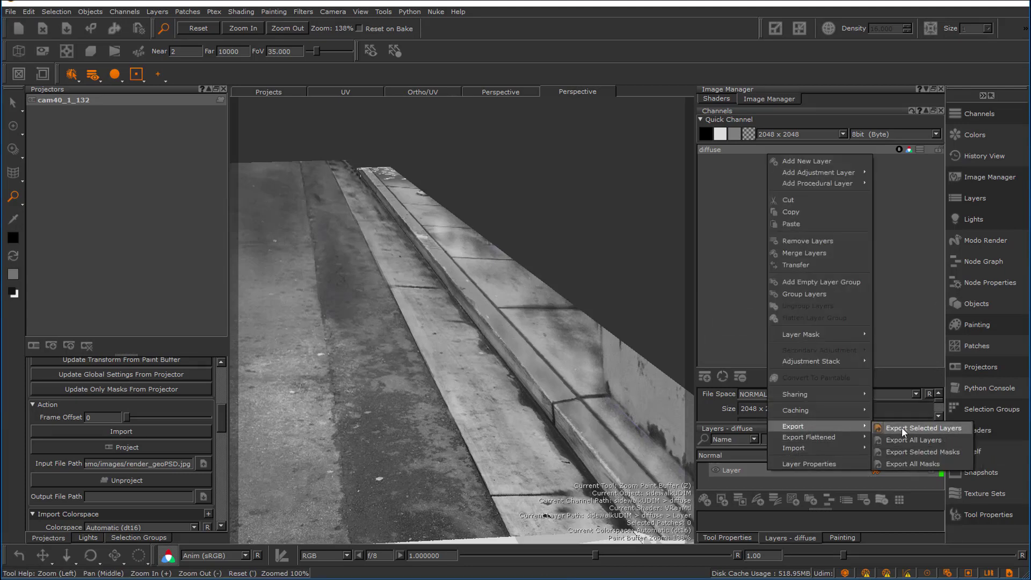
mouse_move(923, 453)
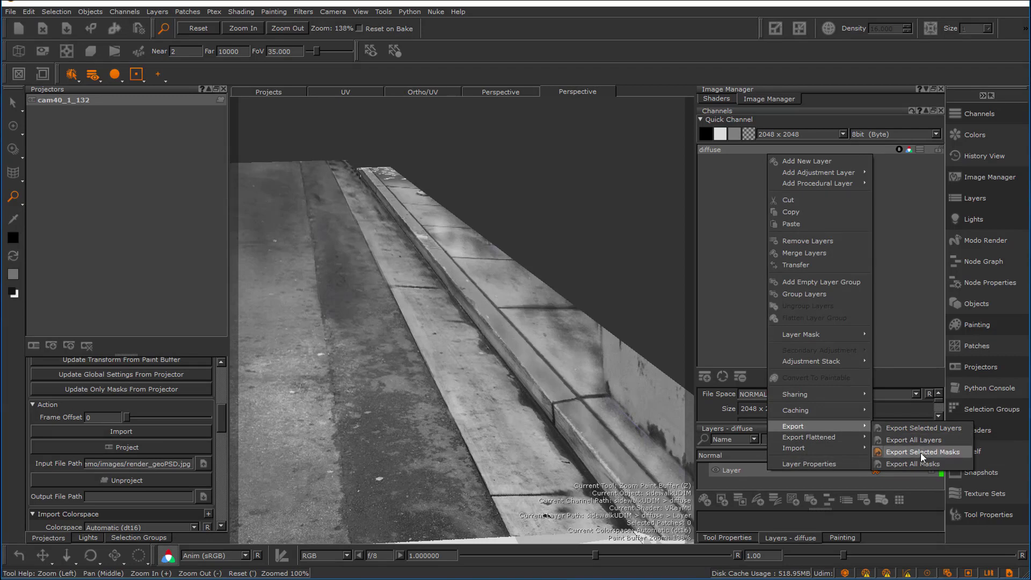
click(923, 452)
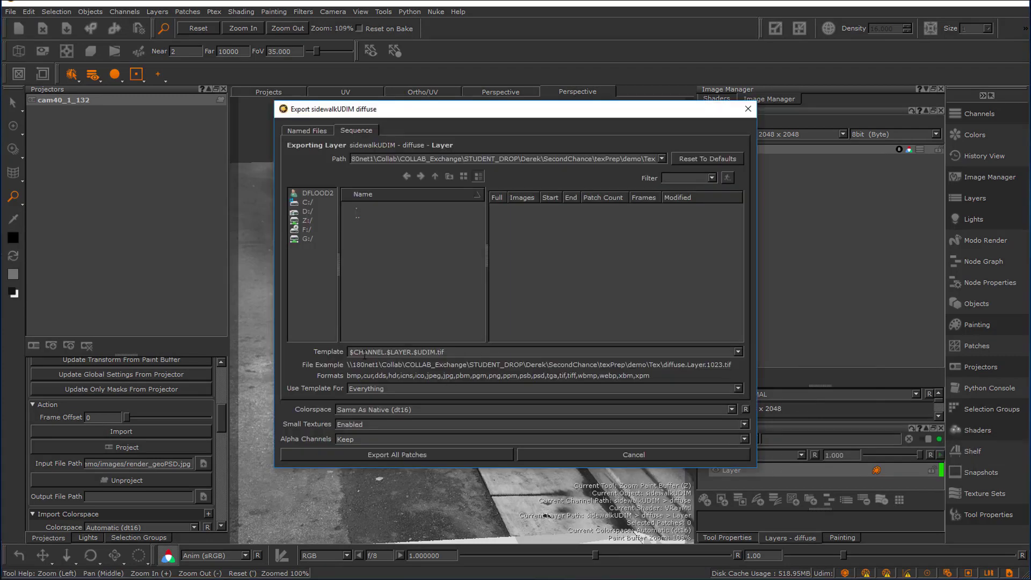
- Replace the export file template with sidewalk_$UDIM.jpg
triple_click(394, 352)
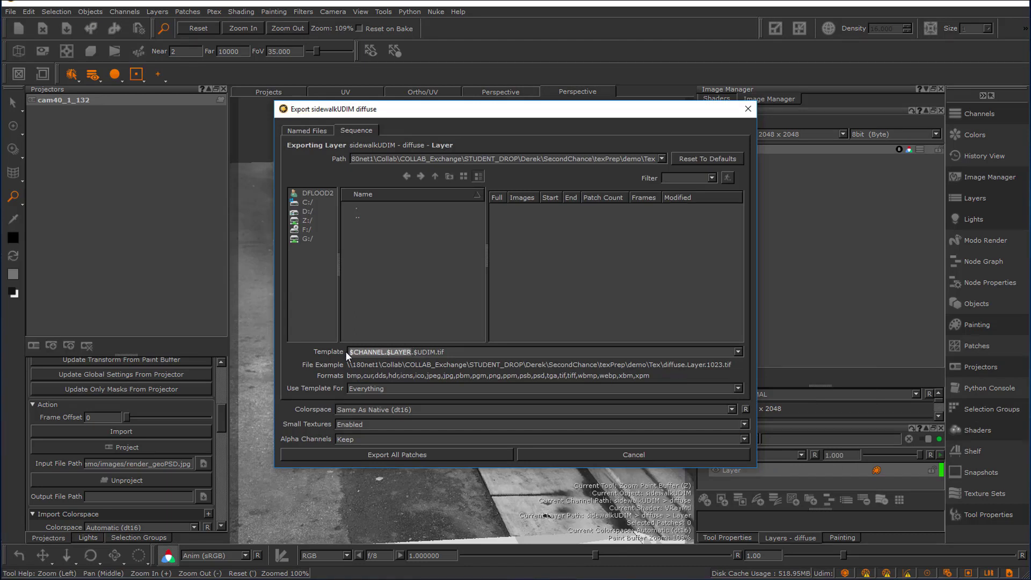
text(sidewalk.$UDIM.tif)
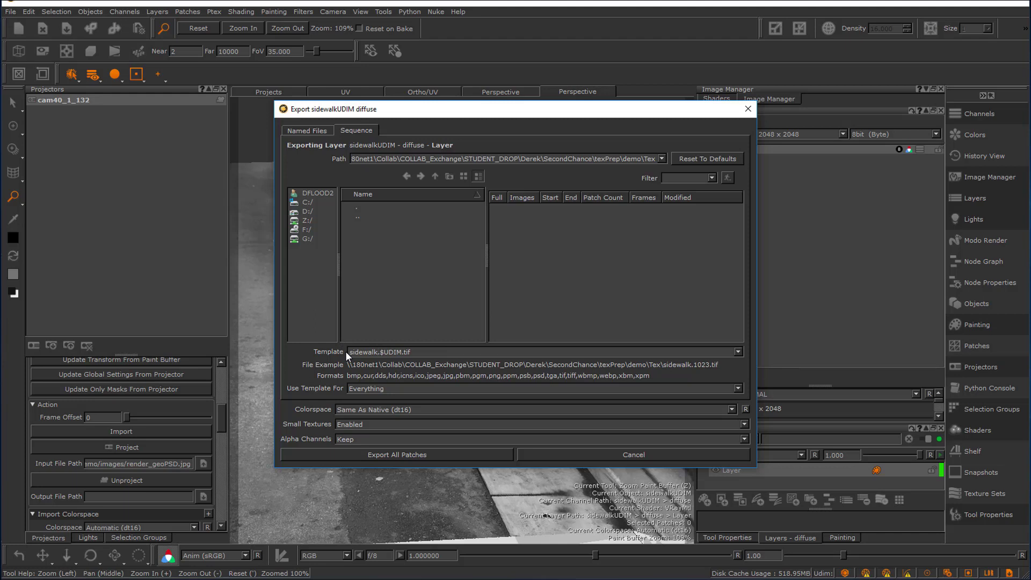
text(_)
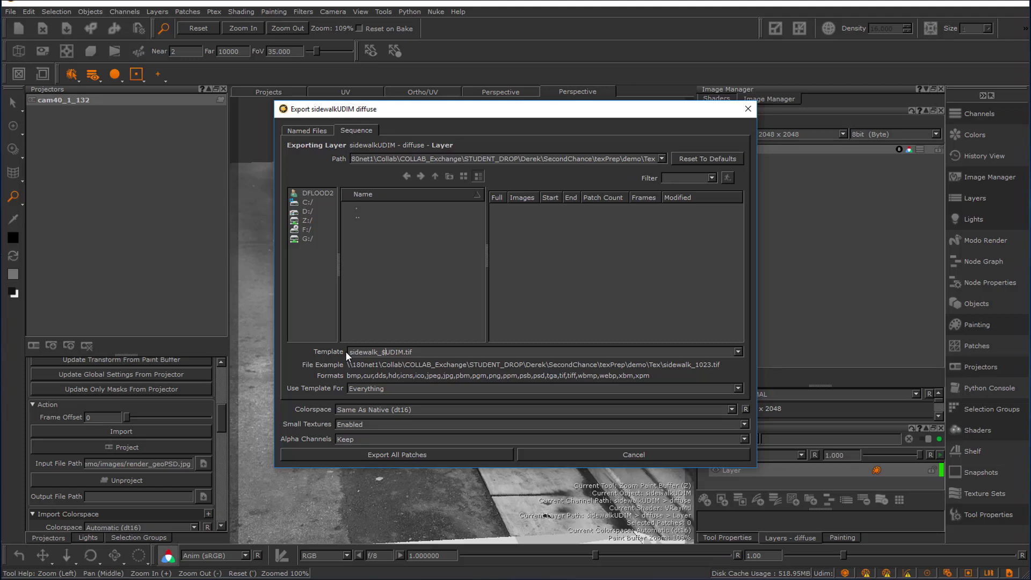
key(BackSpace)
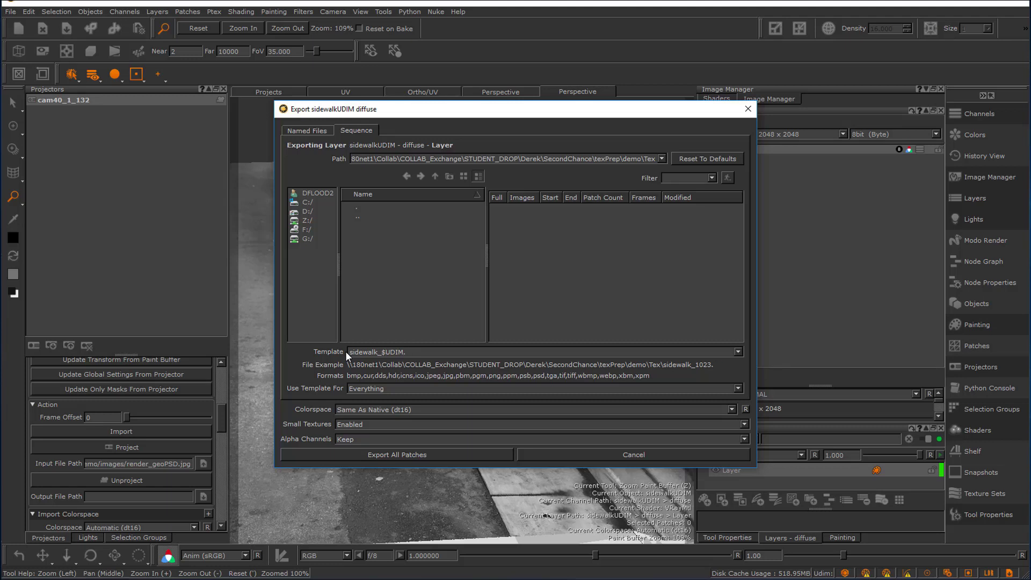
text(jpg)
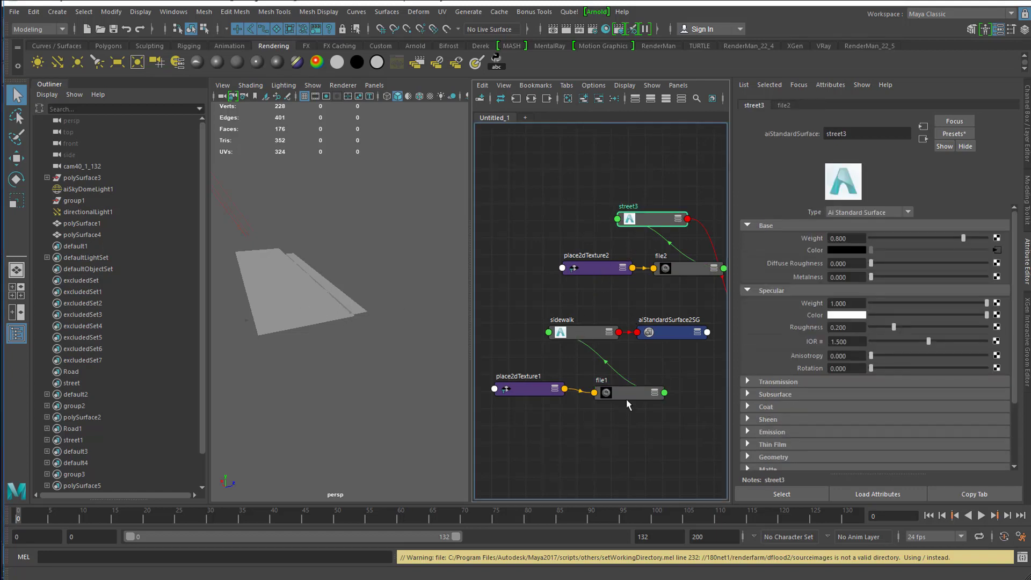
- Set the sidewalk file texture node's UV Tiling Mode to UDIM (Mari)
click(605, 393)
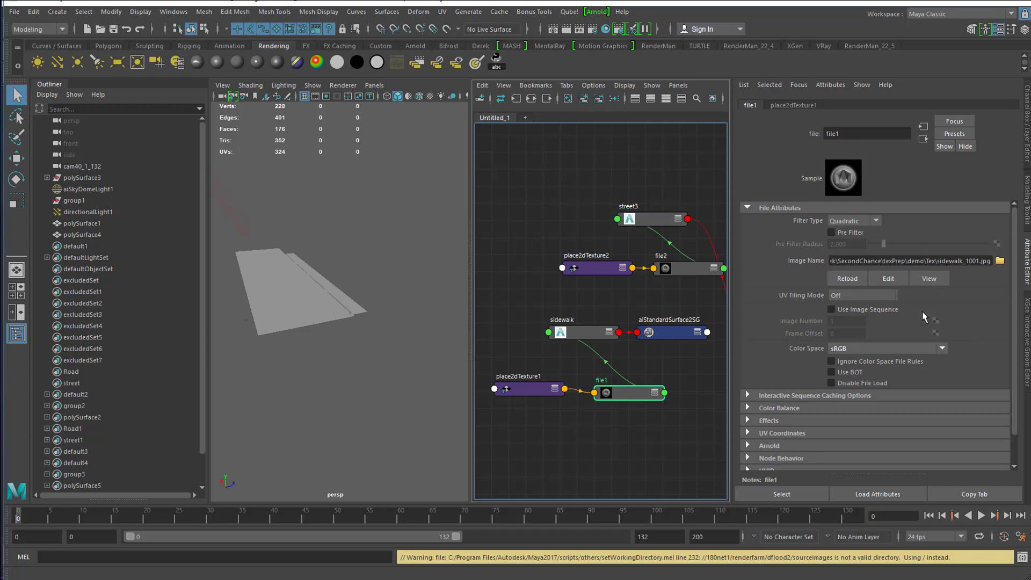
click(862, 295)
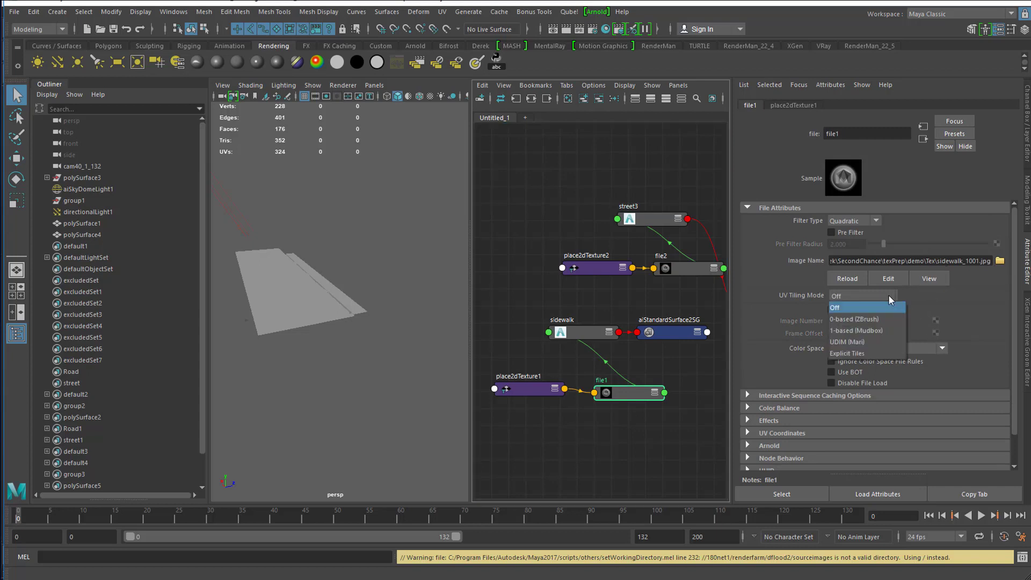
click(849, 342)
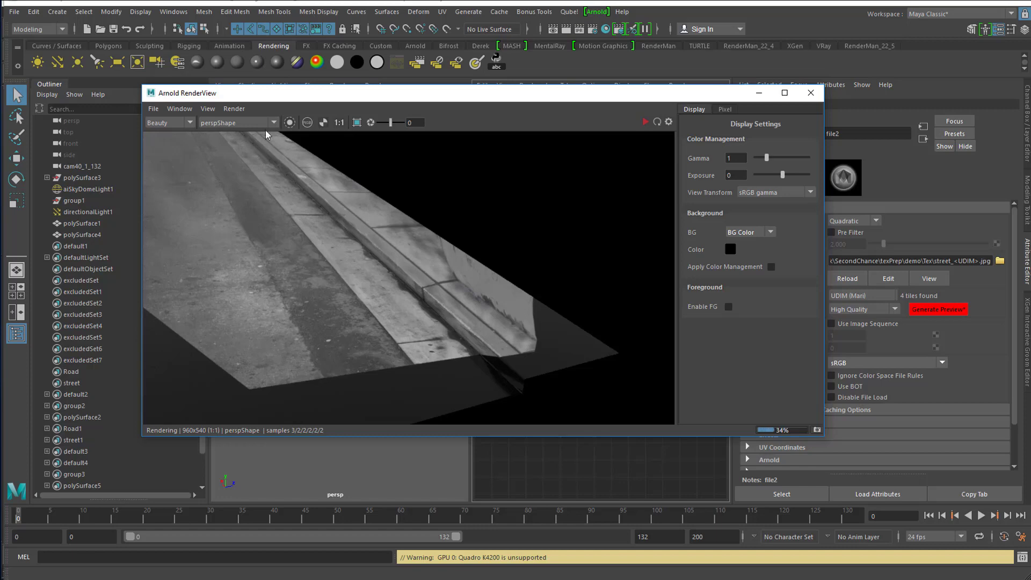
- Let the Arnold RenderView render the textured street from the perspective camera
click(236, 123)
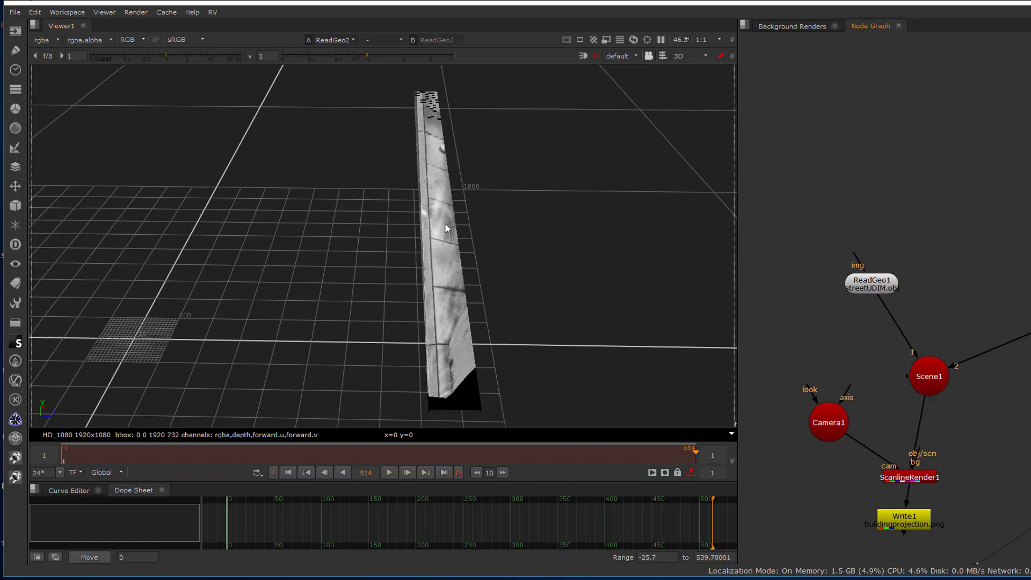
- View and select ReadGeo1 (streetUDIM.obj) to show the flat street plane in 3D
click(872, 282)
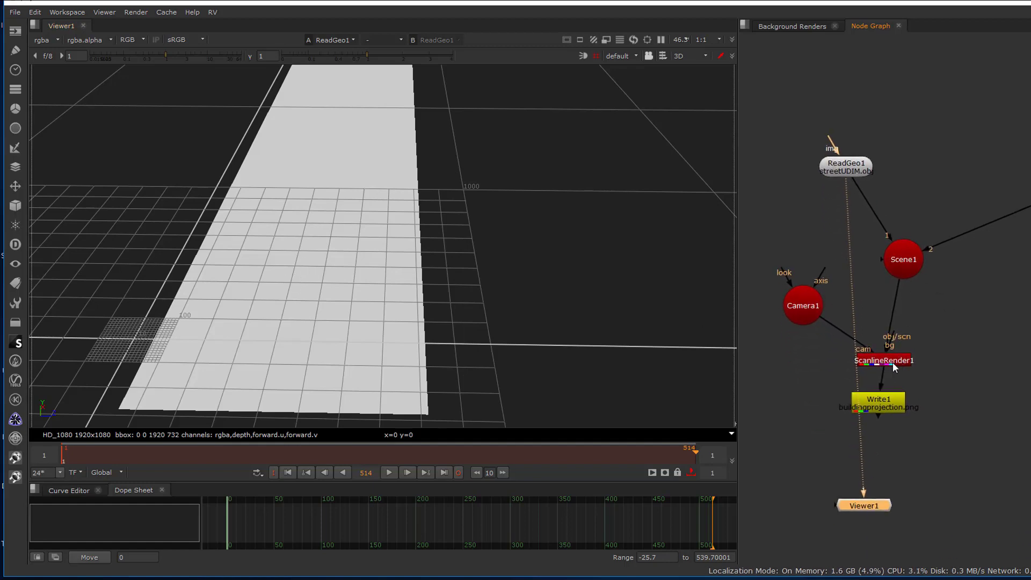
click(880, 400)
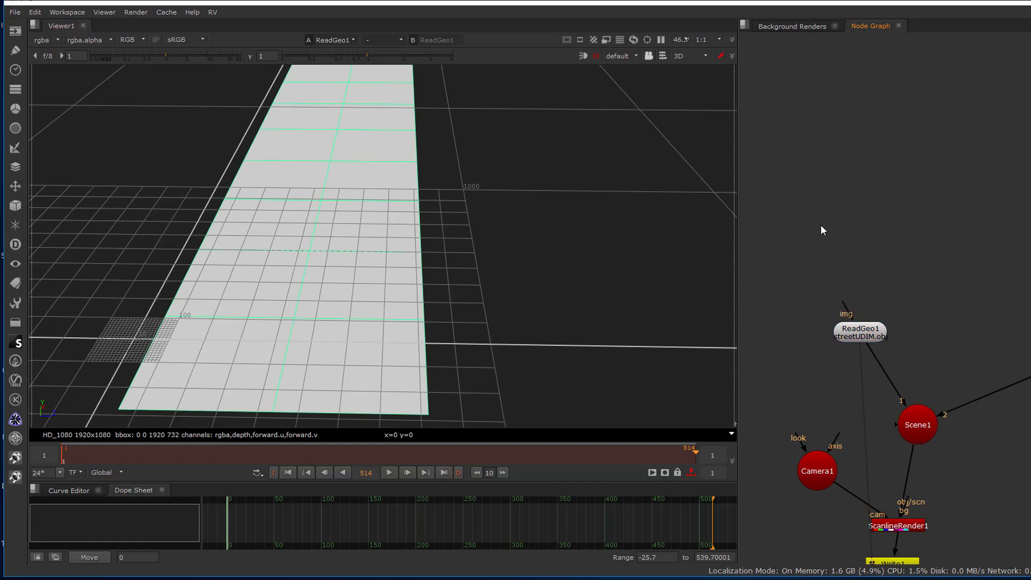
- Add a UDIM import of street_####.jpg tiles 1001-1004 feeding ReadGeo1
text(u)
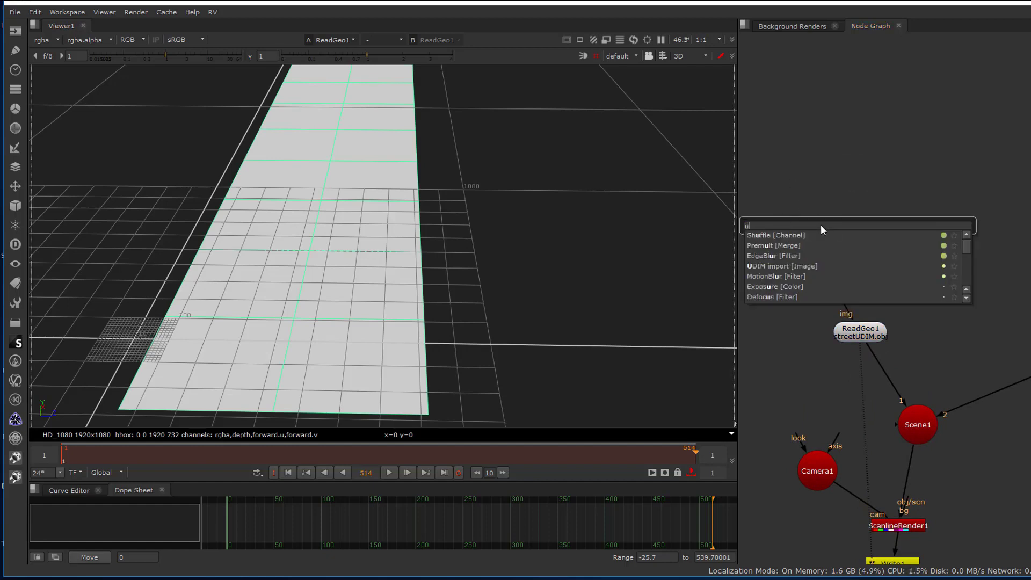
text(dim)
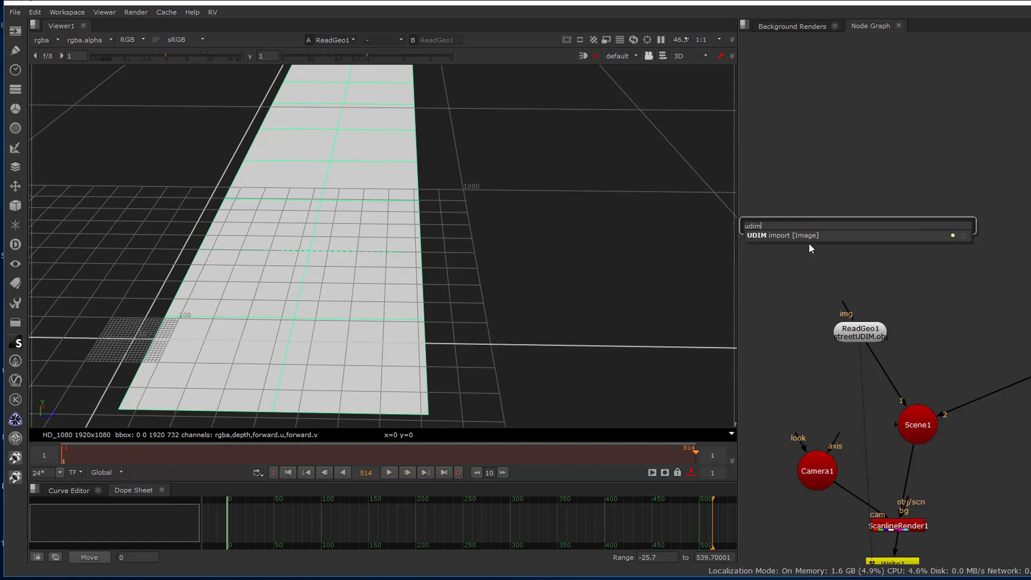
click(782, 236)
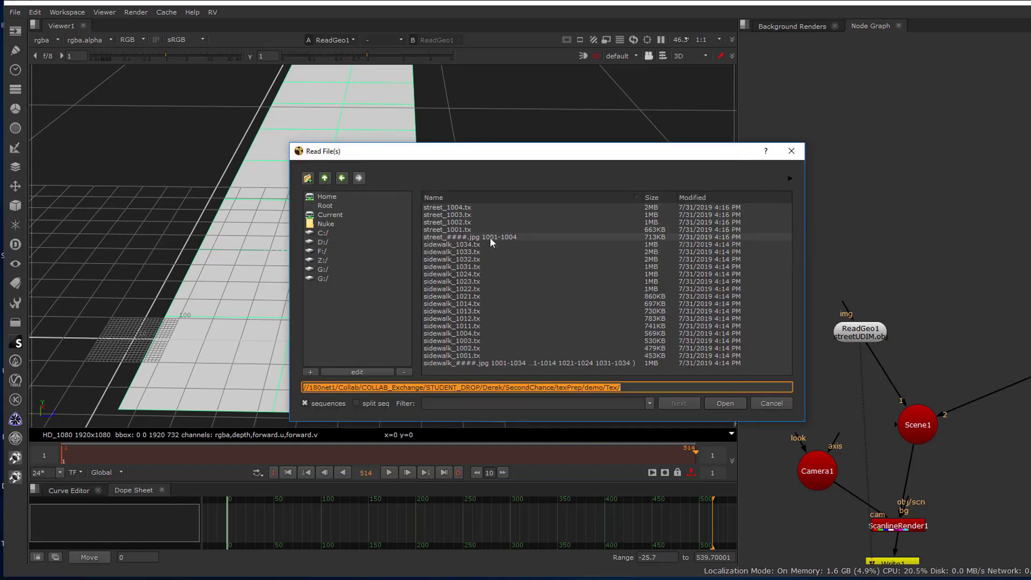
click(470, 236)
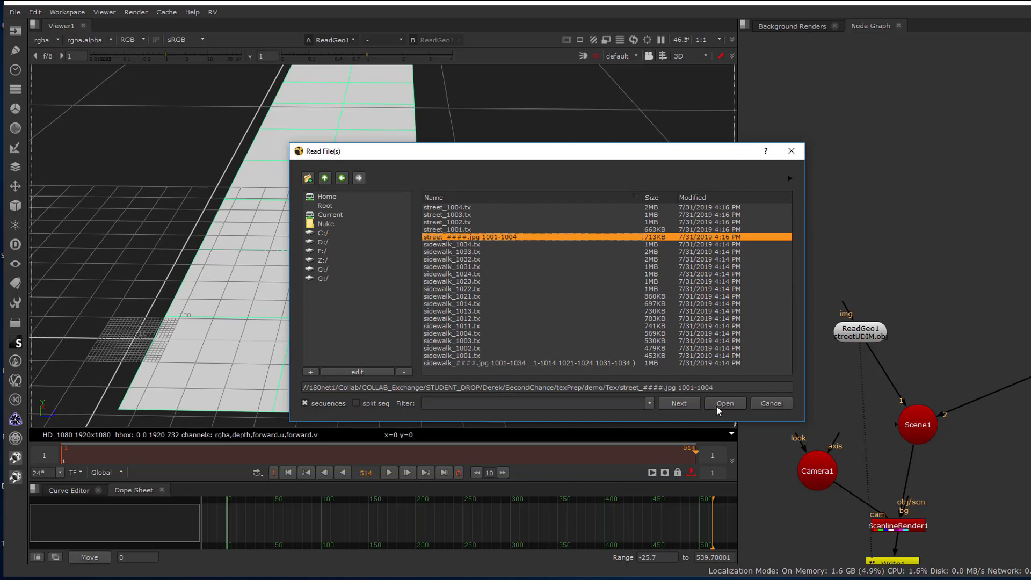
click(724, 402)
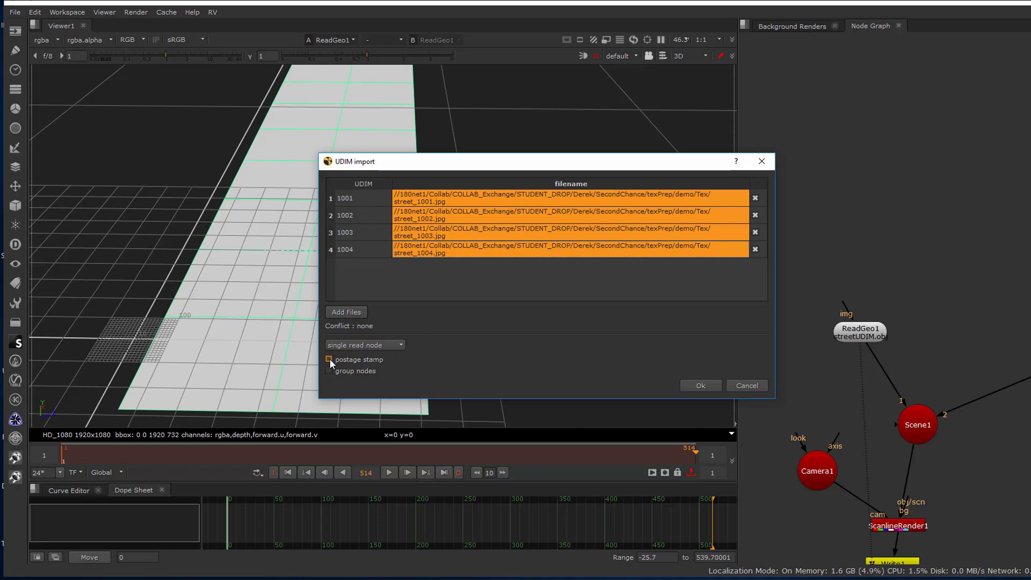
click(699, 385)
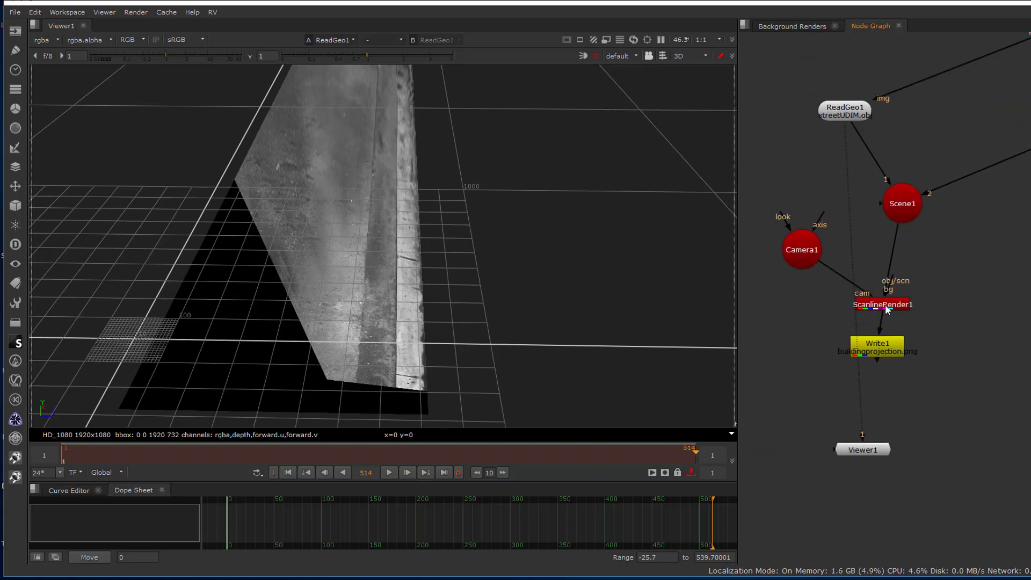
- View ScanlineRender1 and switch the viewer to the 2D shot-camera image
click(883, 304)
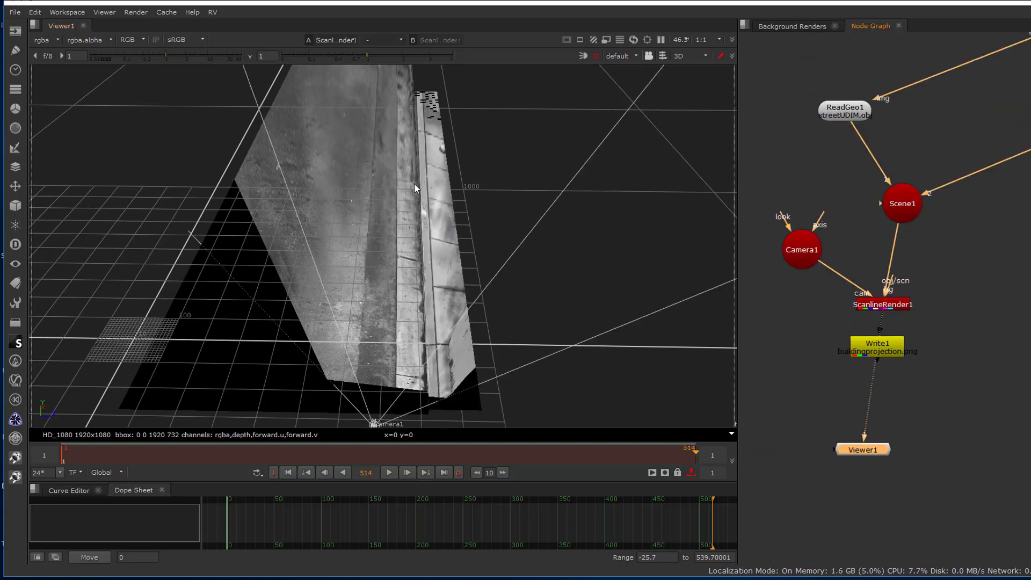
click(687, 55)
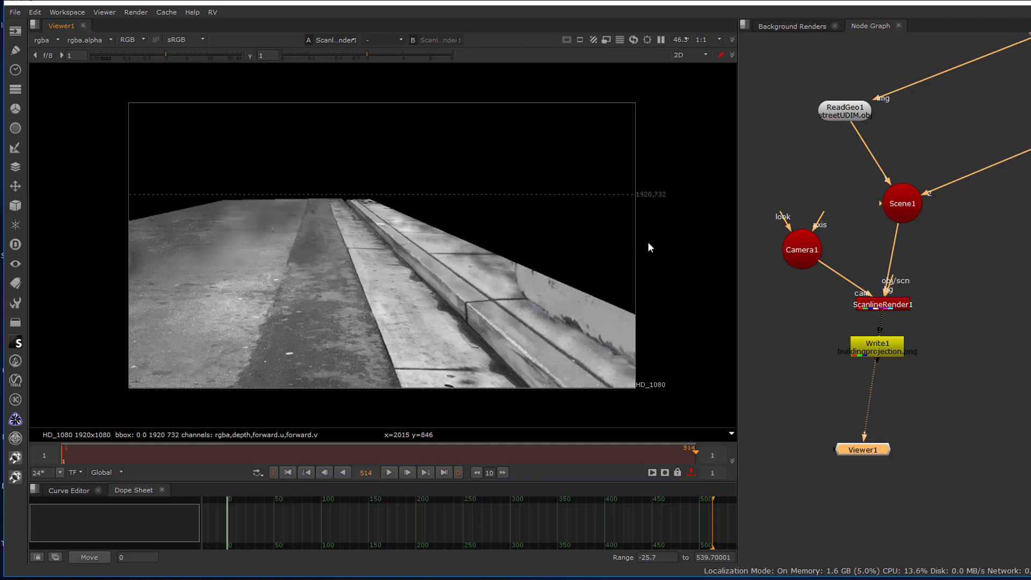
mouse_move(683, 304)
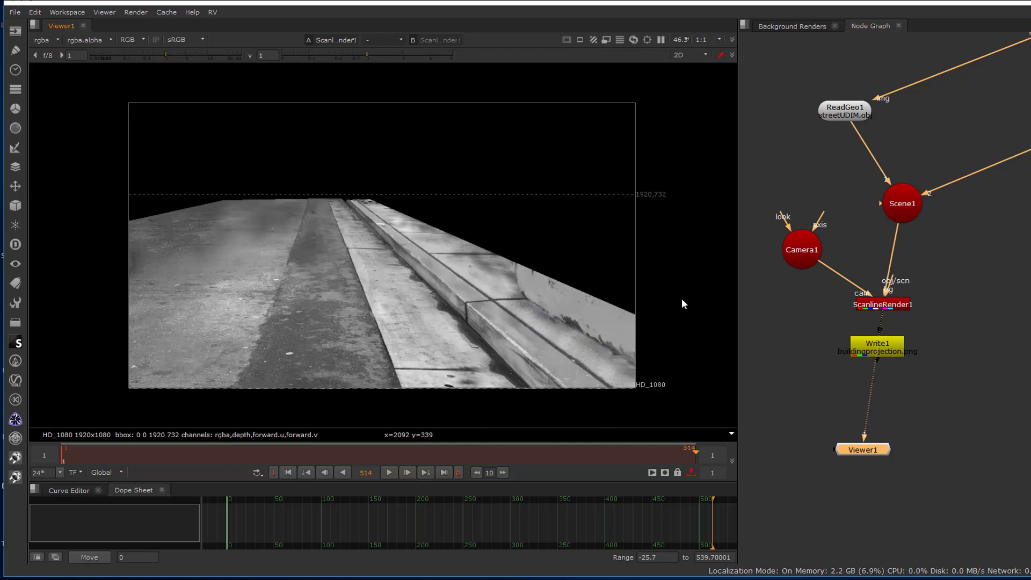